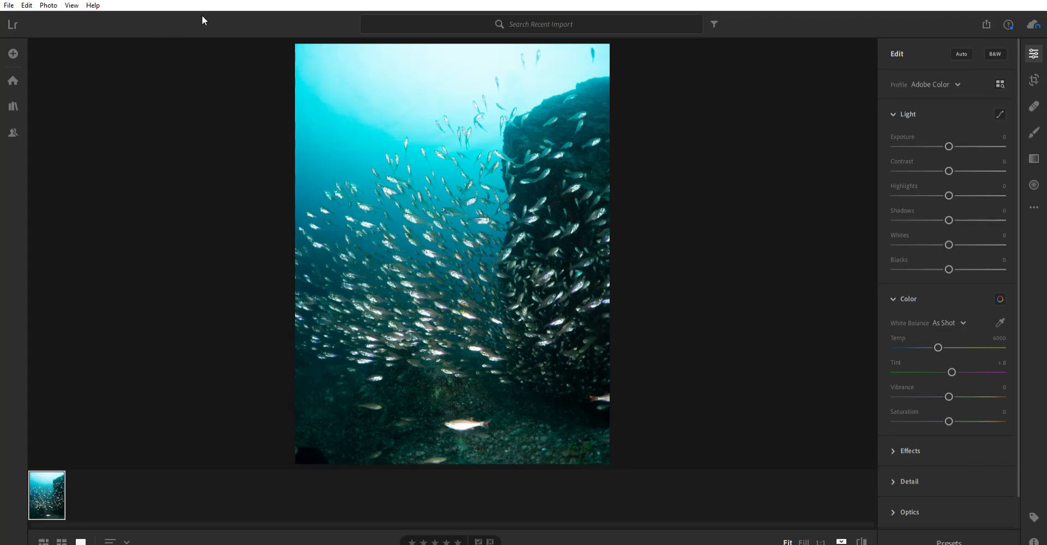
mouse_move(785, 115)
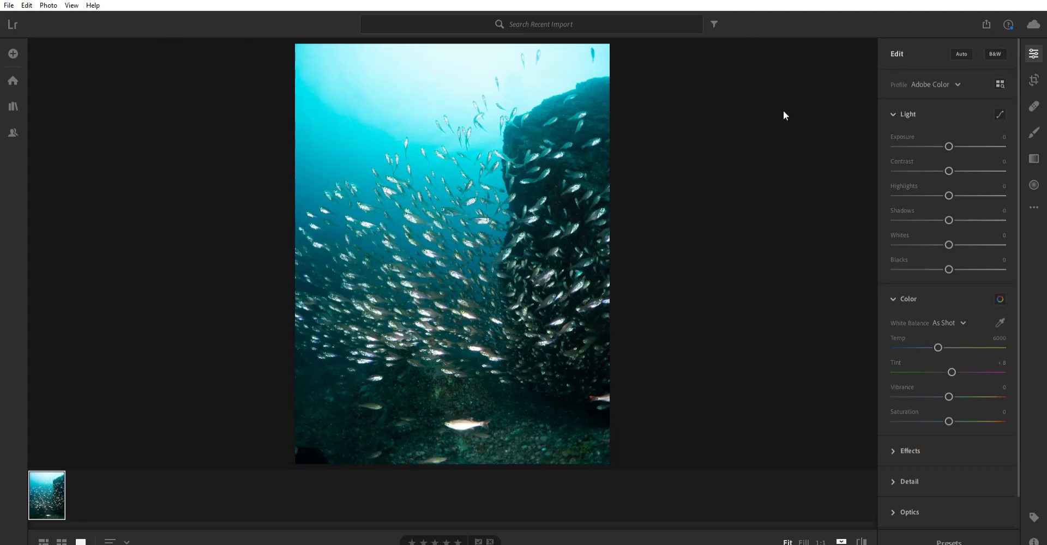
mouse_move(630, 310)
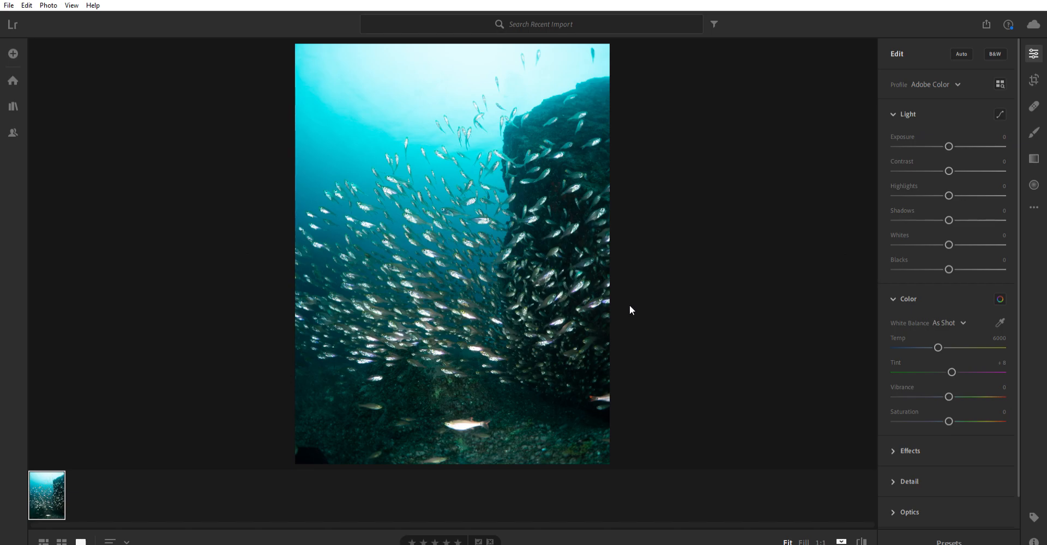
mouse_move(774, 248)
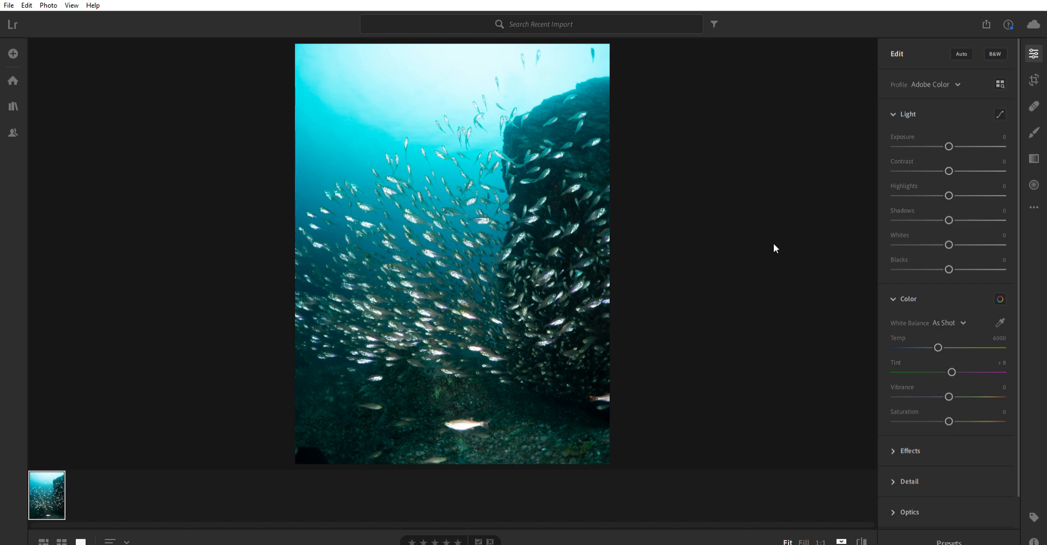
mouse_move(772, 225)
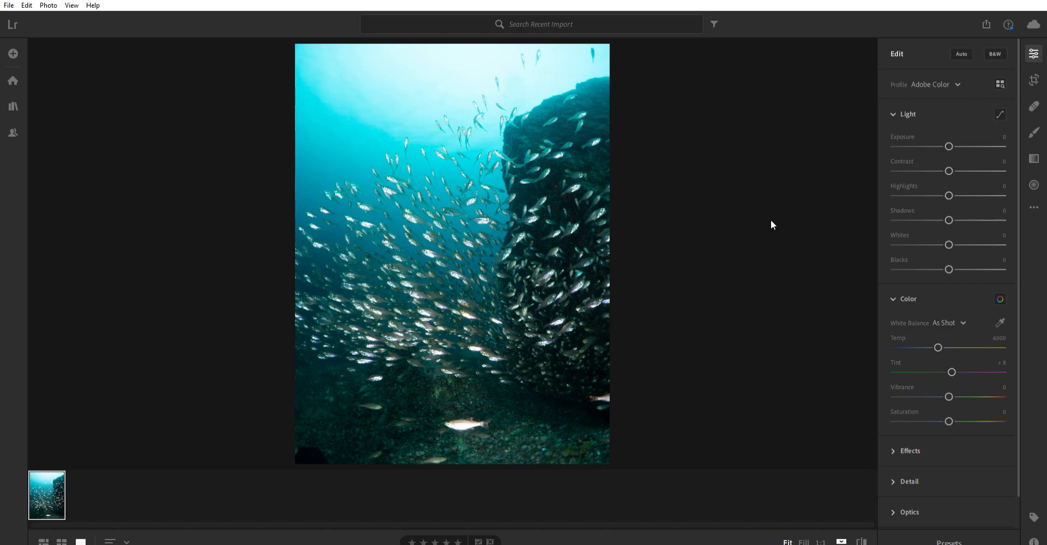
mouse_move(948, 171)
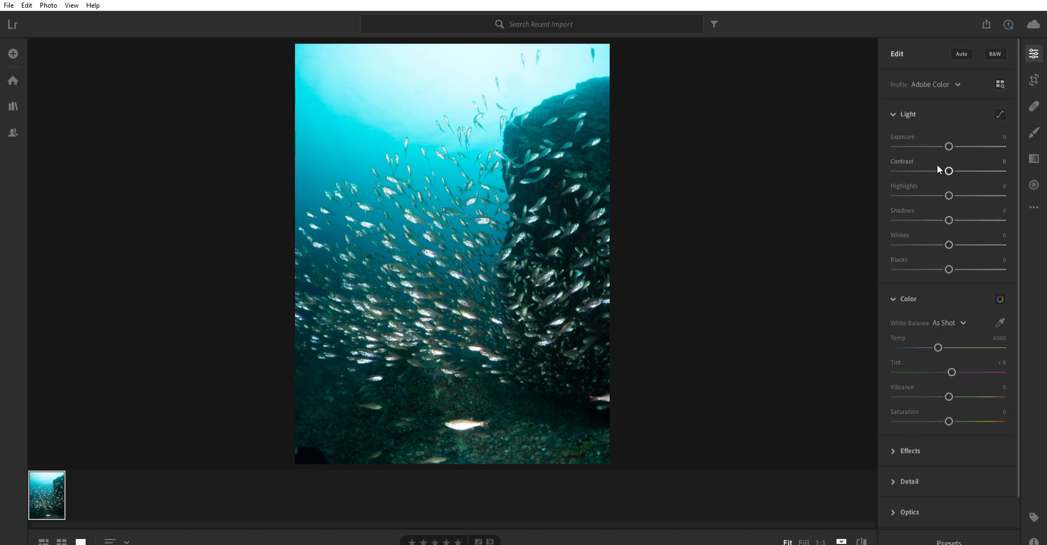
mouse_move(875, 438)
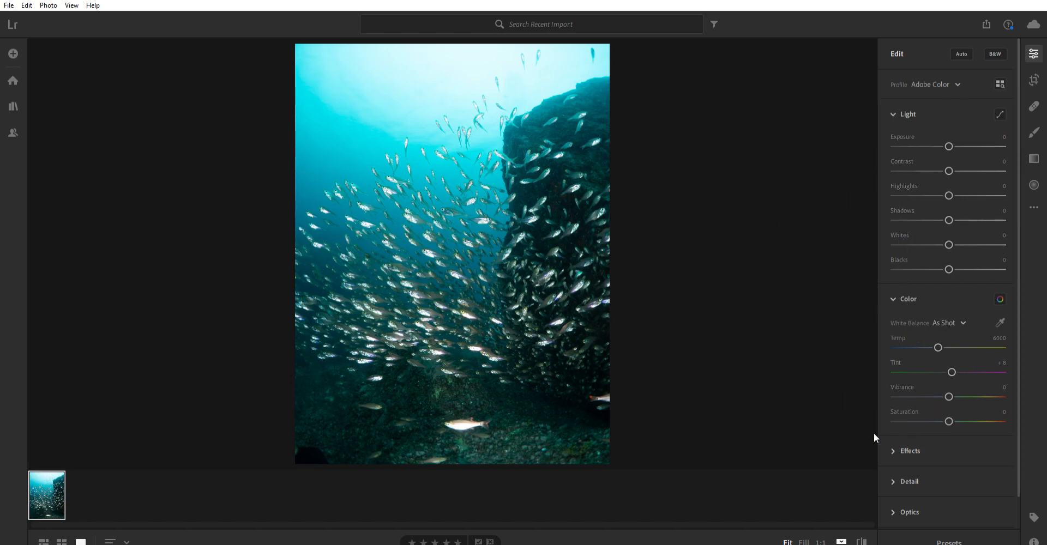
mouse_move(669, 295)
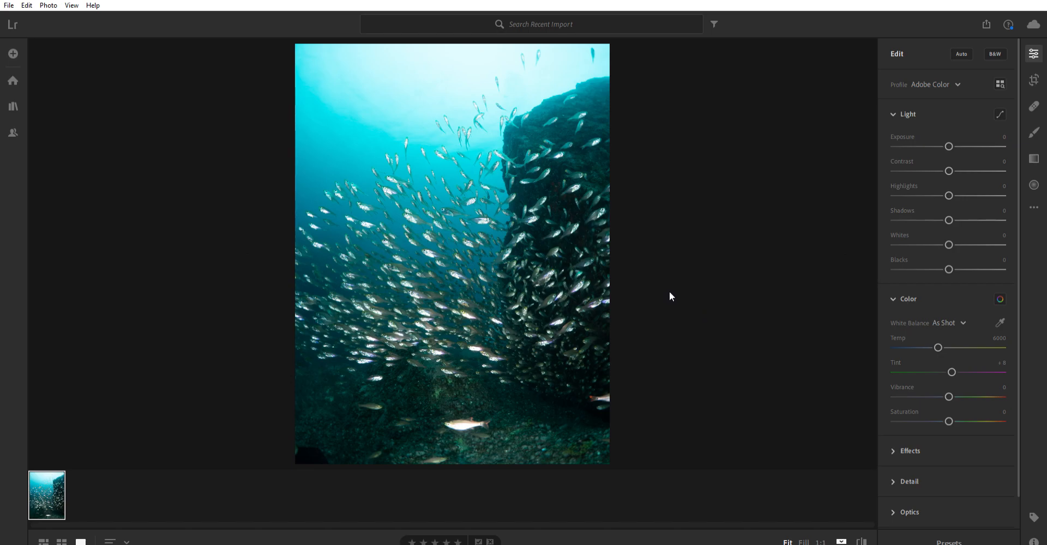
mouse_move(770, 228)
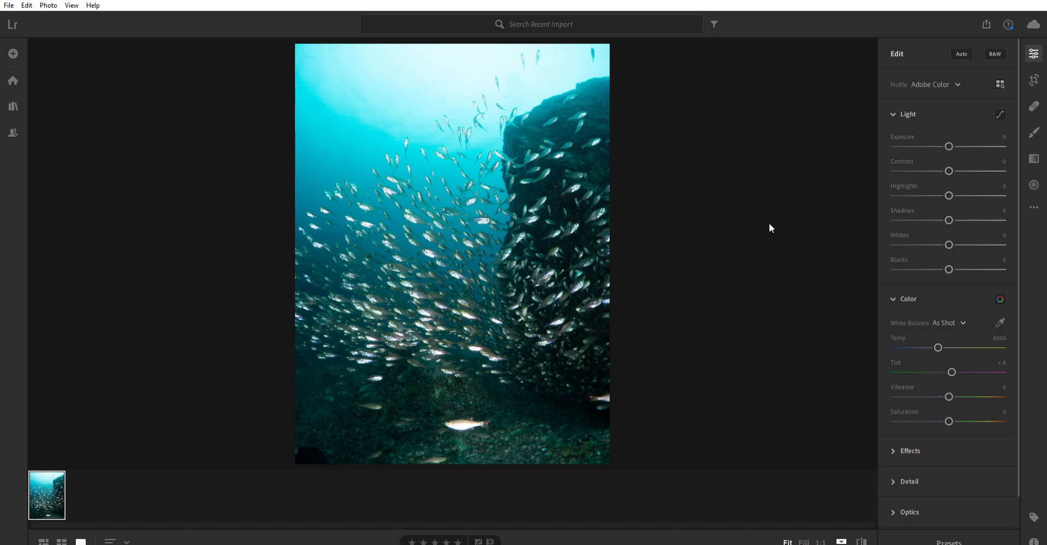
mouse_move(792, 186)
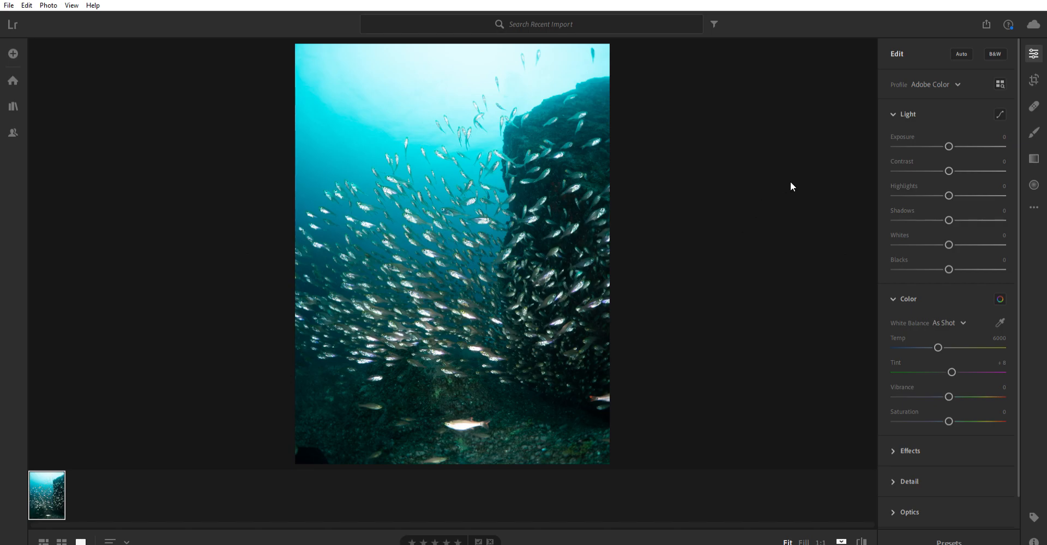
mouse_move(759, 204)
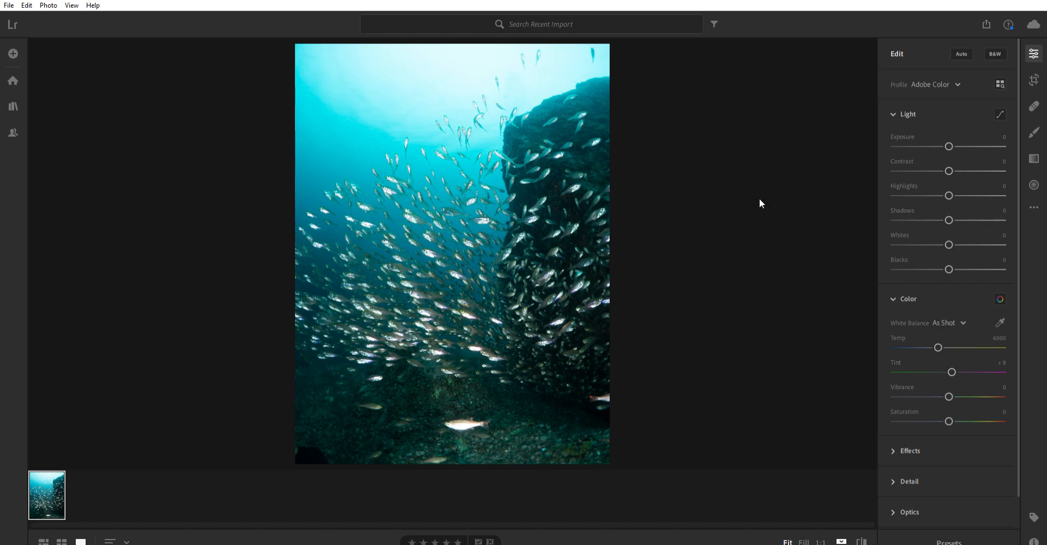
mouse_move(501, 213)
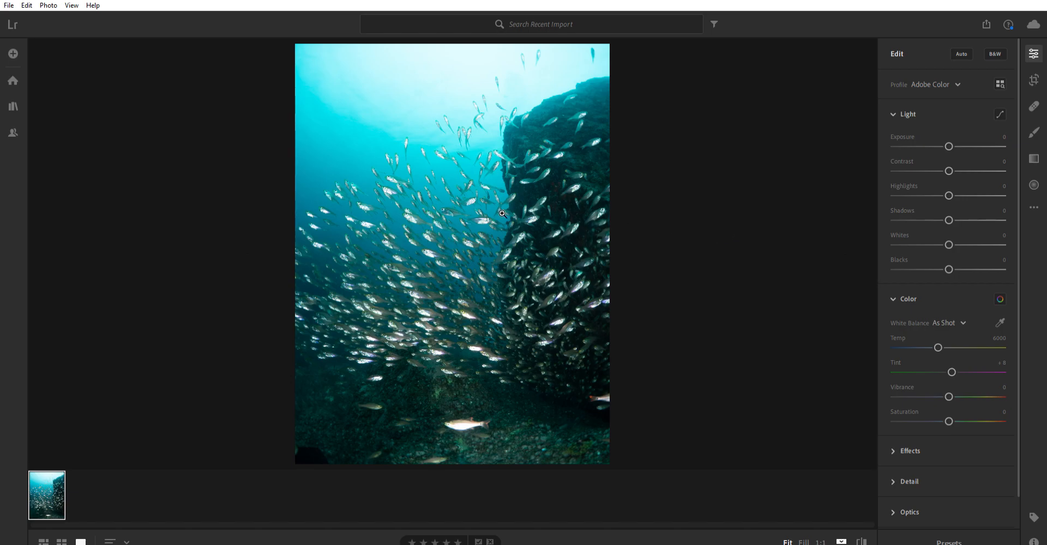
mouse_move(545, 277)
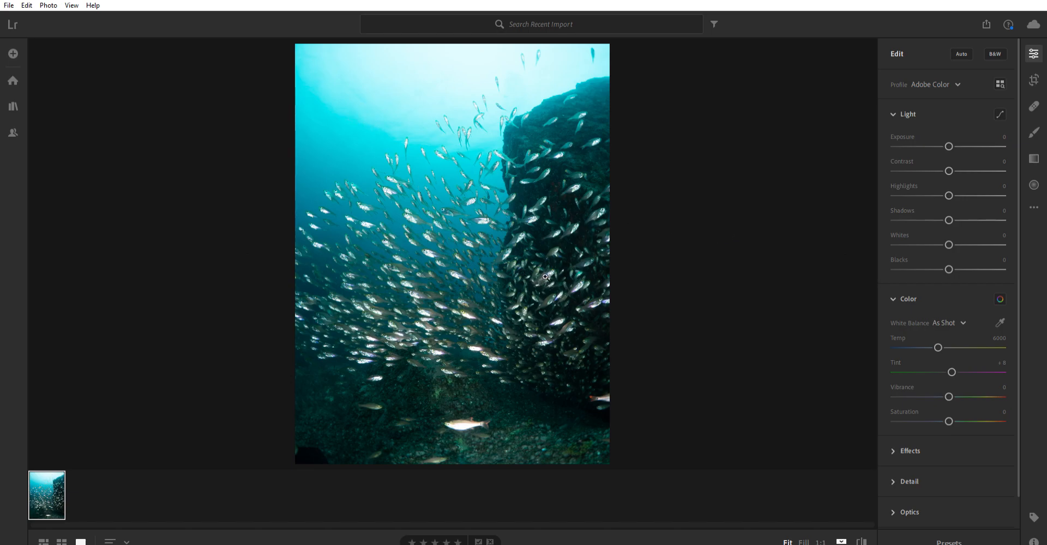
mouse_move(801, 281)
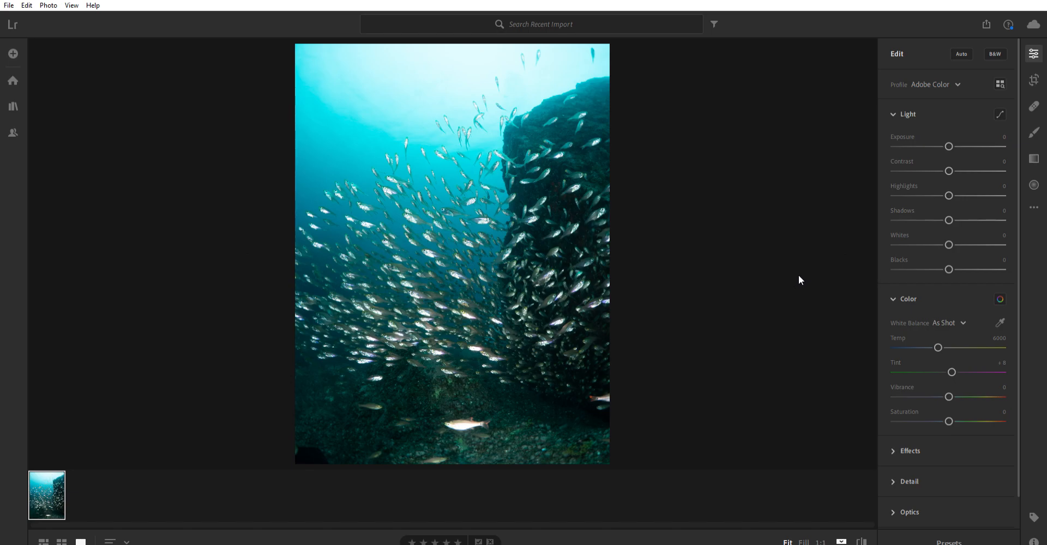
mouse_move(690, 208)
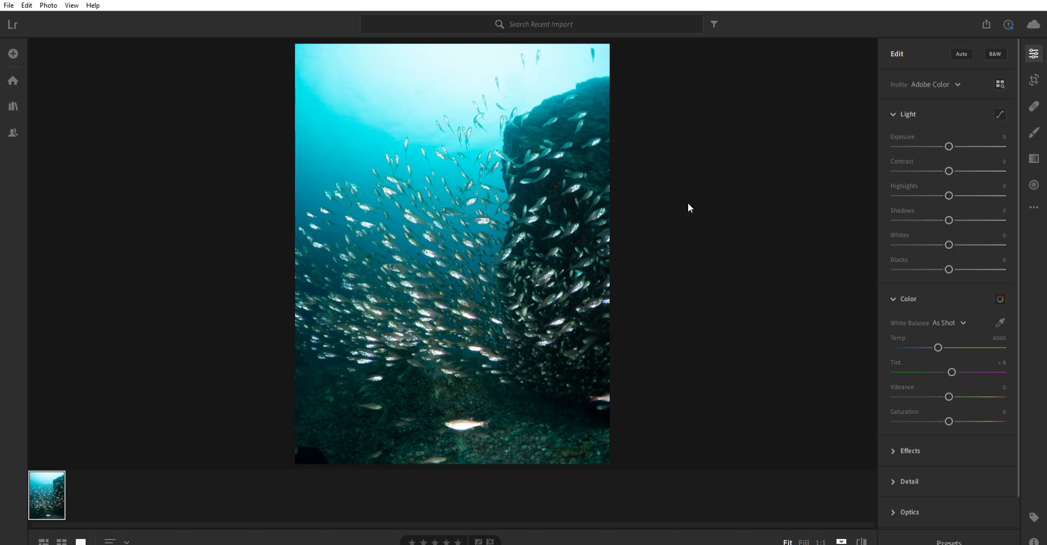
mouse_move(639, 211)
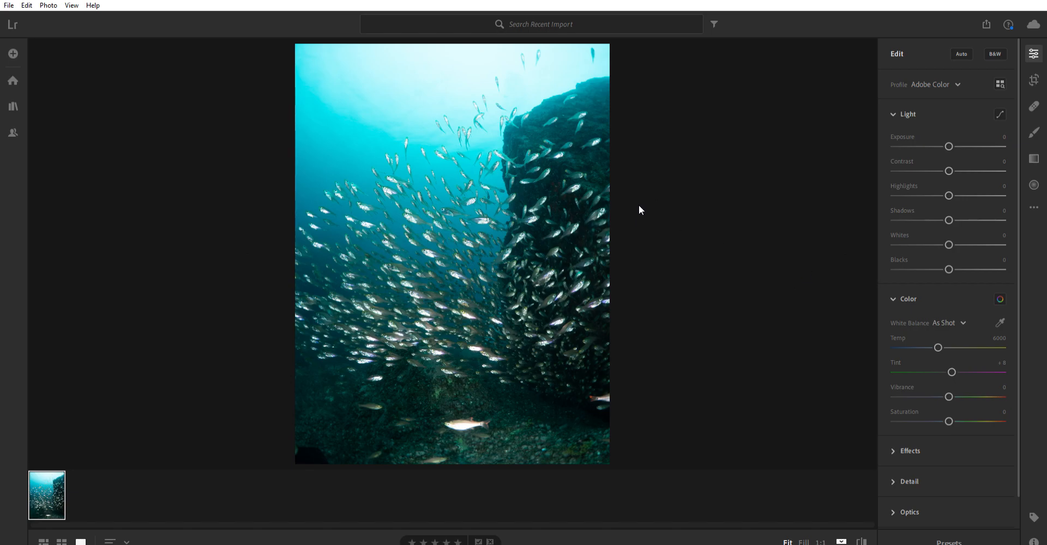
mouse_move(680, 224)
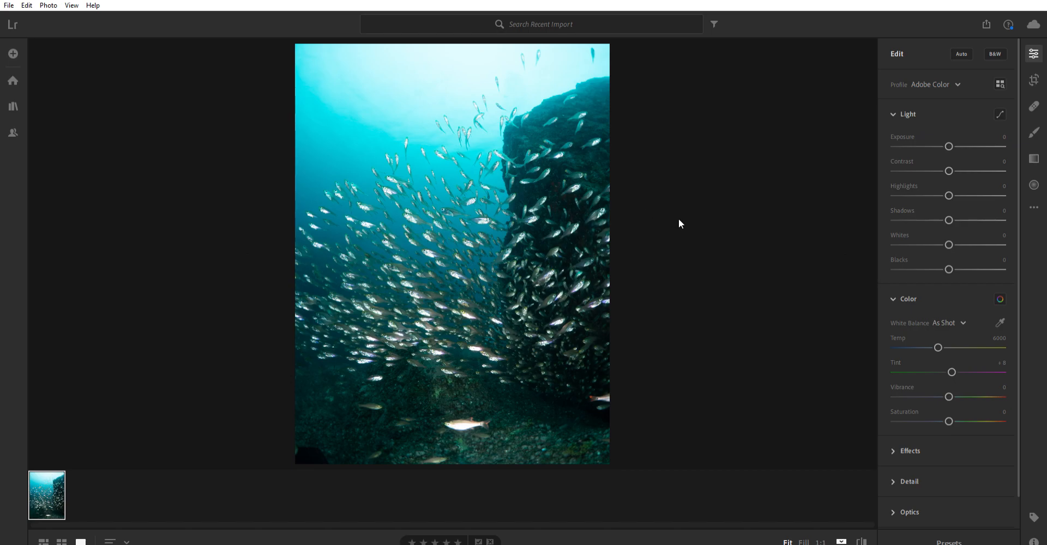
mouse_move(431, 172)
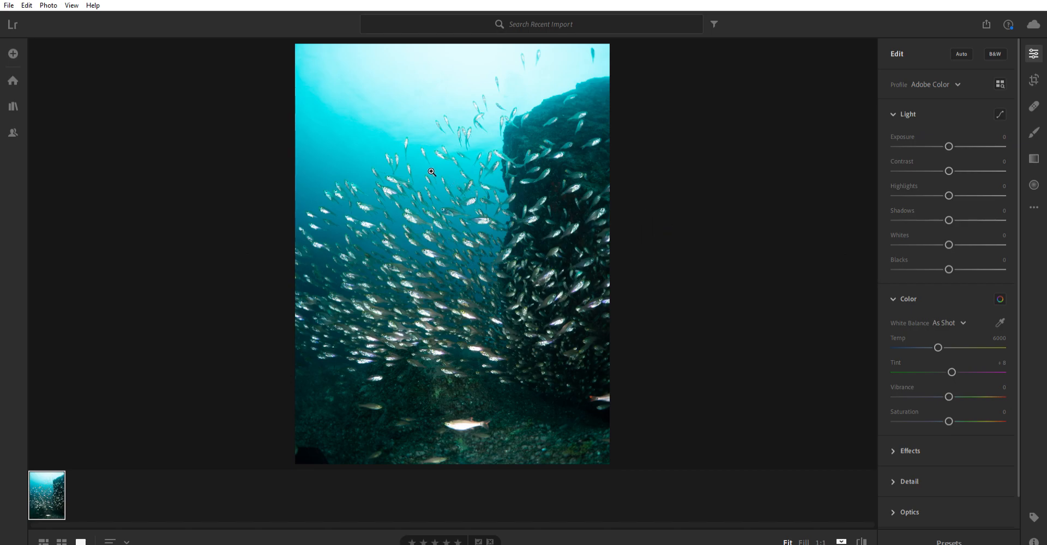
mouse_move(370, 91)
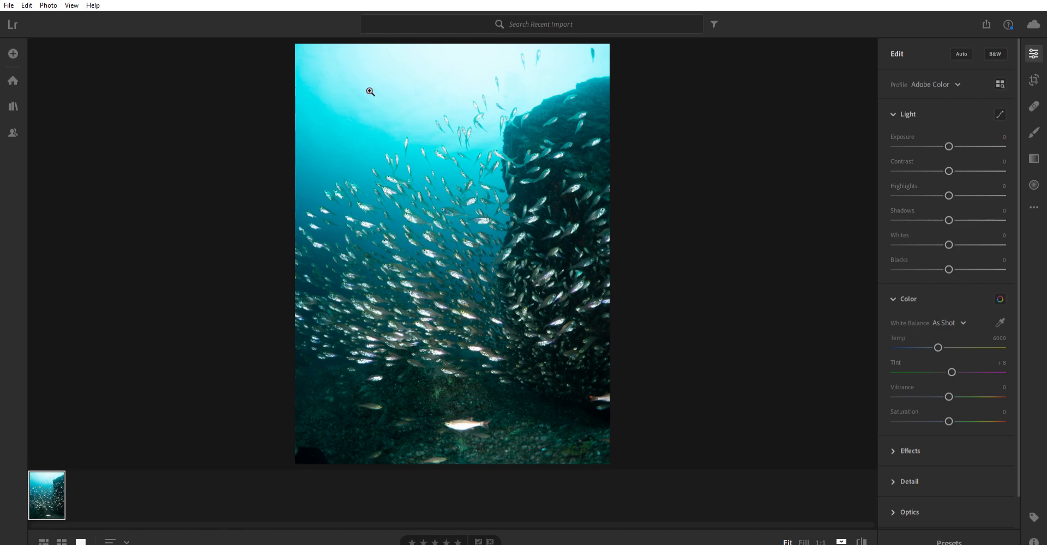
mouse_move(490, 212)
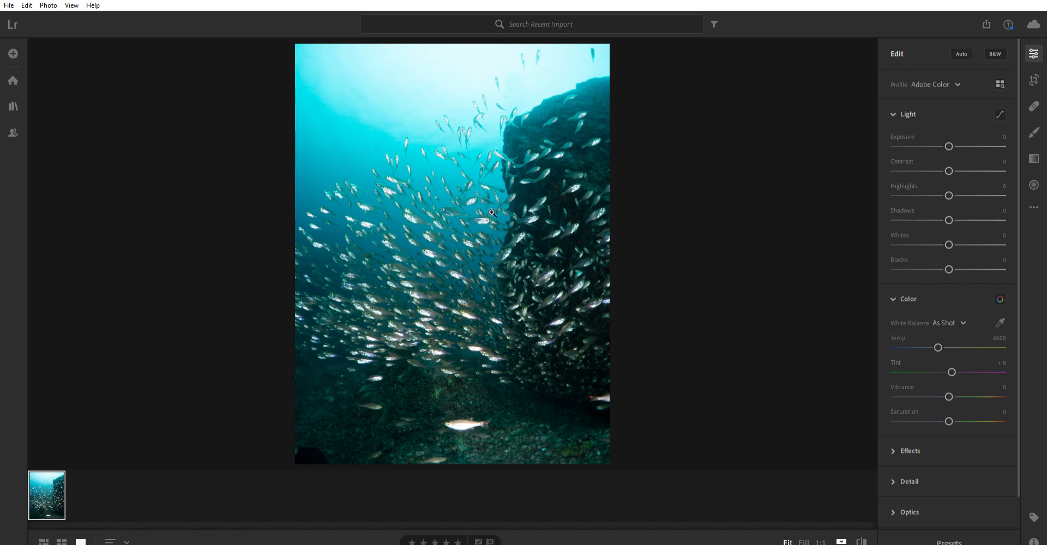
mouse_move(527, 283)
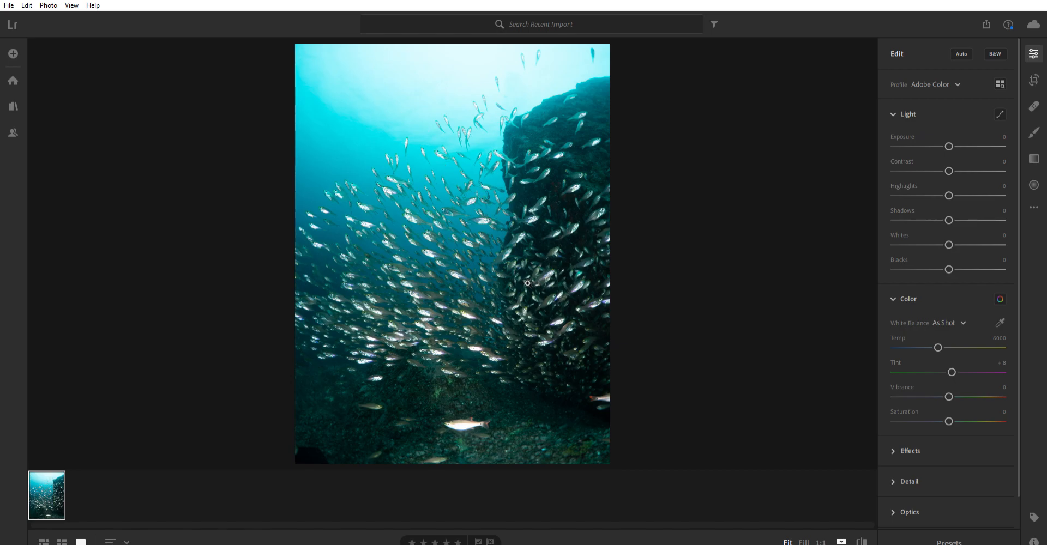
mouse_move(592, 264)
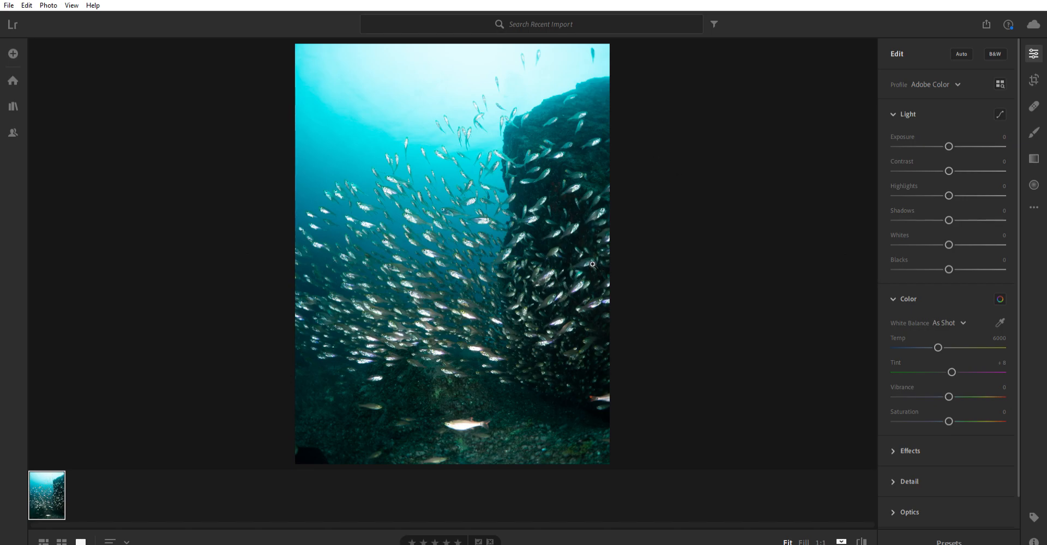
mouse_move(446, 134)
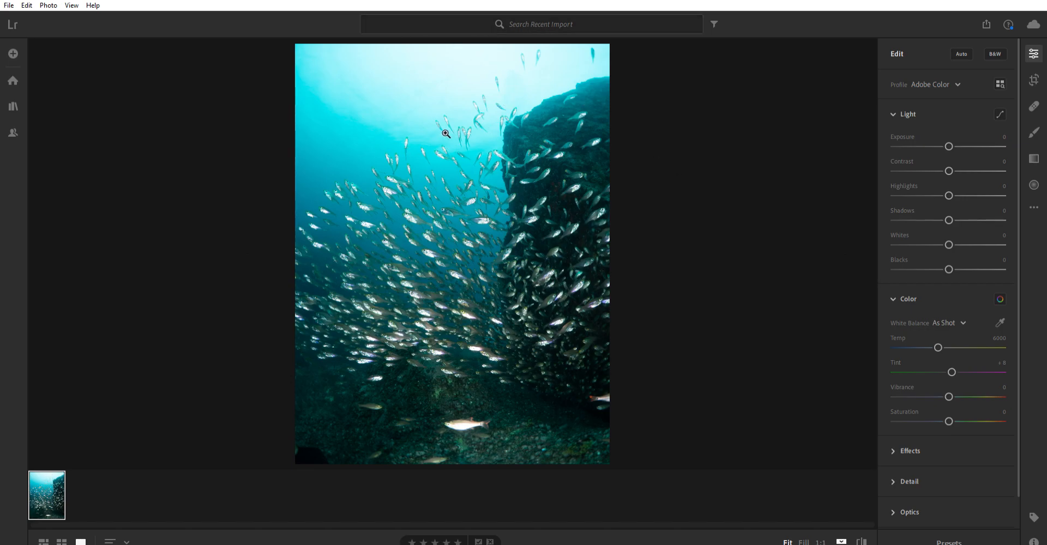
mouse_move(715, 214)
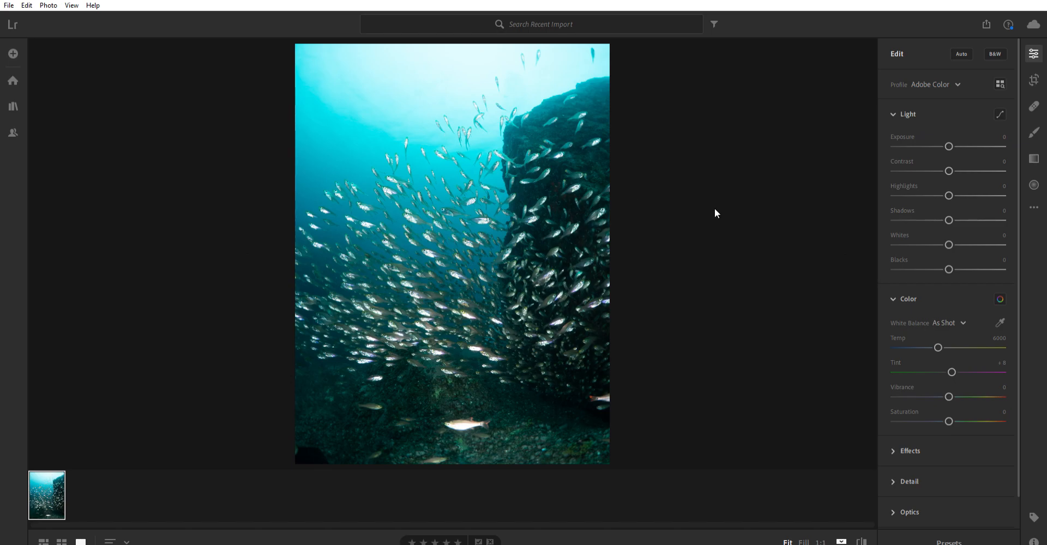
mouse_move(749, 204)
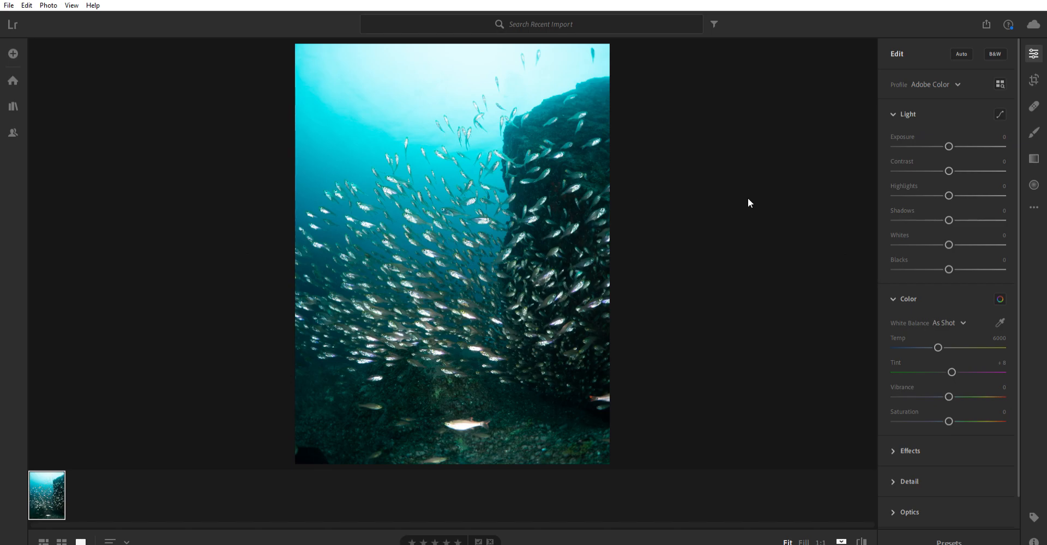
mouse_move(776, 221)
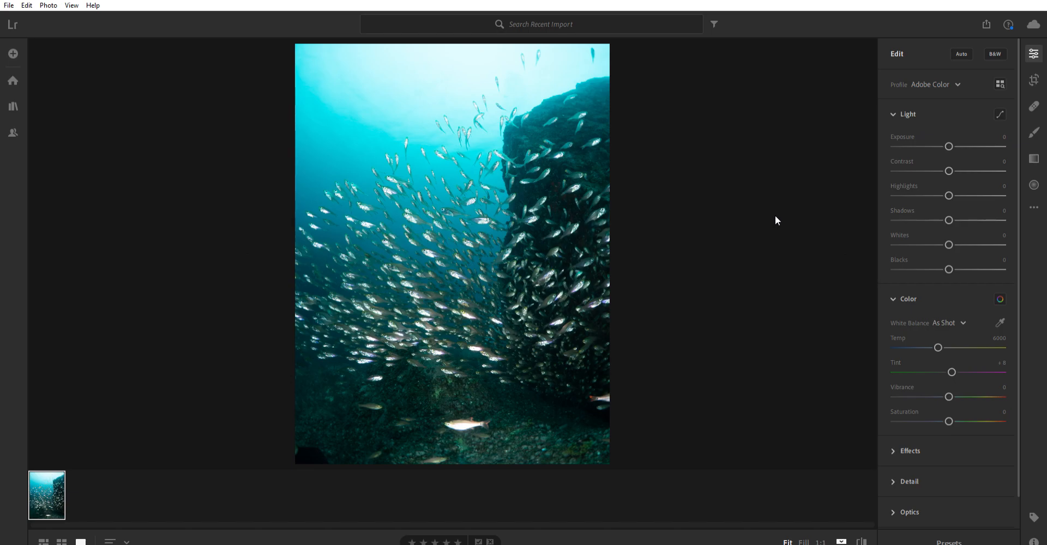
mouse_move(785, 223)
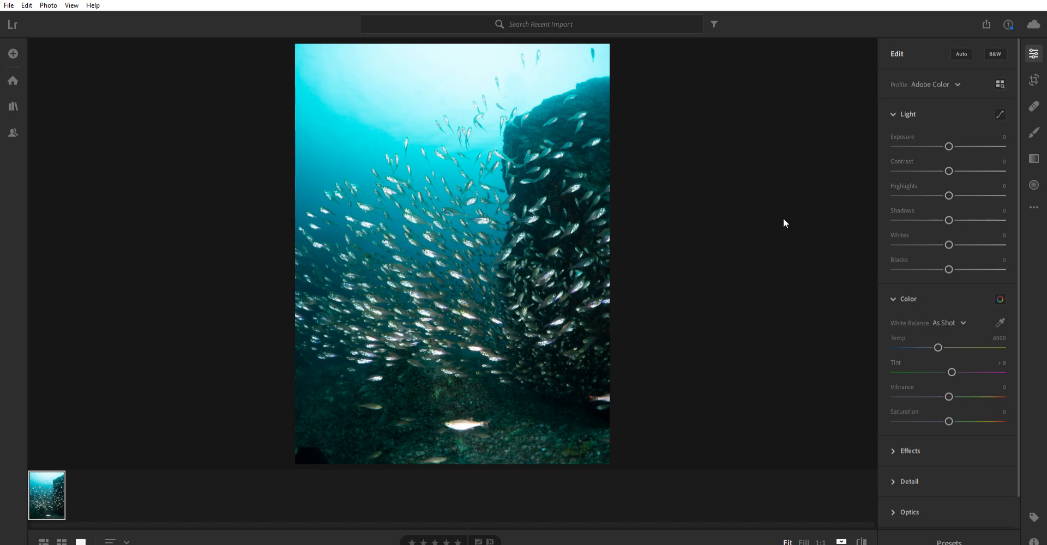
mouse_move(778, 212)
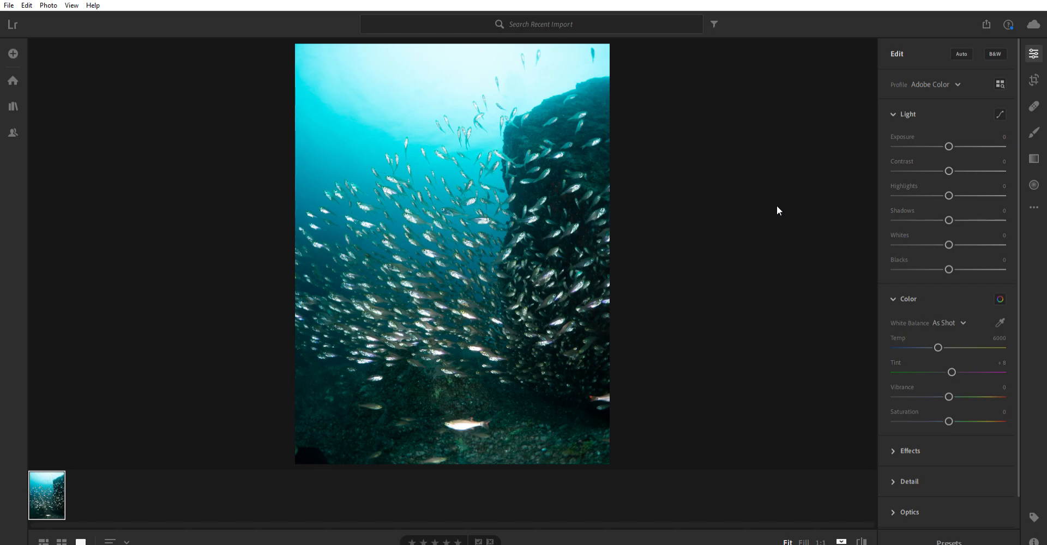
mouse_move(791, 199)
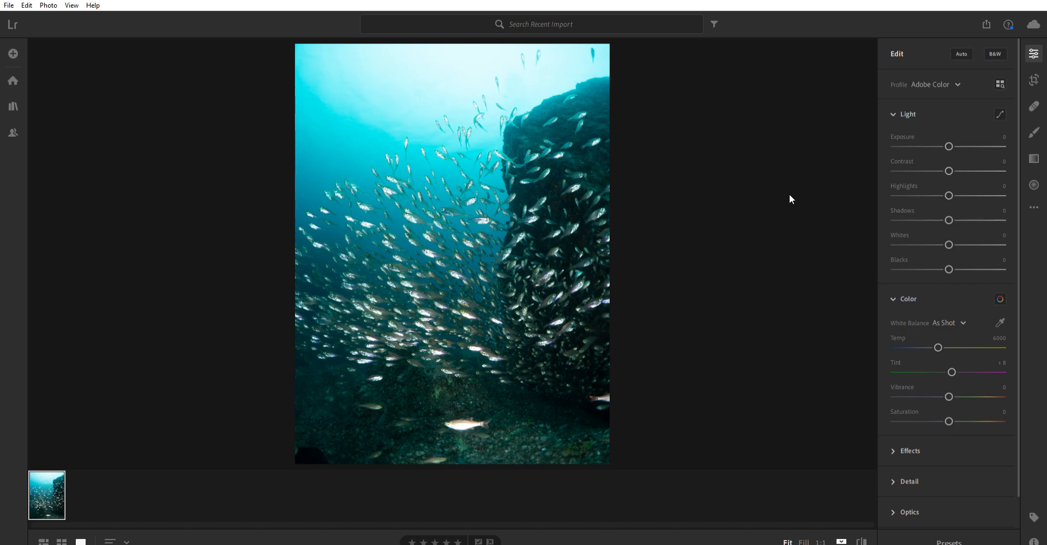
mouse_move(845, 200)
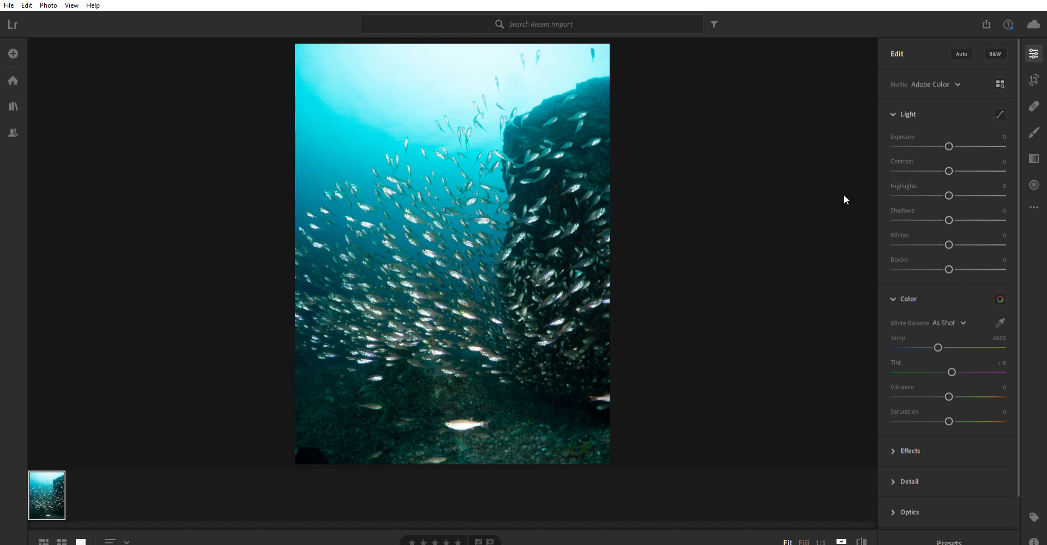
mouse_move(849, 153)
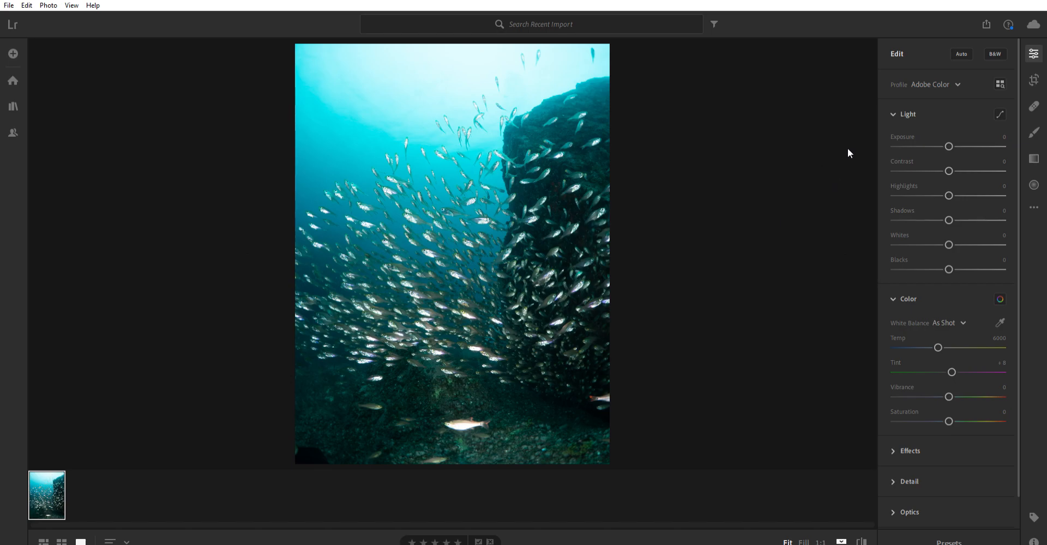
mouse_move(856, 147)
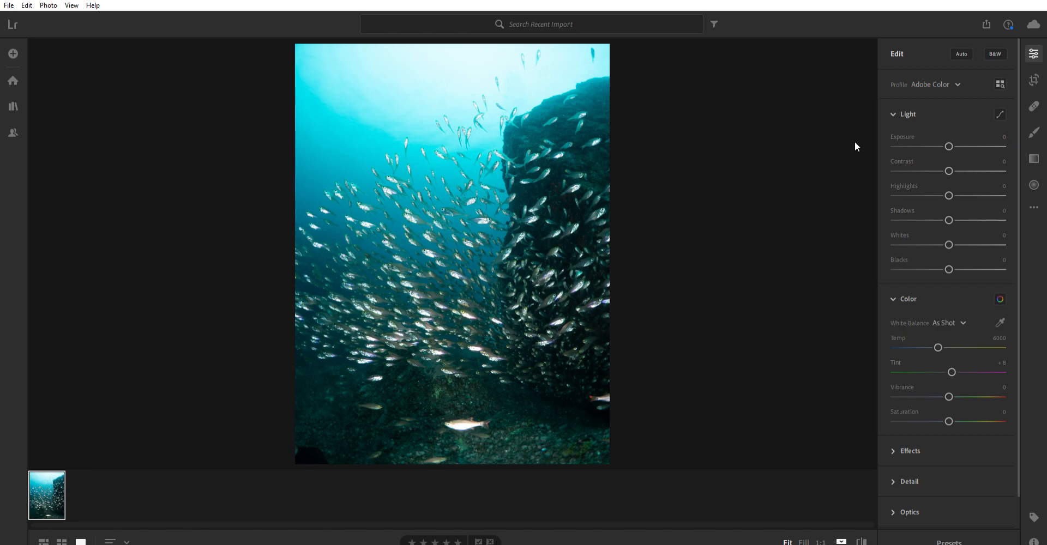
mouse_move(962, 104)
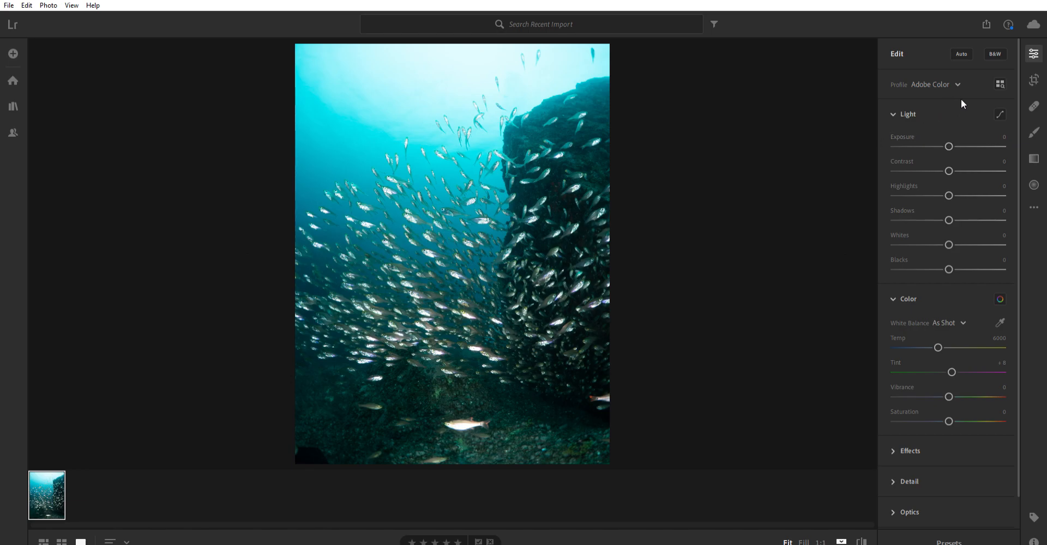
mouse_move(939, 40)
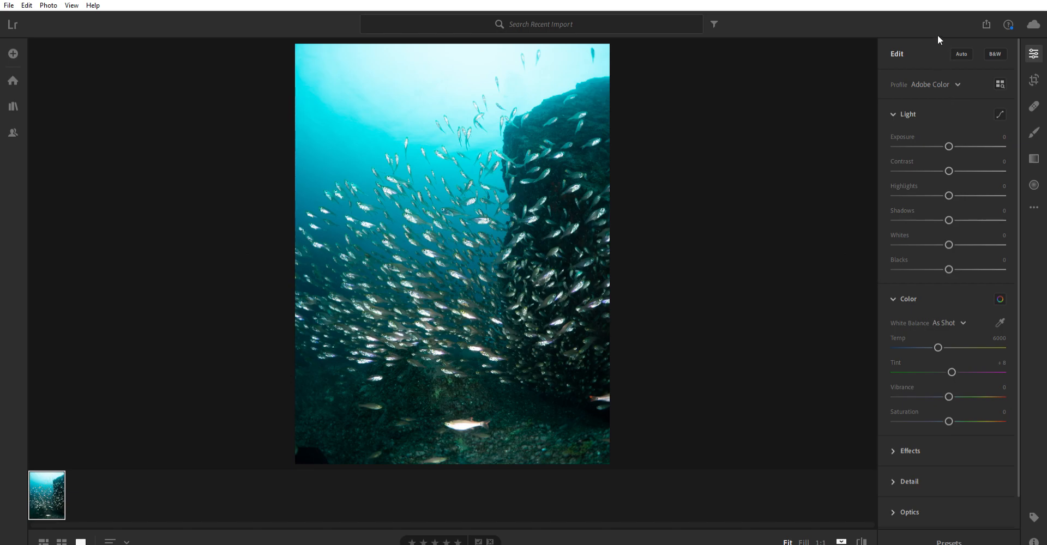
mouse_move(871, 425)
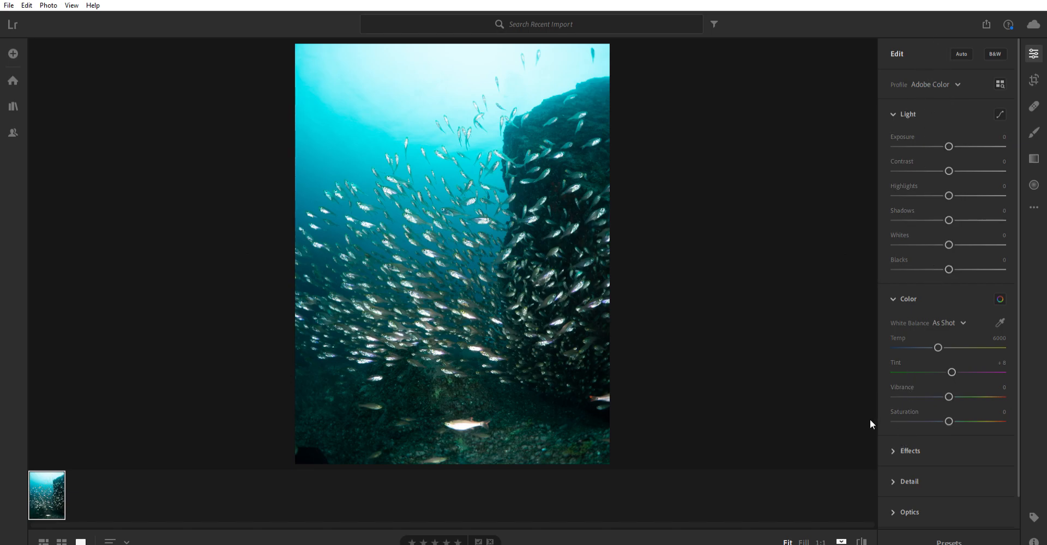
mouse_move(863, 303)
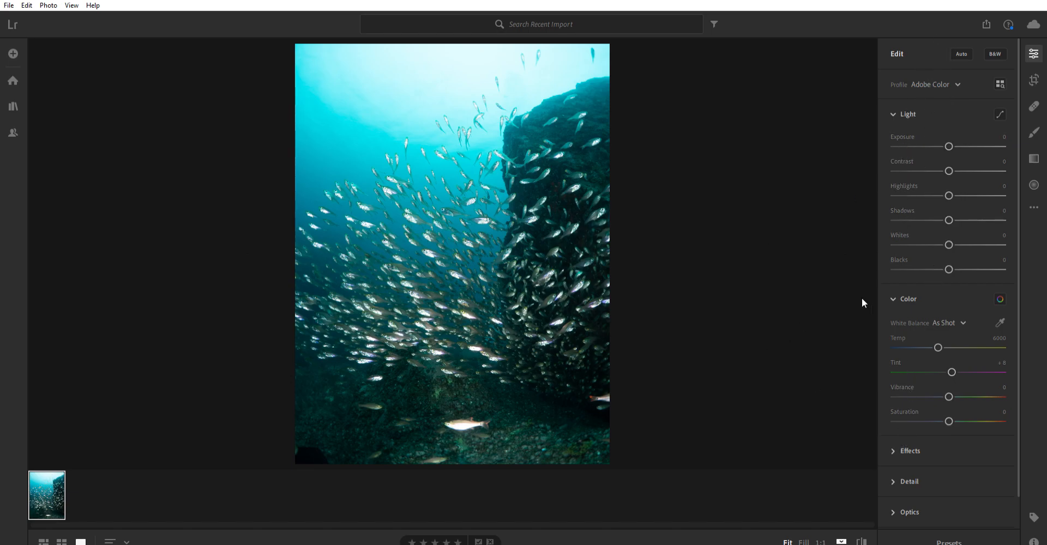
mouse_move(800, 384)
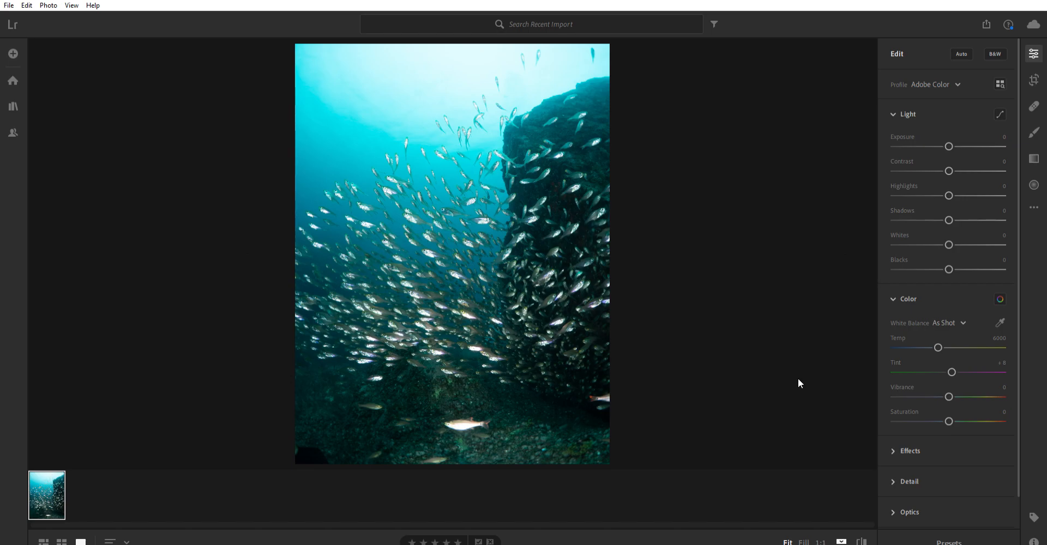
mouse_move(839, 263)
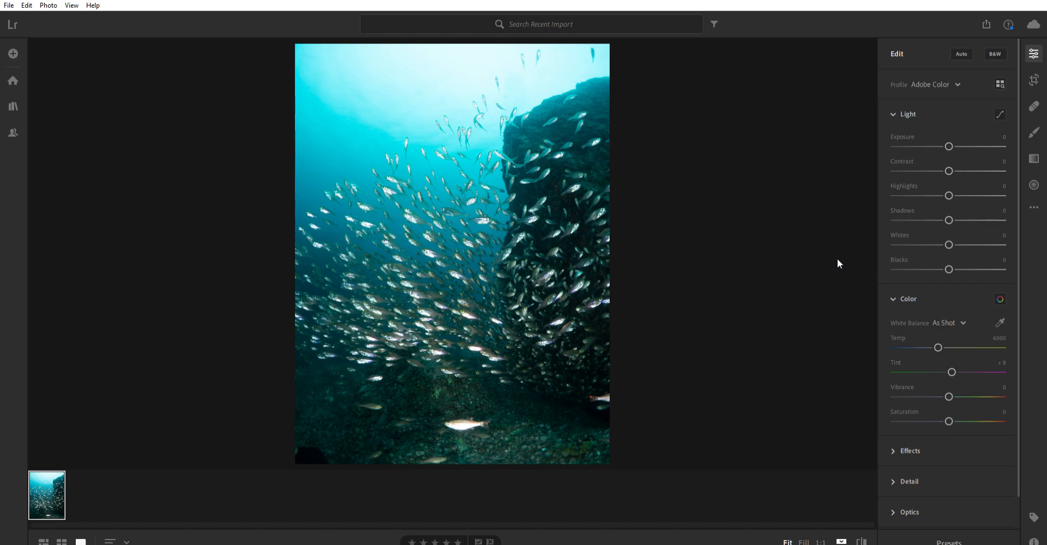
mouse_move(865, 188)
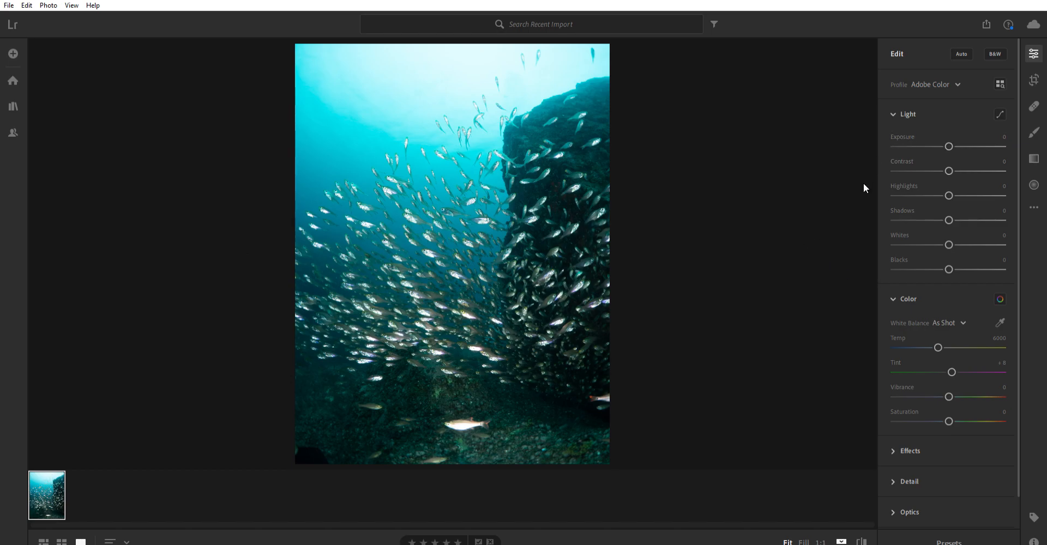
mouse_move(809, 266)
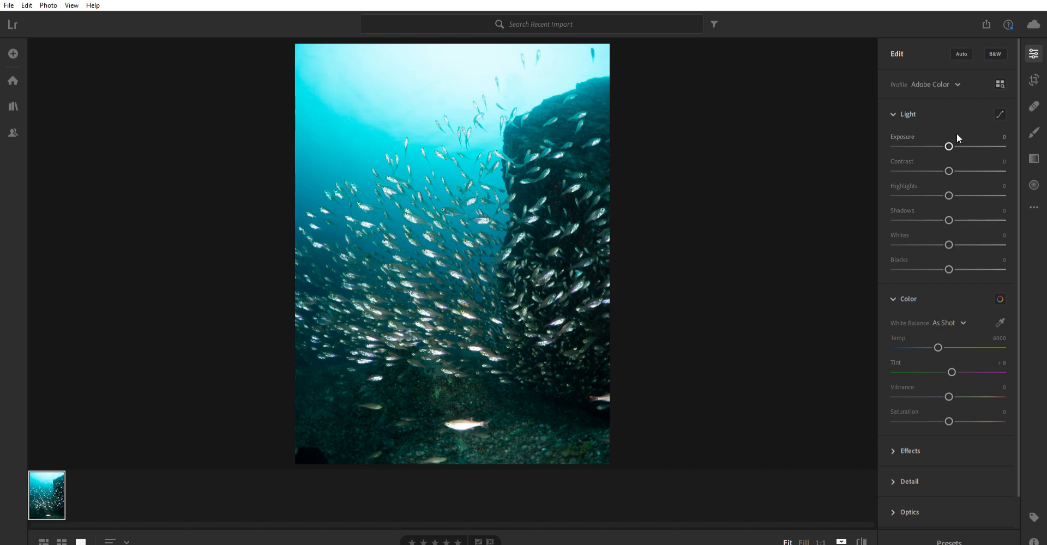
mouse_move(943, 191)
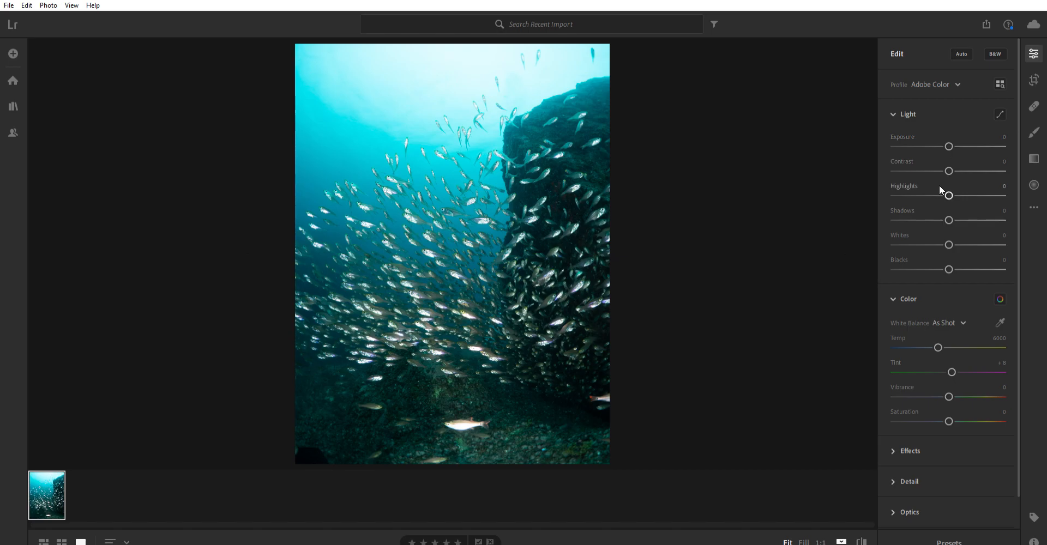
mouse_move(755, 196)
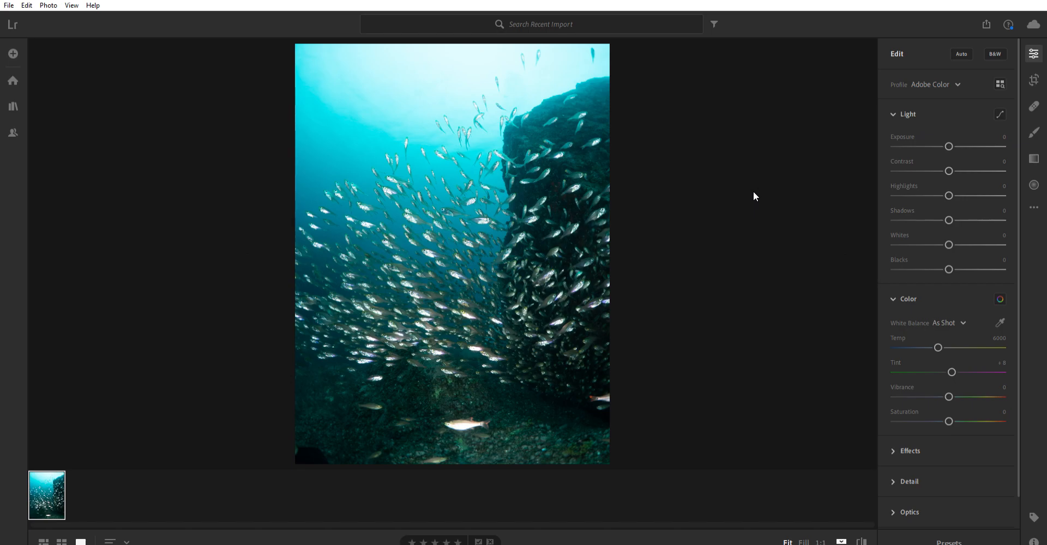
mouse_move(365, 286)
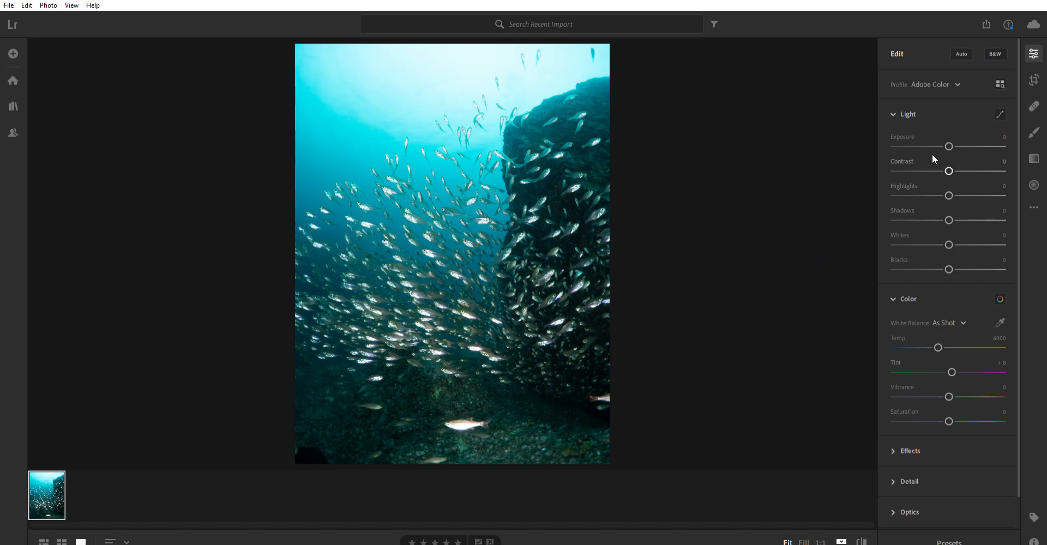
mouse_move(956, 153)
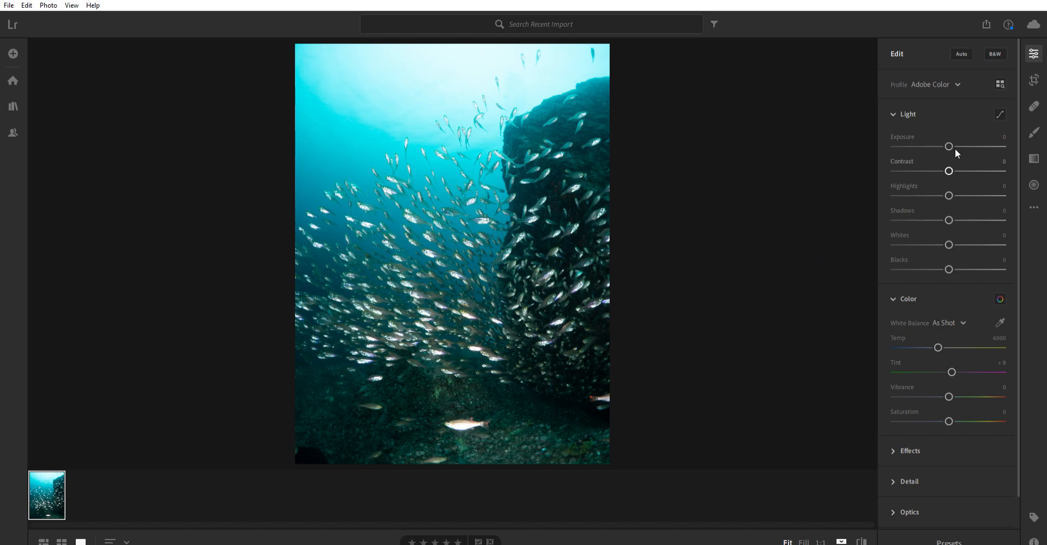
mouse_move(953, 167)
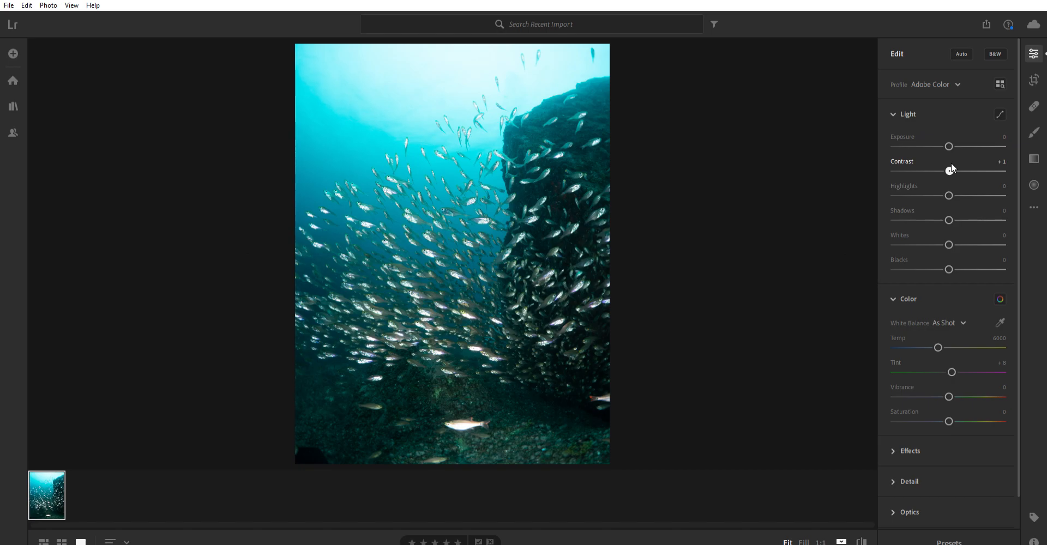
mouse_move(987, 170)
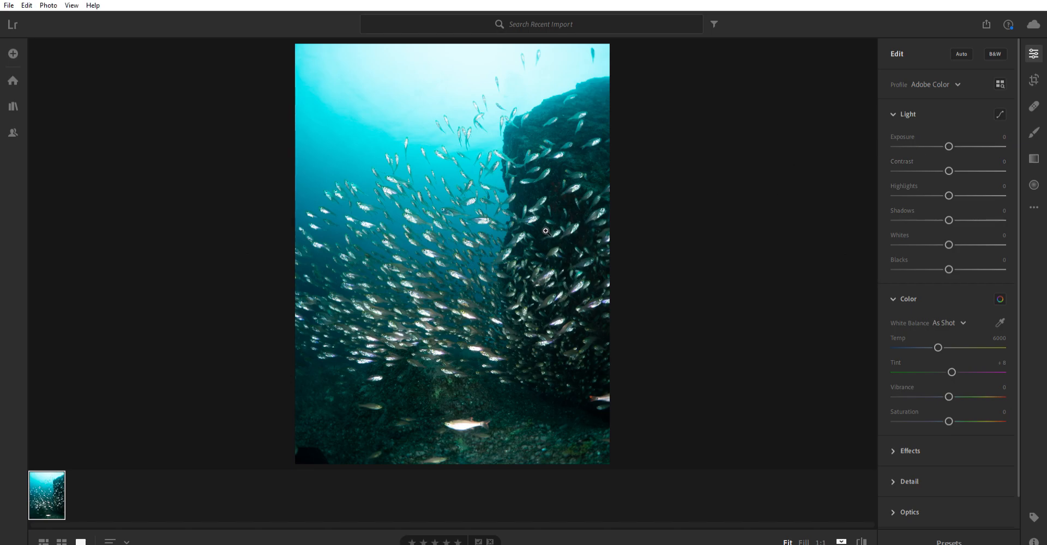
mouse_move(478, 111)
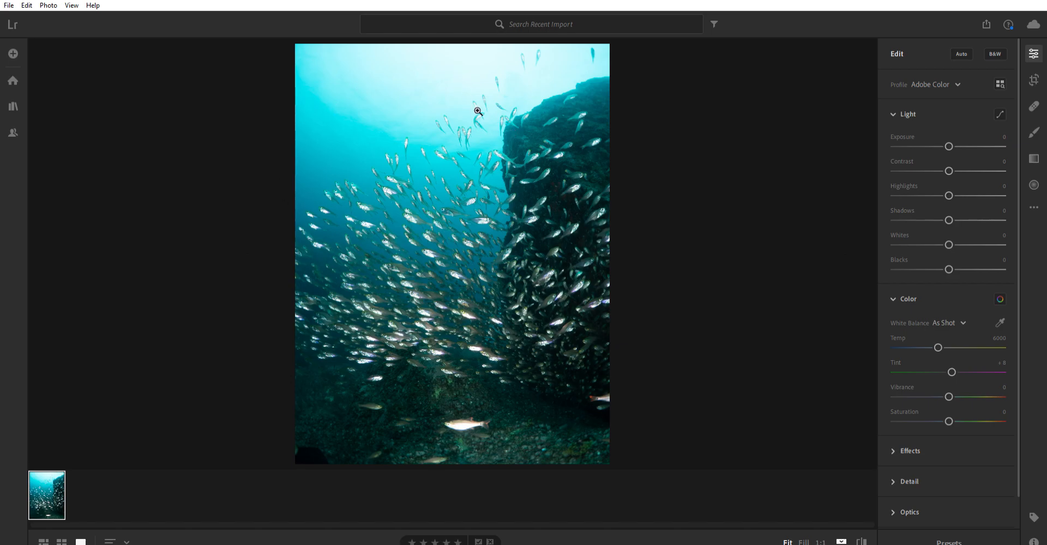
mouse_move(449, 183)
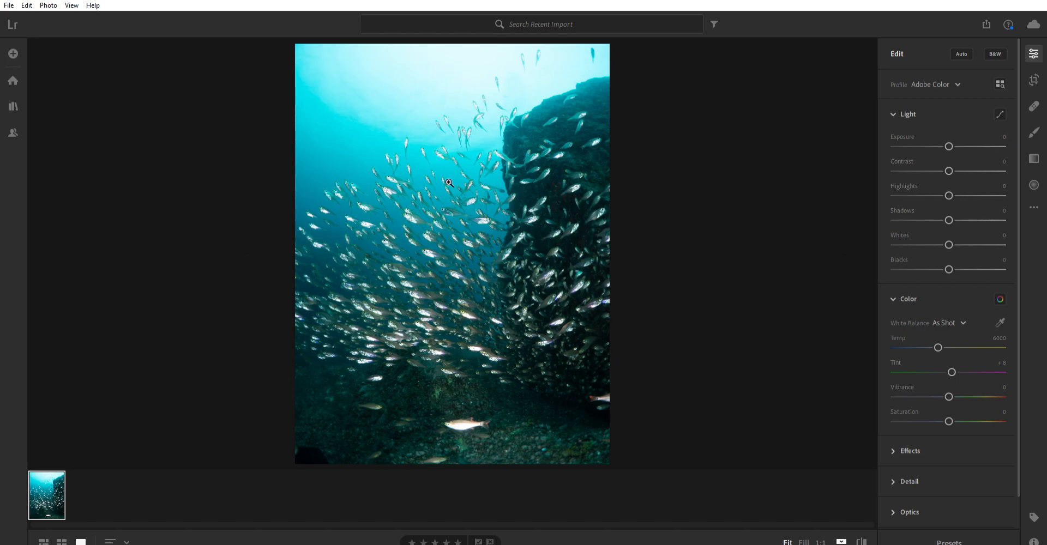
mouse_move(603, 239)
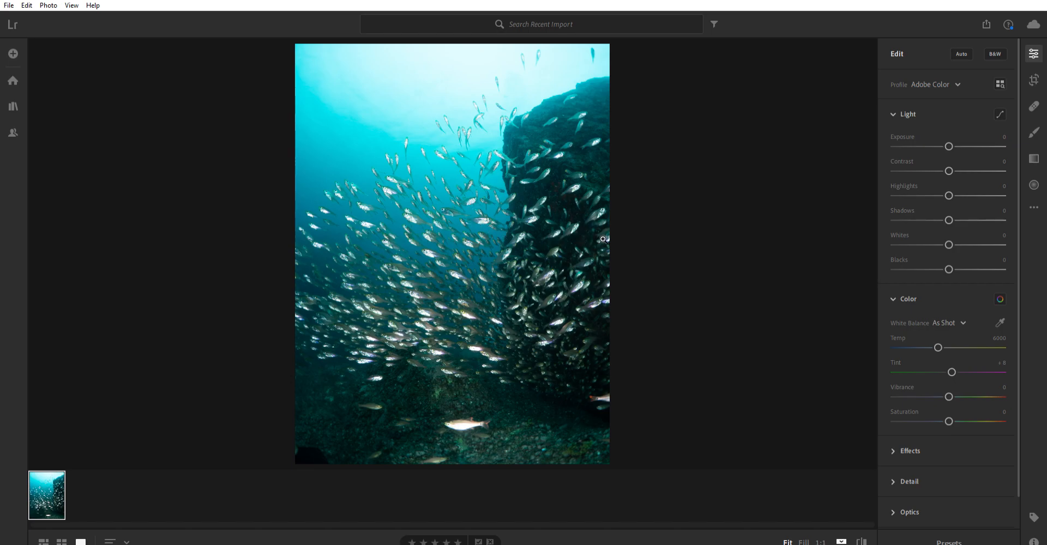
mouse_move(847, 232)
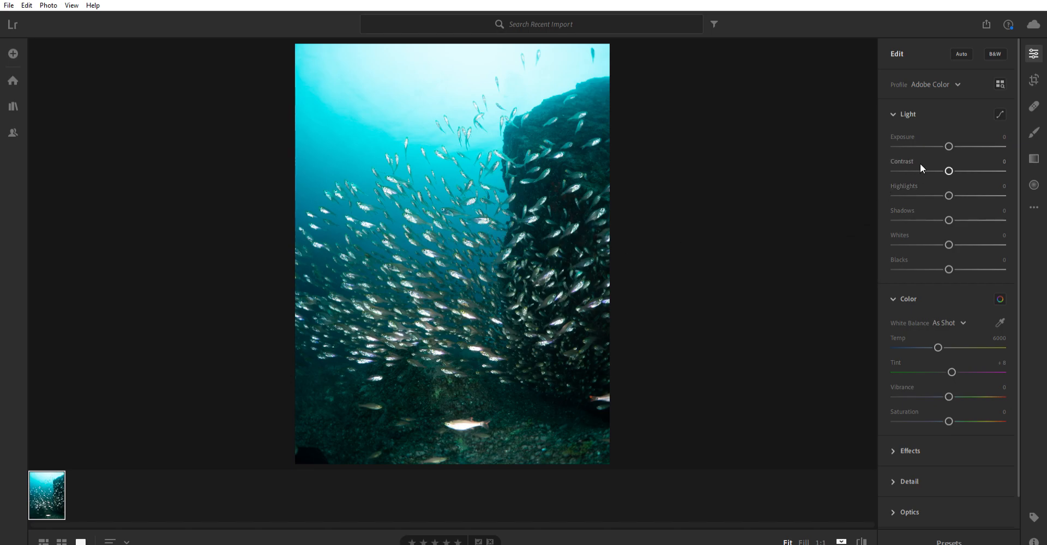
mouse_move(963, 125)
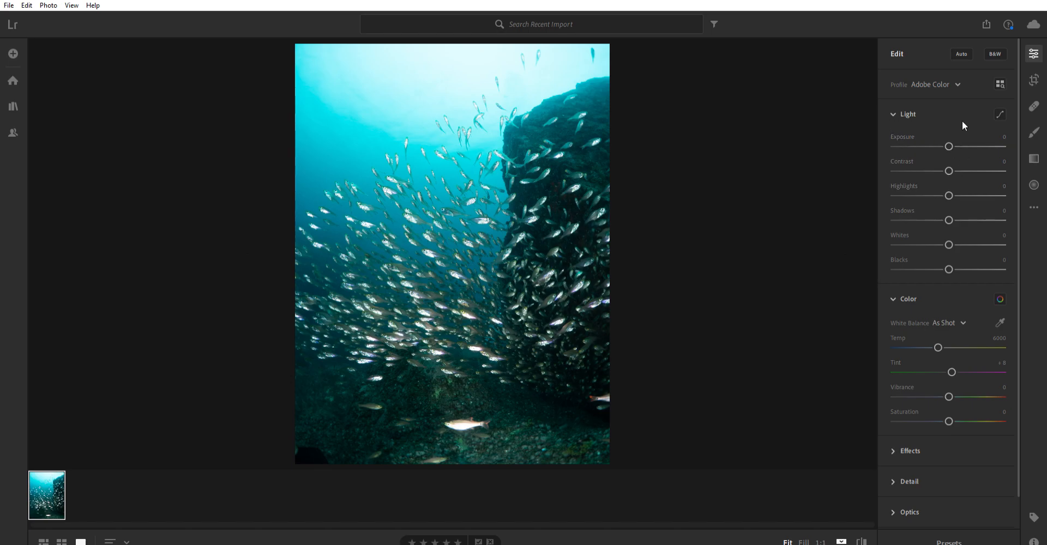
mouse_move(841, 169)
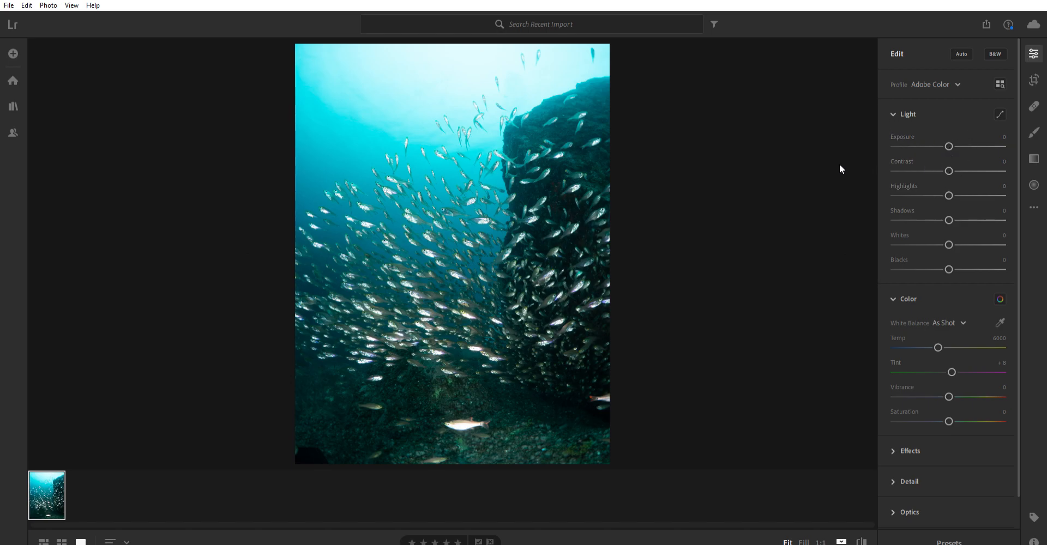
mouse_move(948, 193)
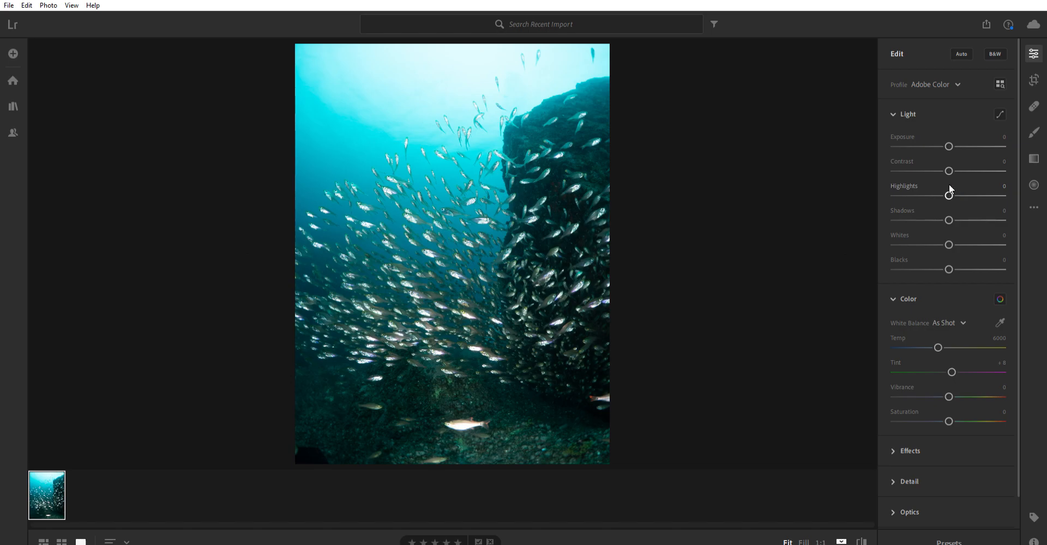
mouse_move(948, 193)
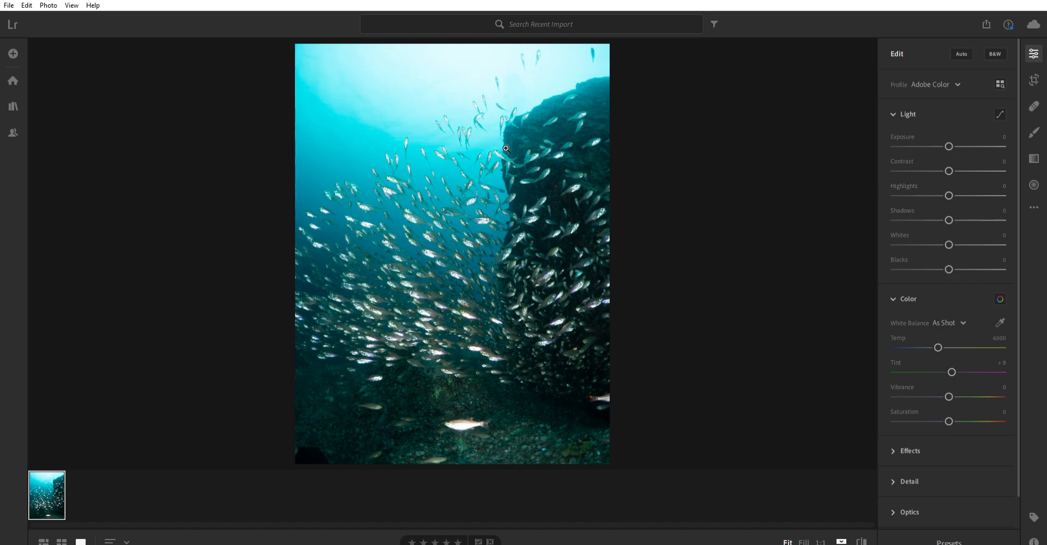
mouse_move(465, 109)
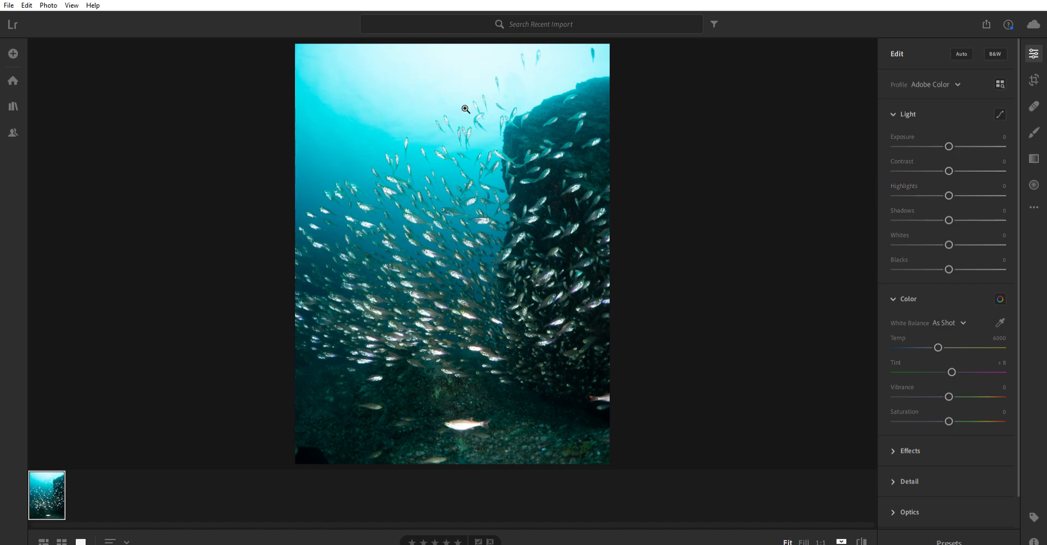
mouse_move(535, 113)
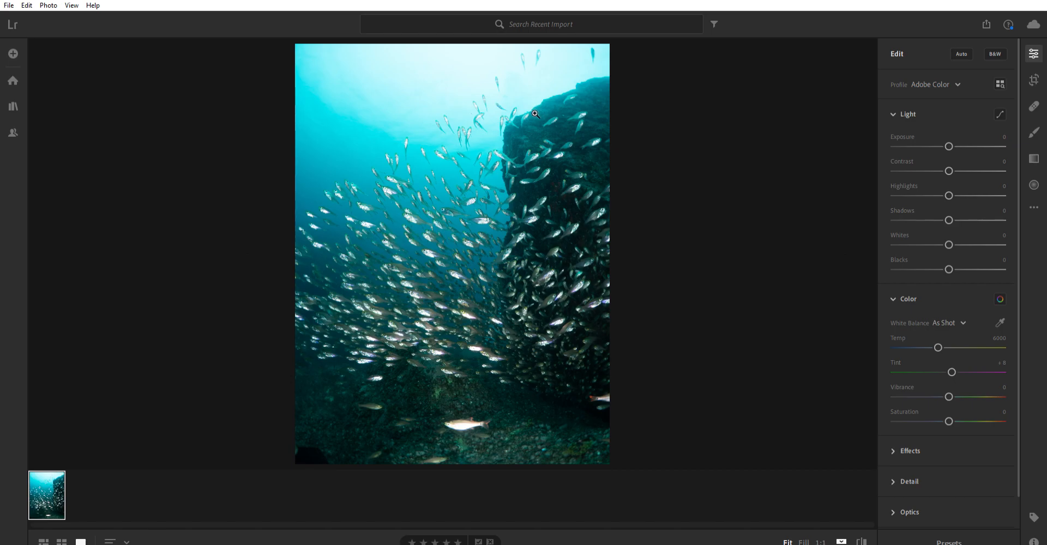
mouse_move(714, 172)
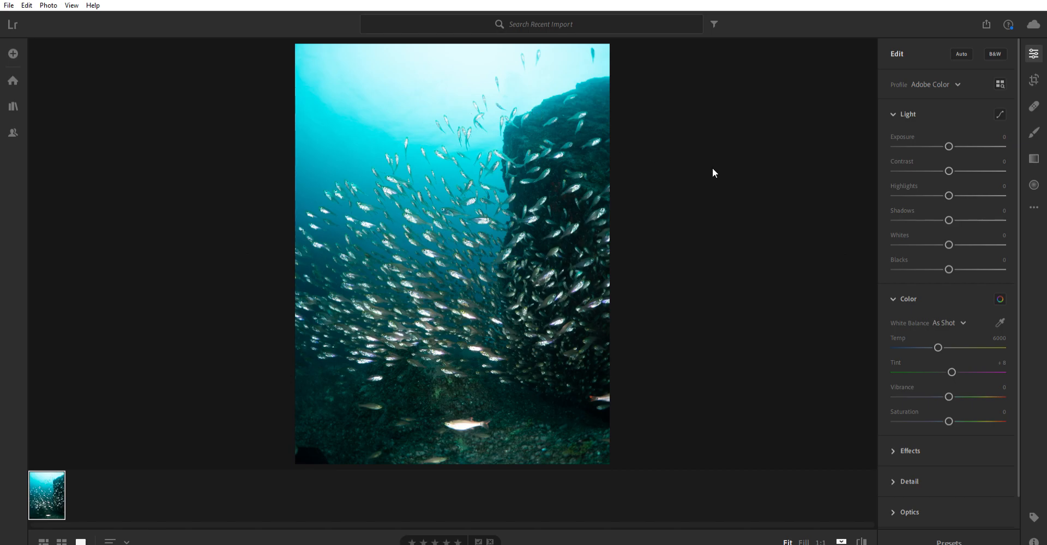
mouse_move(728, 175)
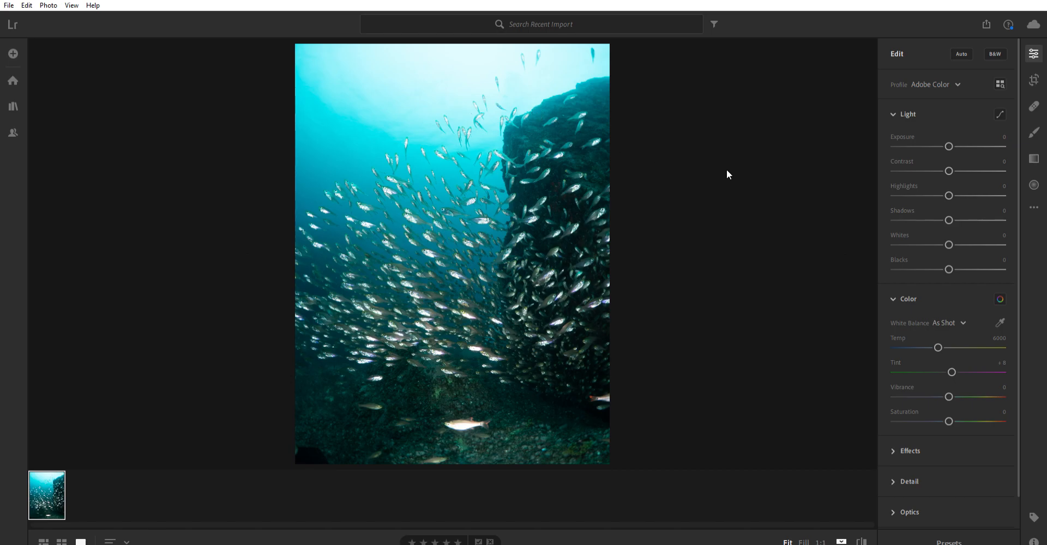
mouse_move(306, 135)
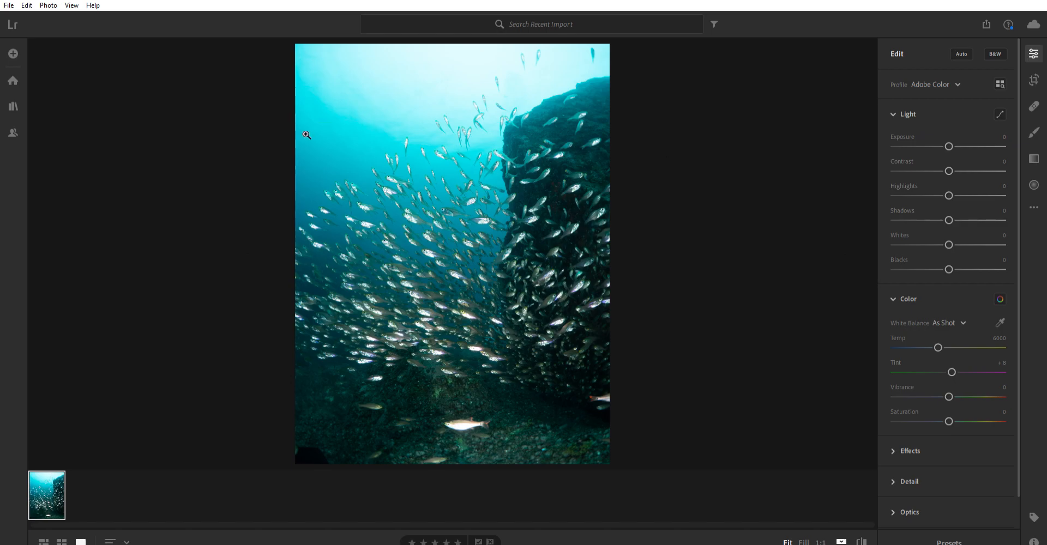
mouse_move(496, 120)
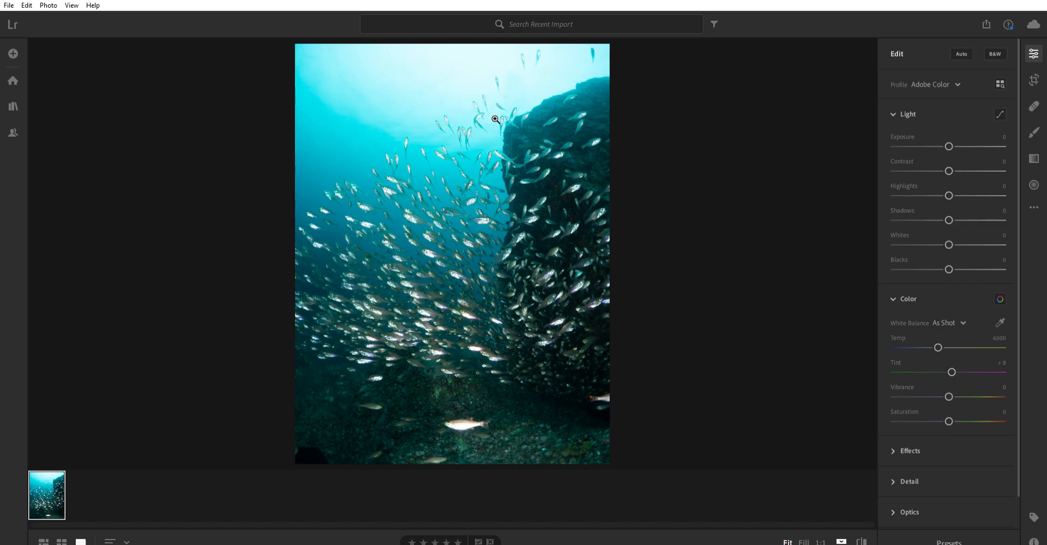
mouse_move(645, 123)
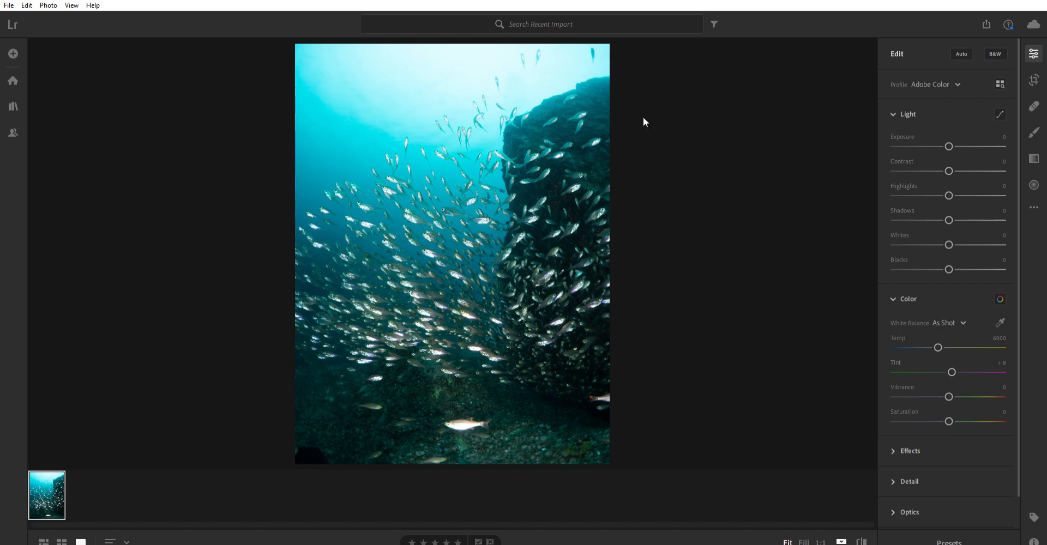
mouse_move(473, 92)
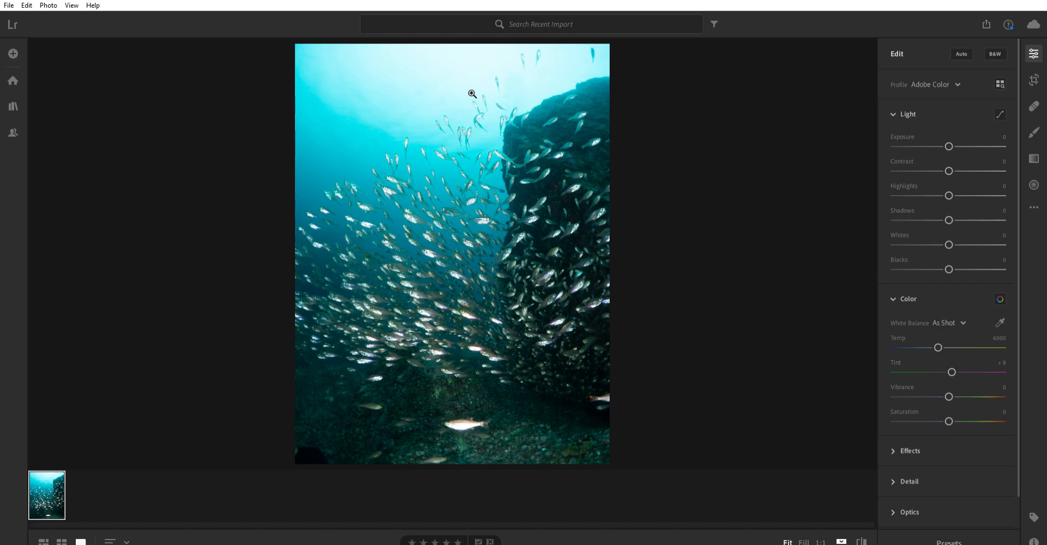
mouse_move(555, 93)
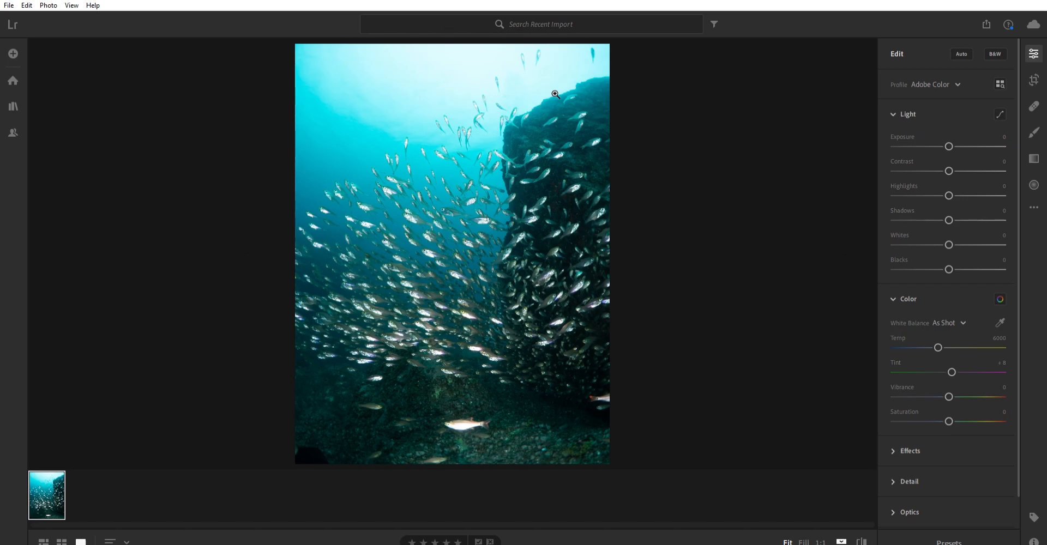
mouse_move(576, 30)
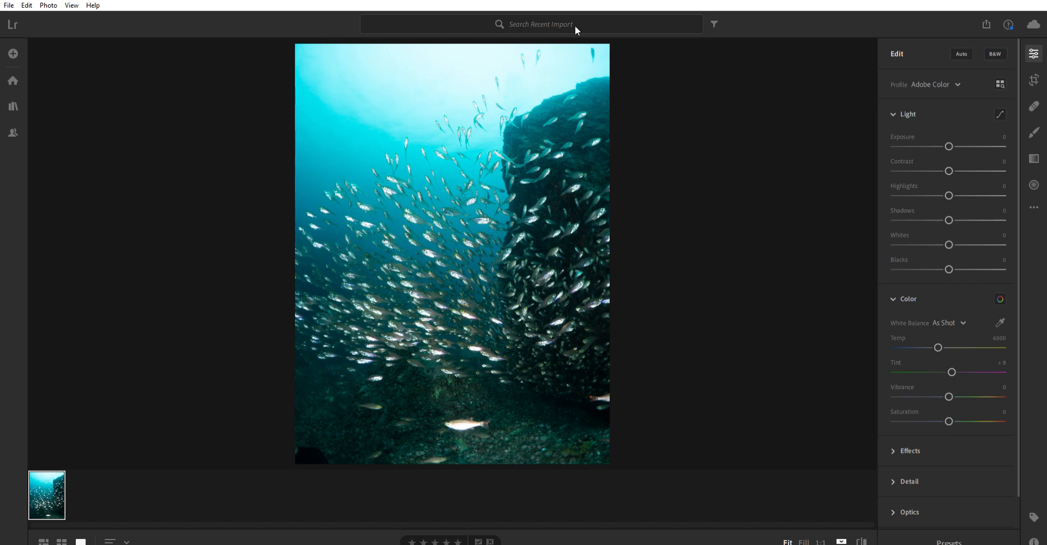
mouse_move(582, 57)
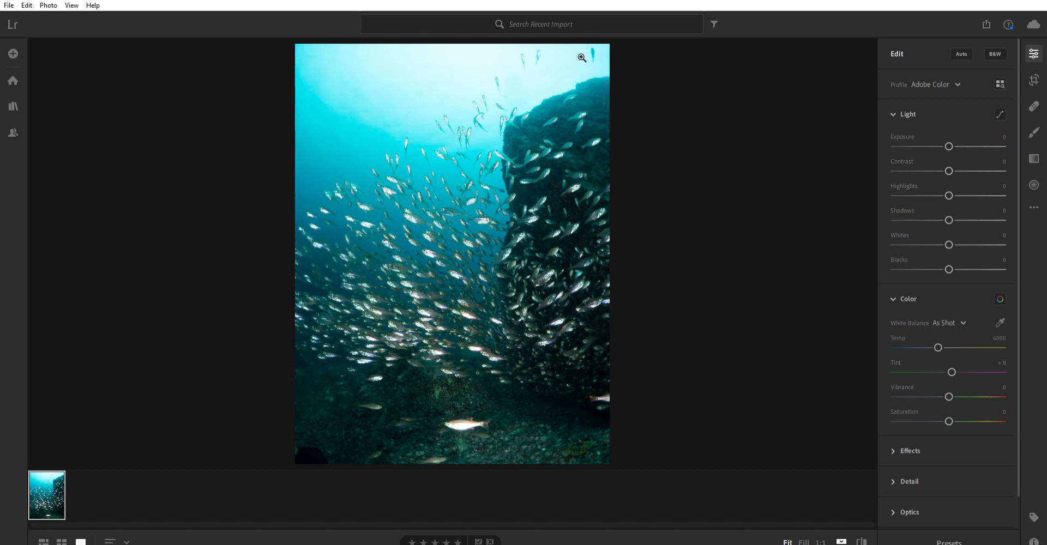
mouse_move(576, 63)
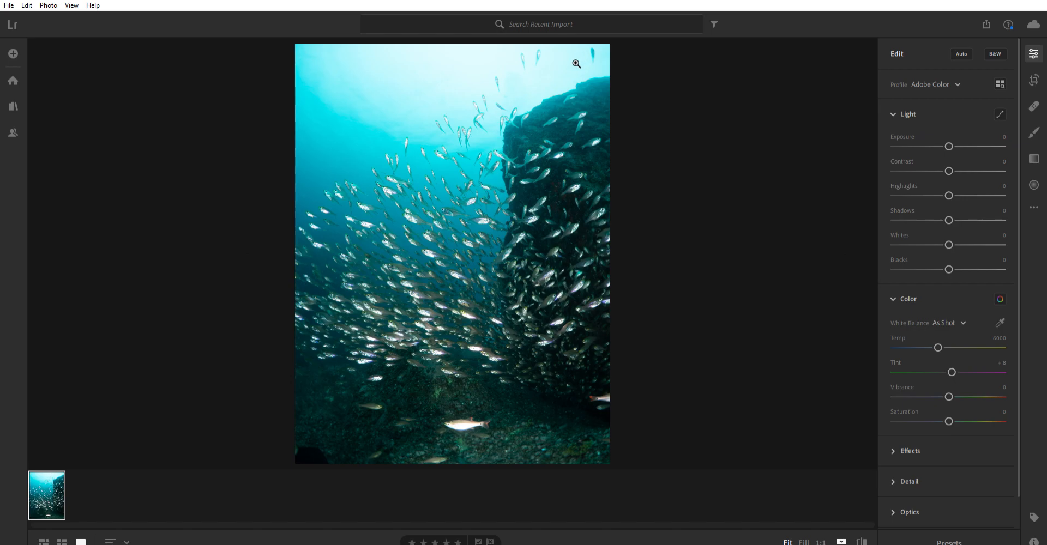
mouse_move(568, 68)
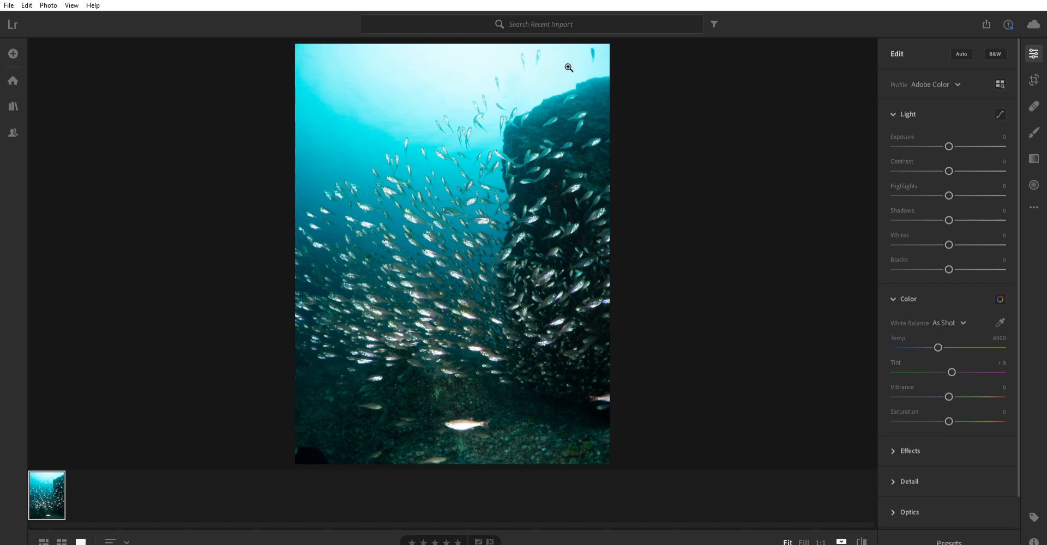
mouse_move(530, 378)
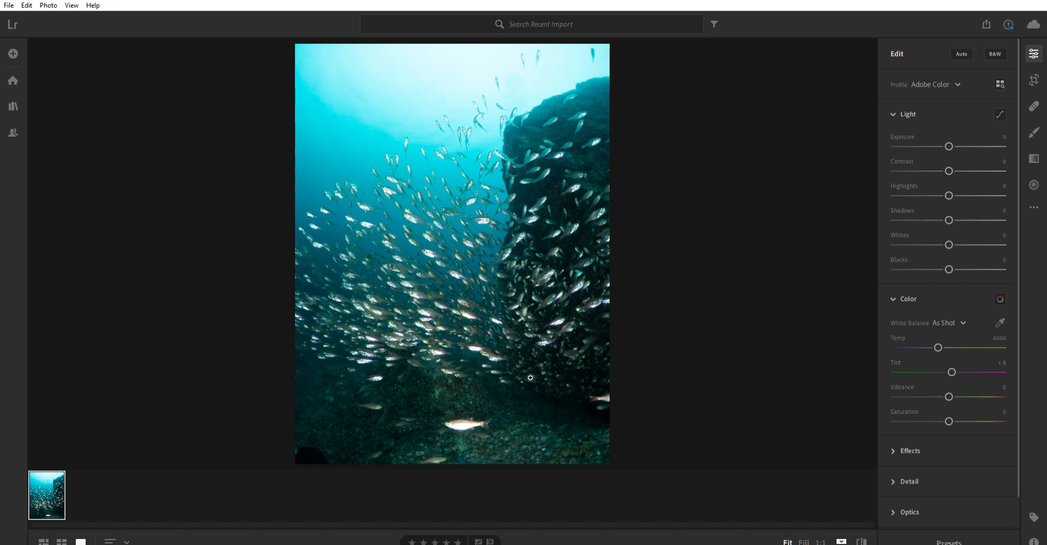
mouse_move(604, 382)
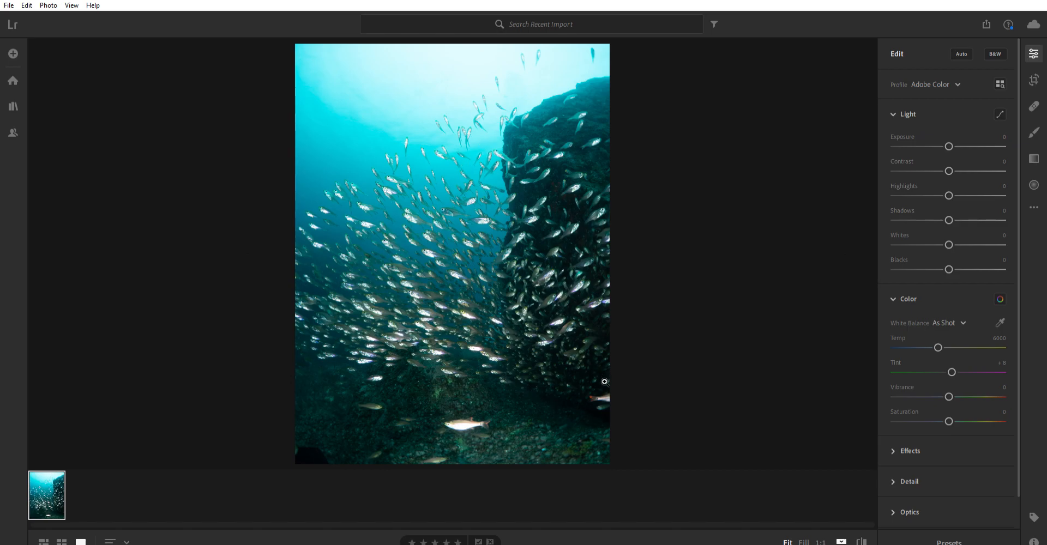
mouse_move(426, 58)
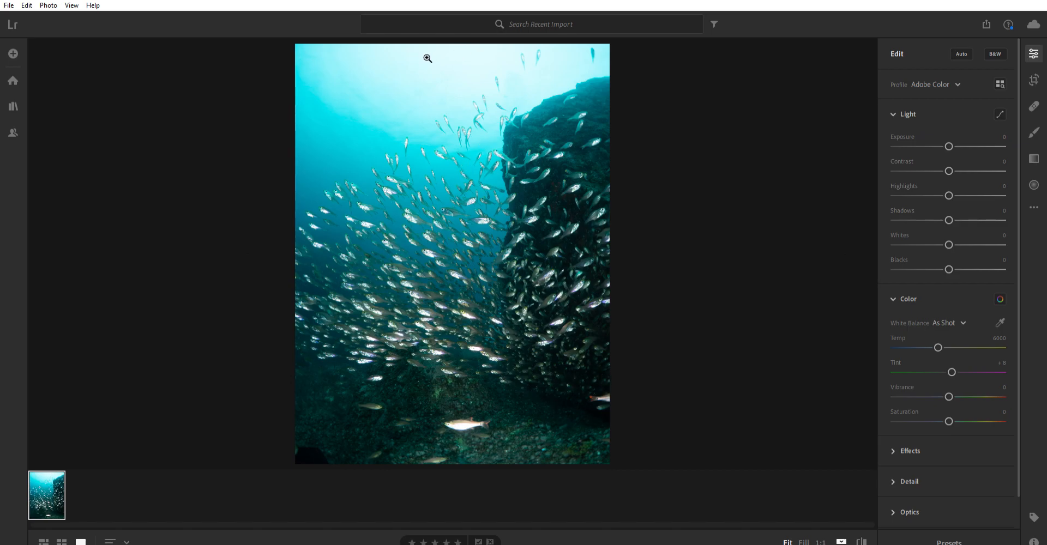
mouse_move(591, 399)
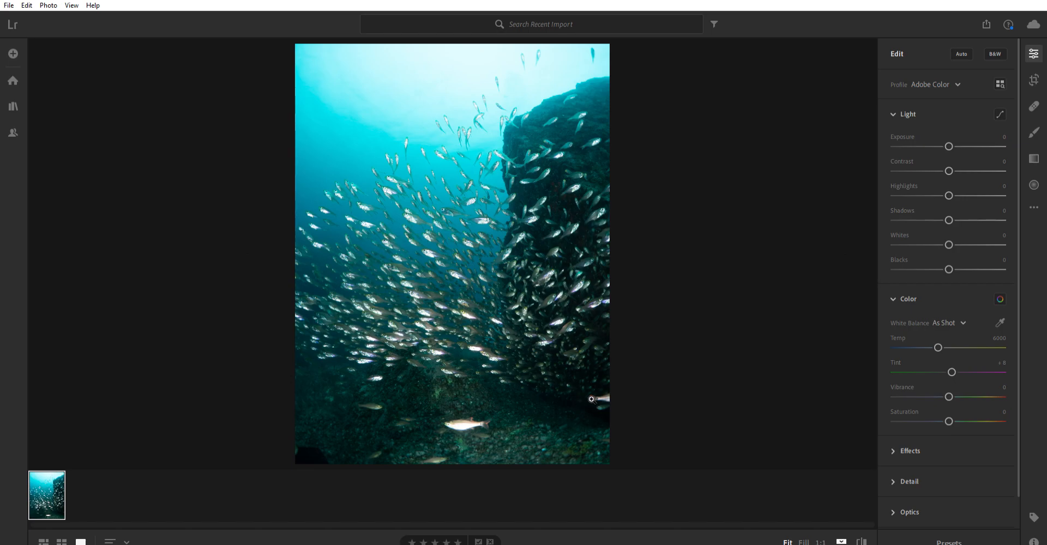
mouse_move(671, 382)
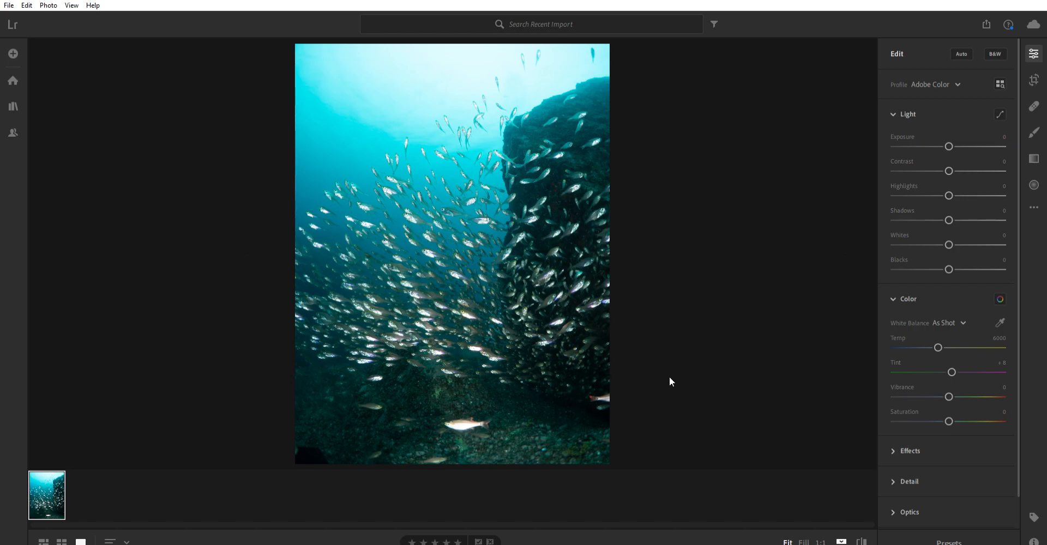
mouse_move(678, 381)
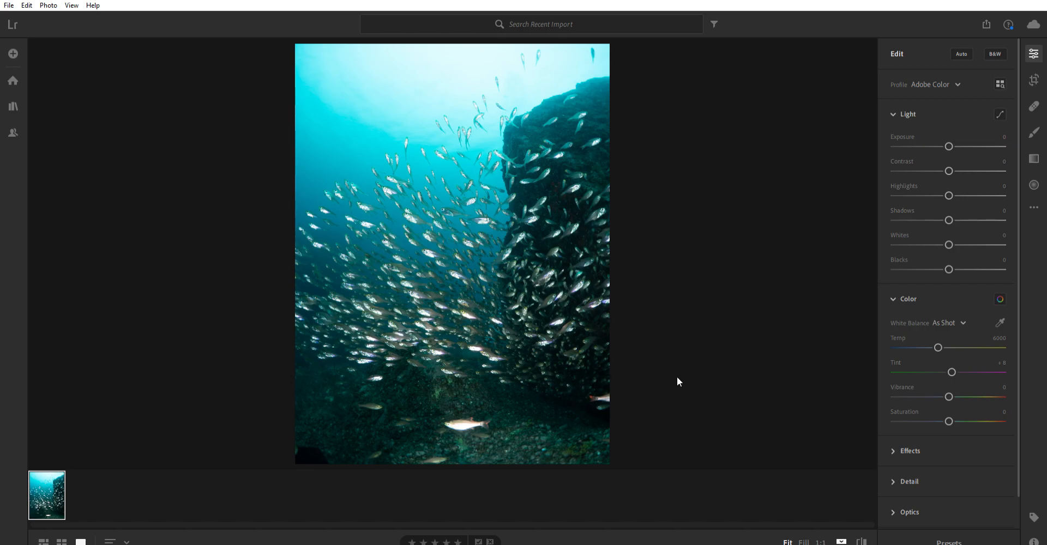
mouse_move(707, 270)
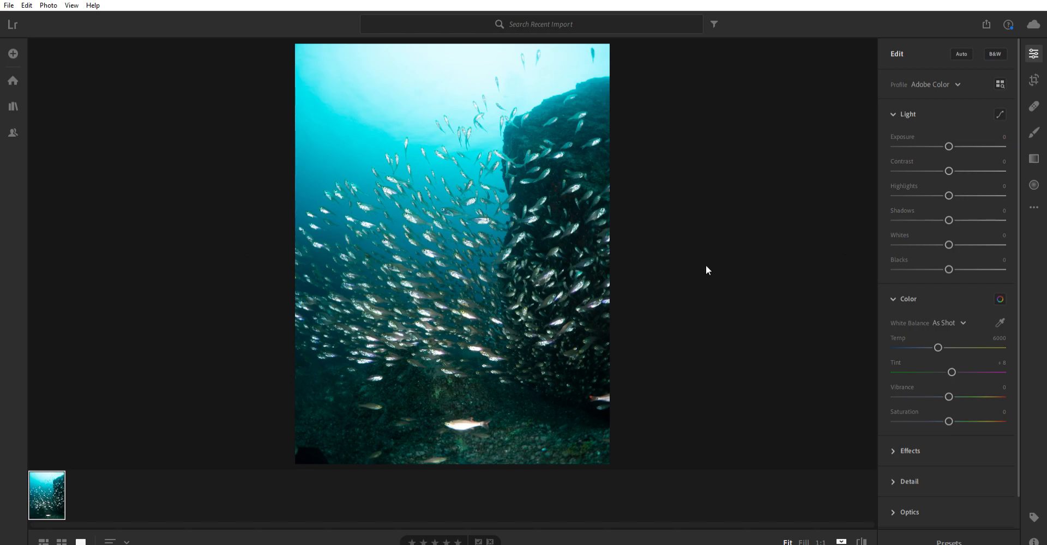
mouse_move(702, 265)
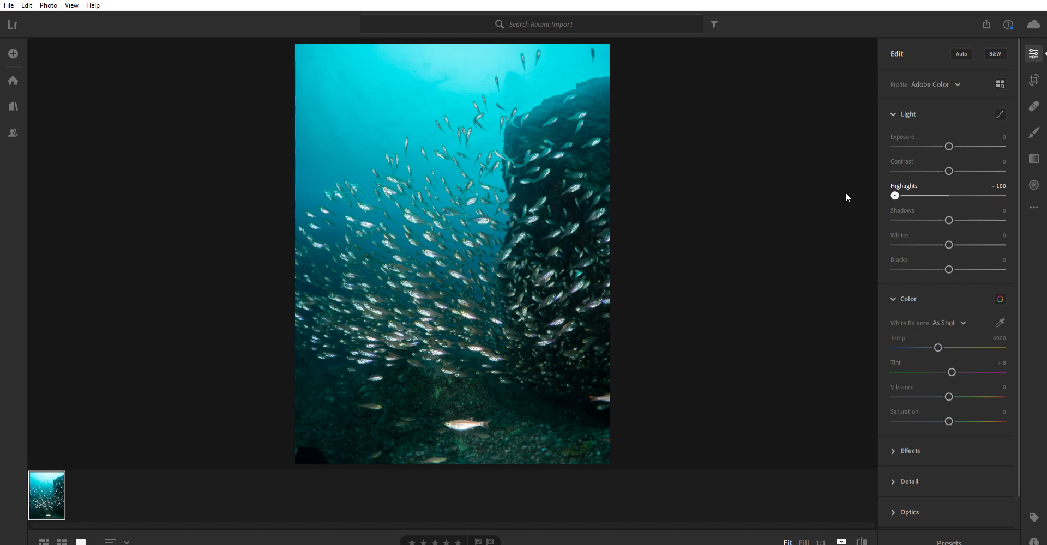
mouse_move(893, 194)
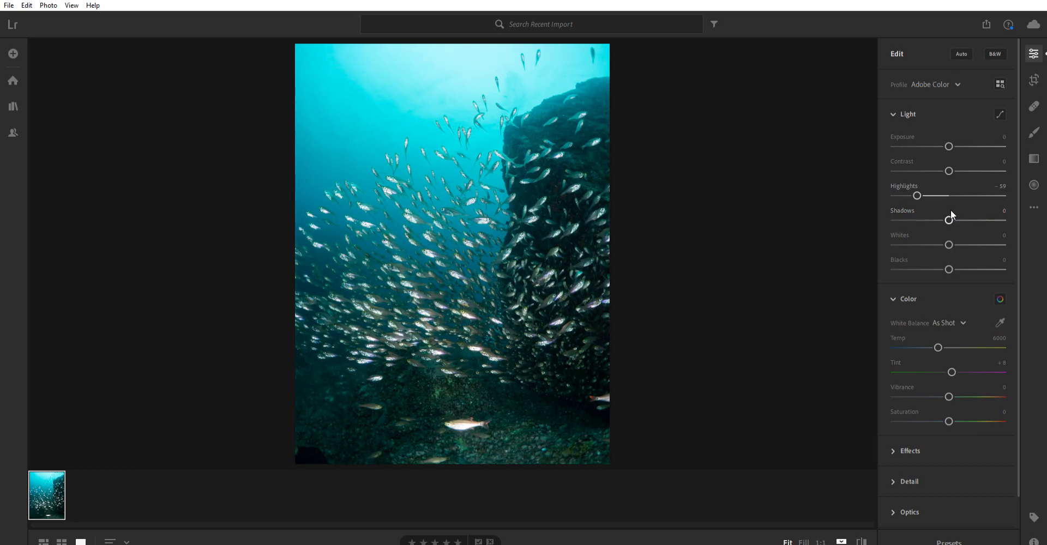
mouse_move(951, 214)
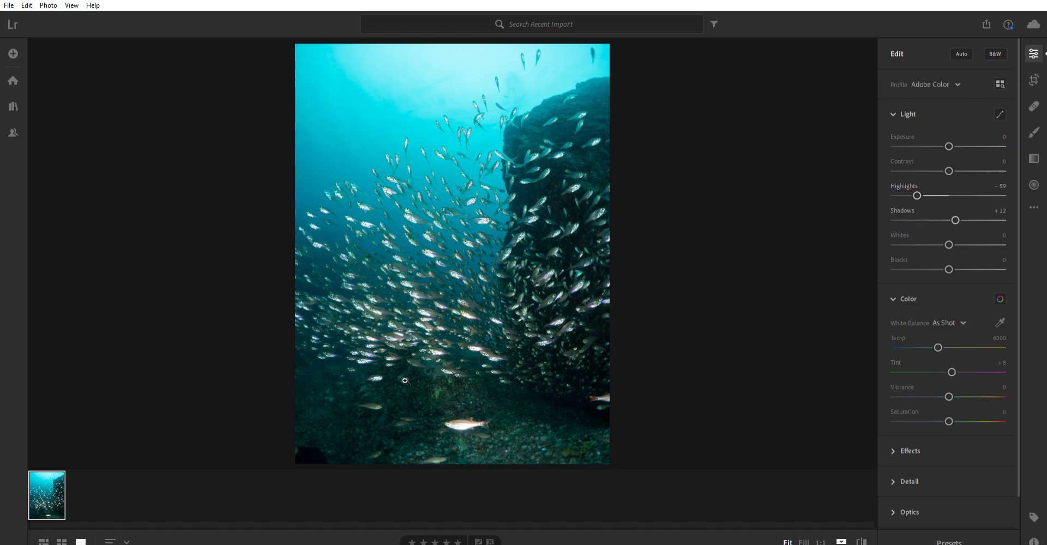
mouse_move(955, 218)
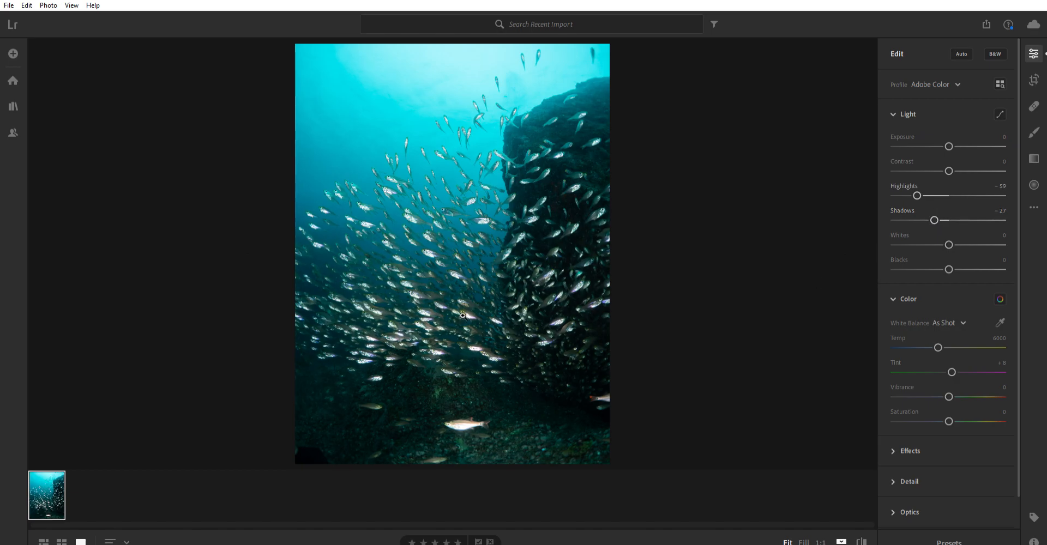
mouse_move(530, 417)
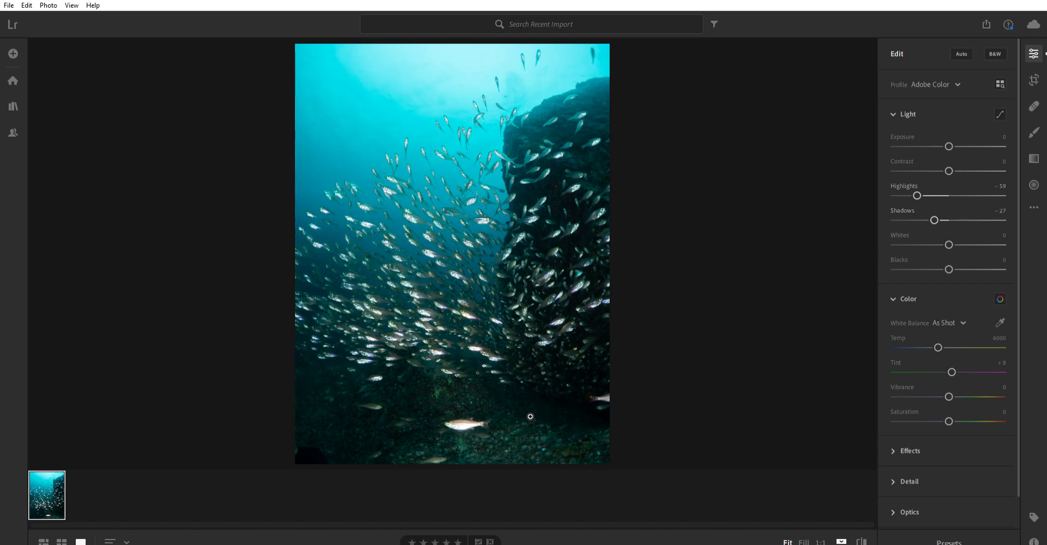
mouse_move(355, 399)
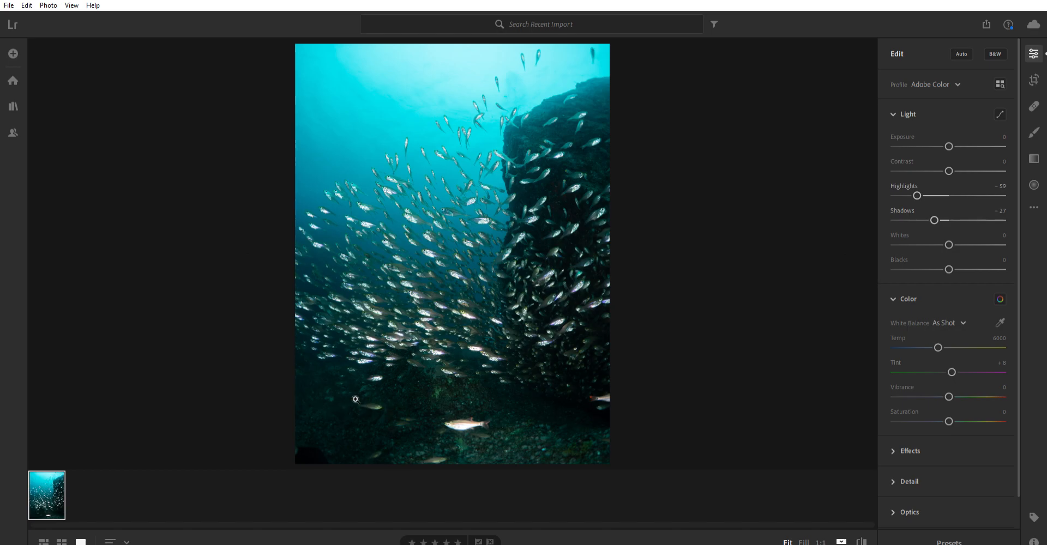
mouse_move(855, 238)
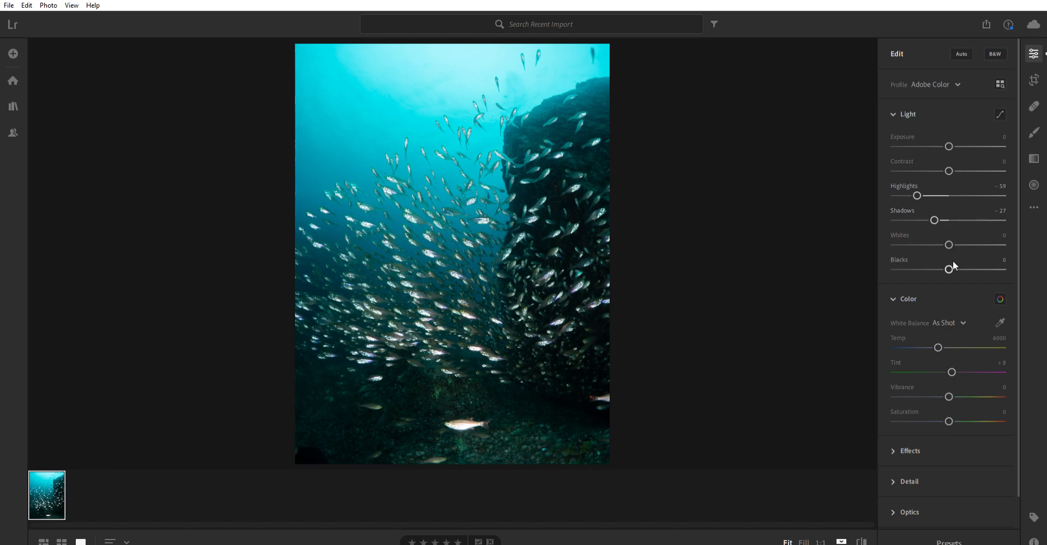
mouse_move(905, 240)
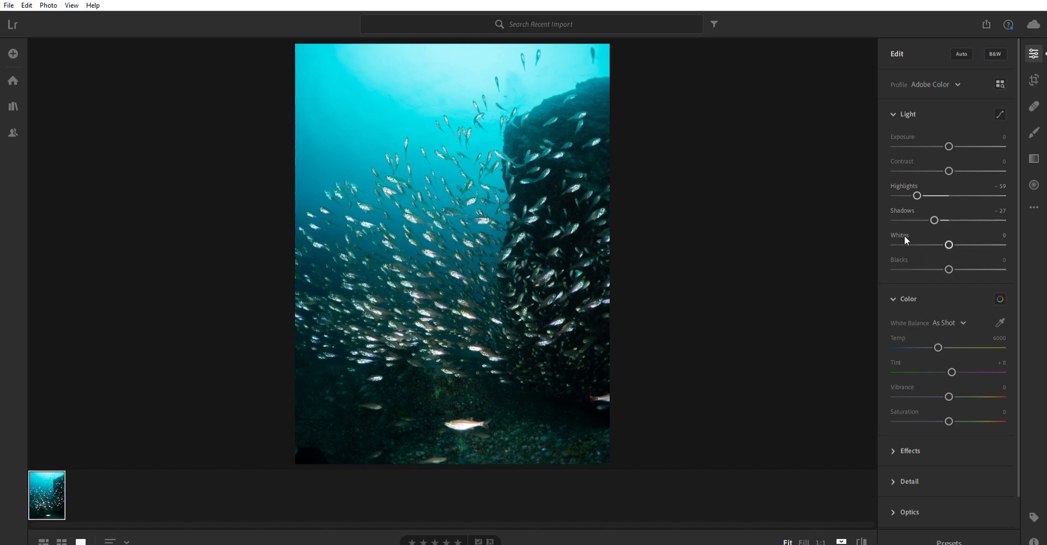
mouse_move(720, 310)
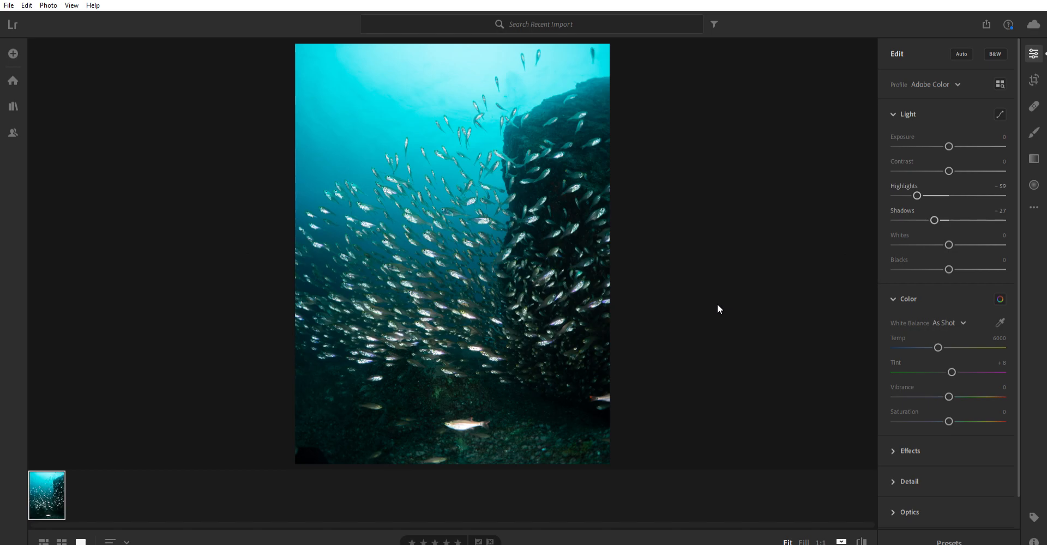
mouse_move(690, 311)
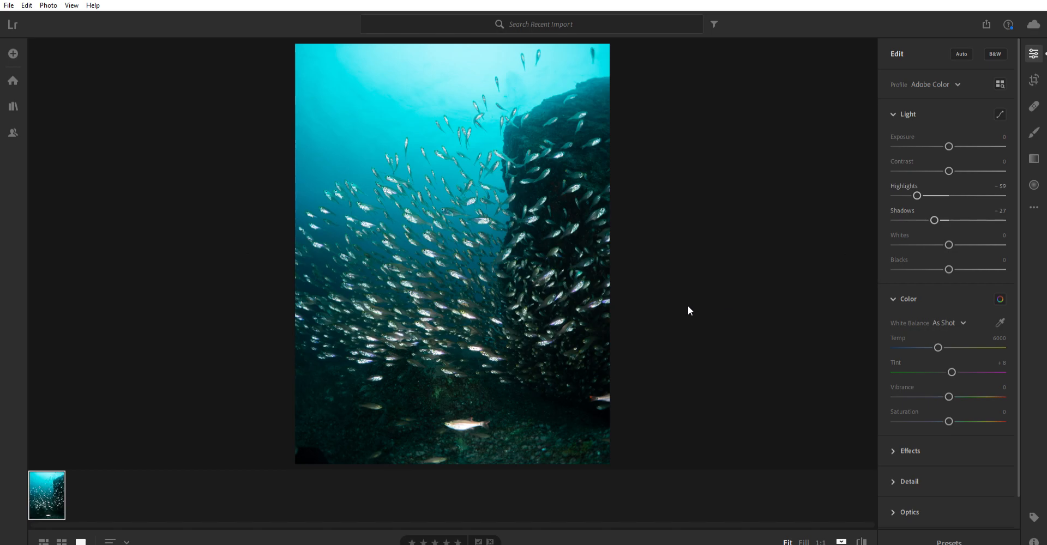
mouse_move(664, 360)
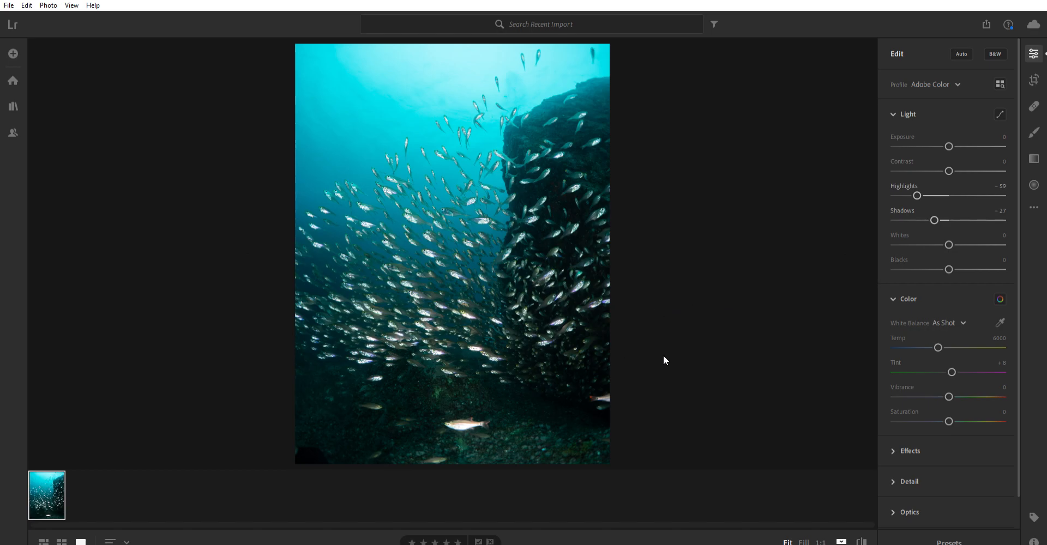
mouse_move(504, 382)
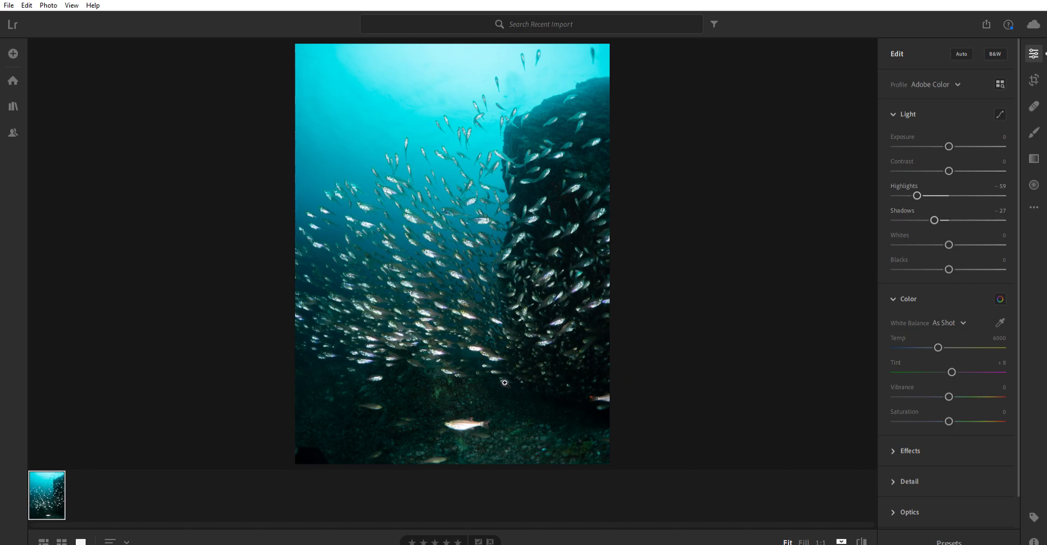
mouse_move(809, 228)
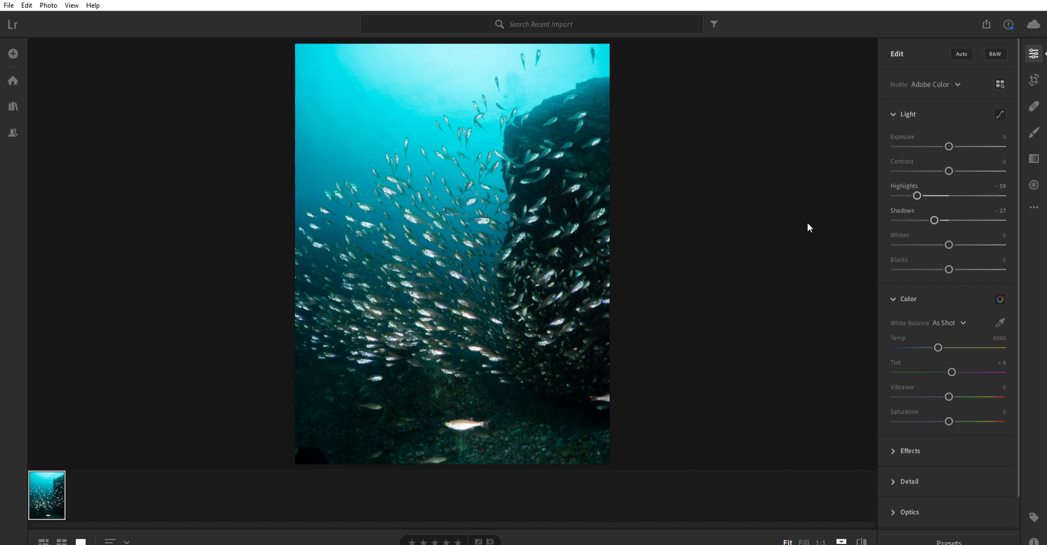
mouse_move(732, 191)
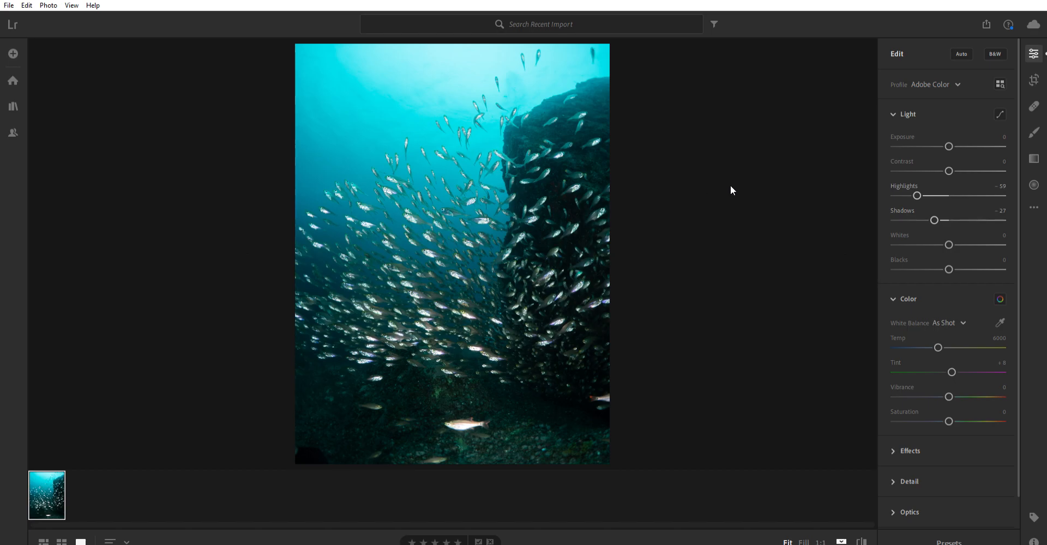
mouse_move(749, 205)
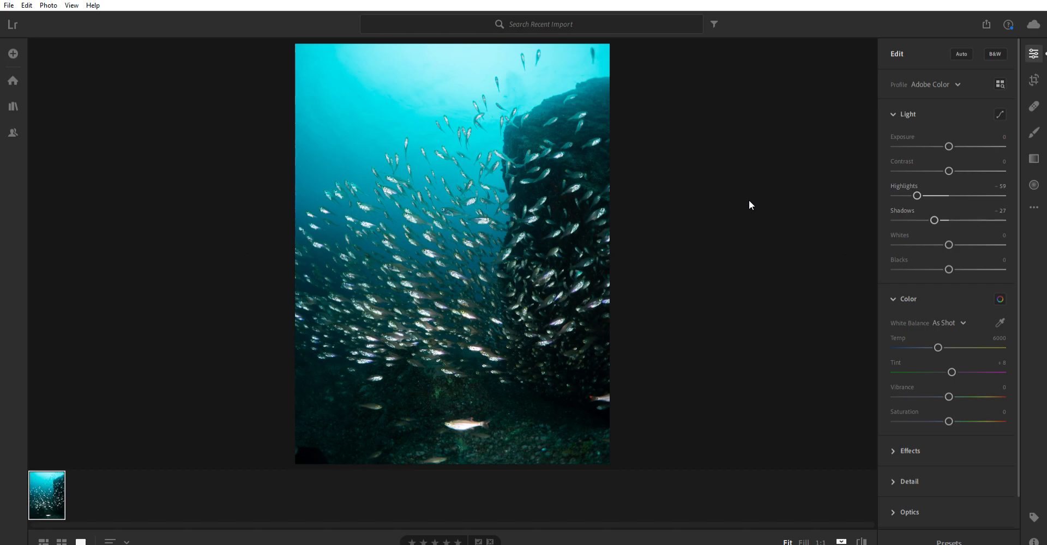
mouse_move(788, 222)
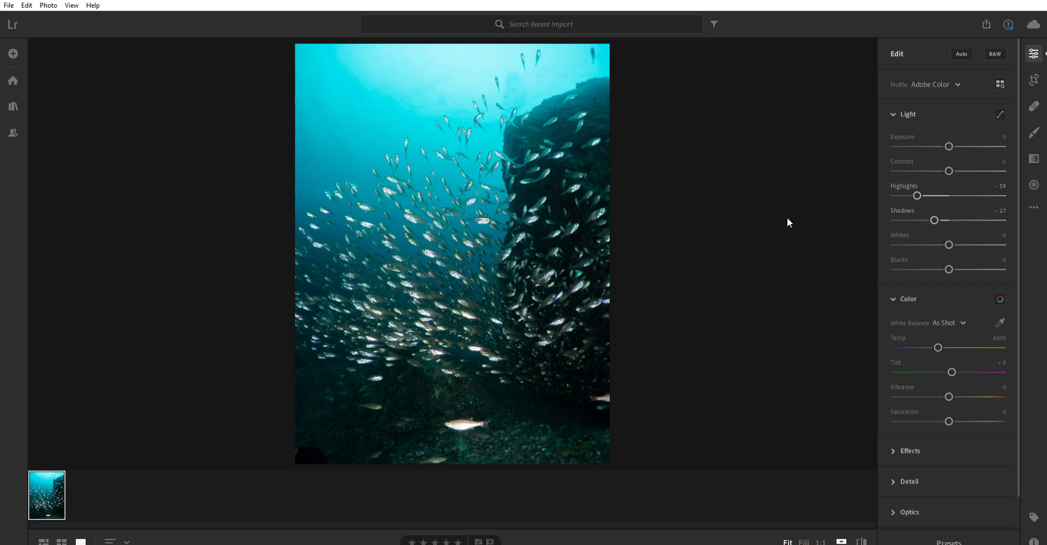
mouse_move(948, 245)
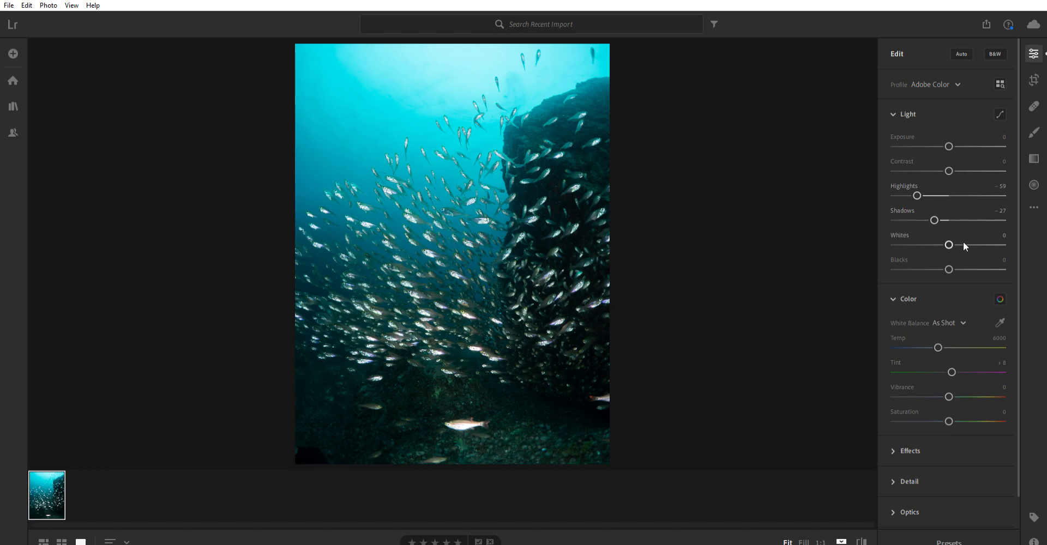
mouse_move(948, 242)
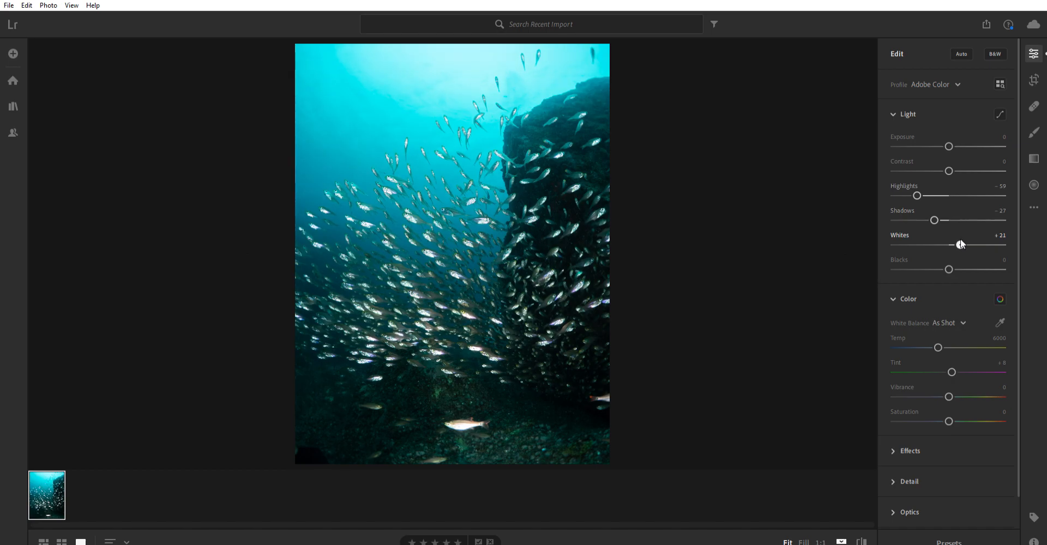
mouse_move(927, 250)
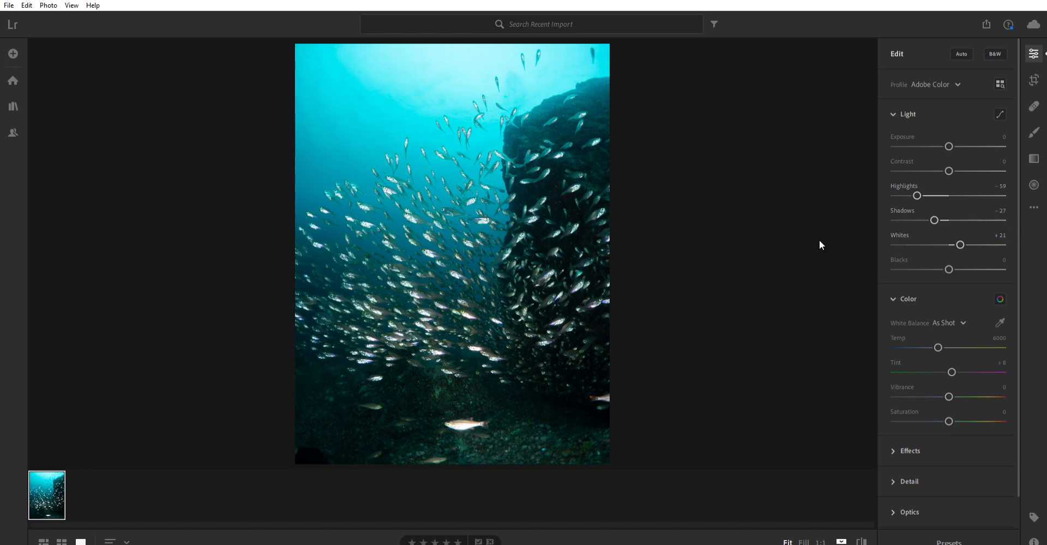
mouse_move(623, 267)
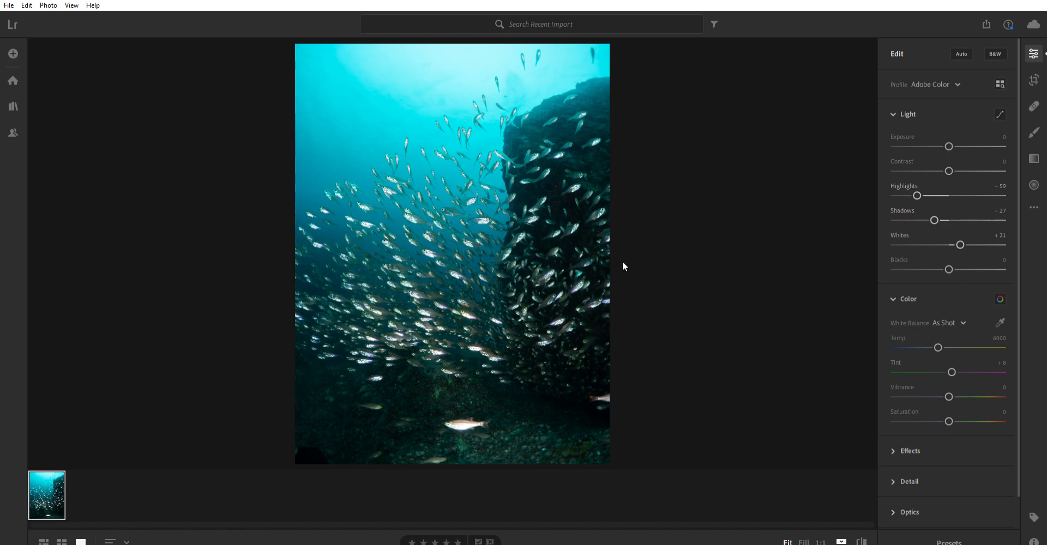
mouse_move(649, 283)
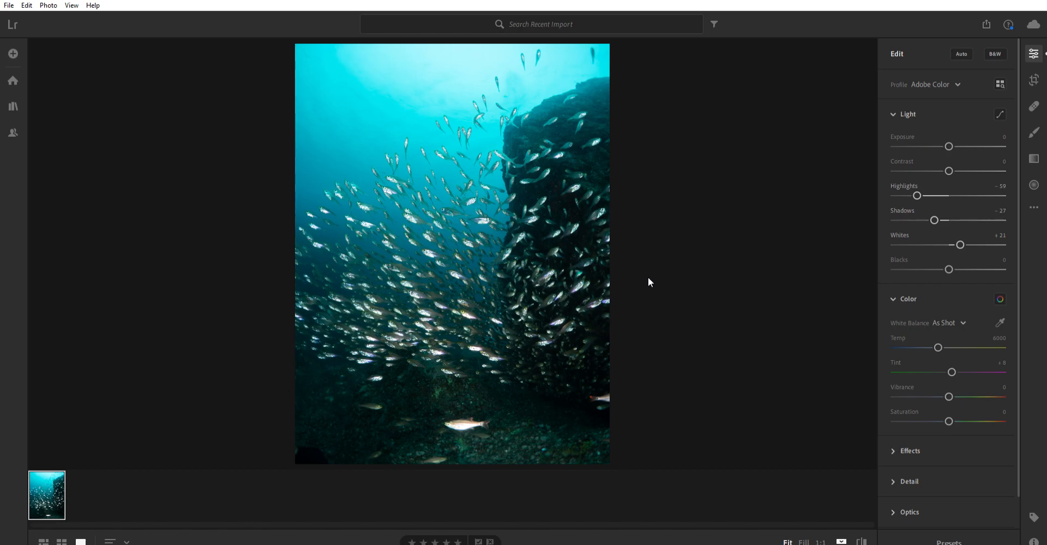
mouse_move(662, 285)
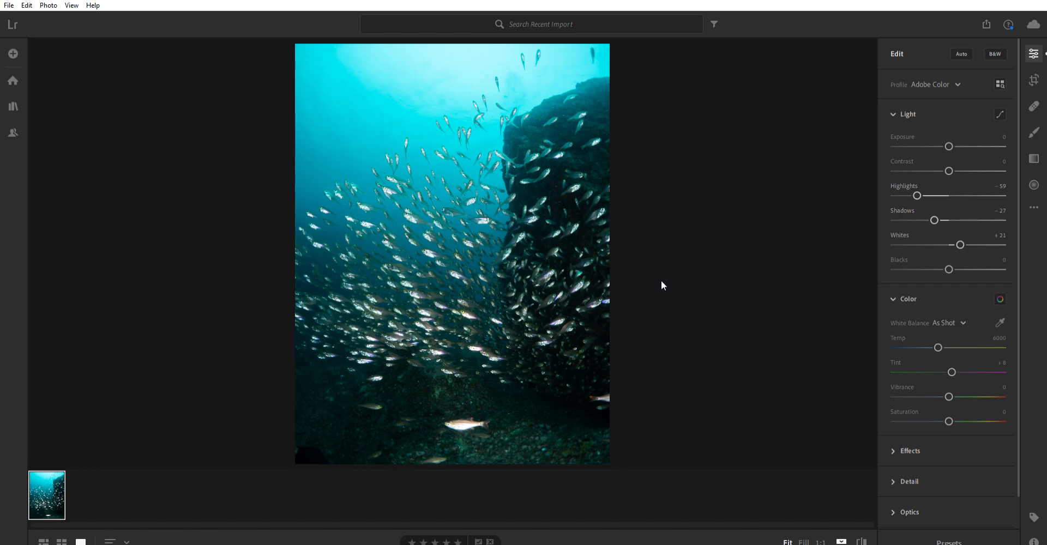
mouse_move(681, 284)
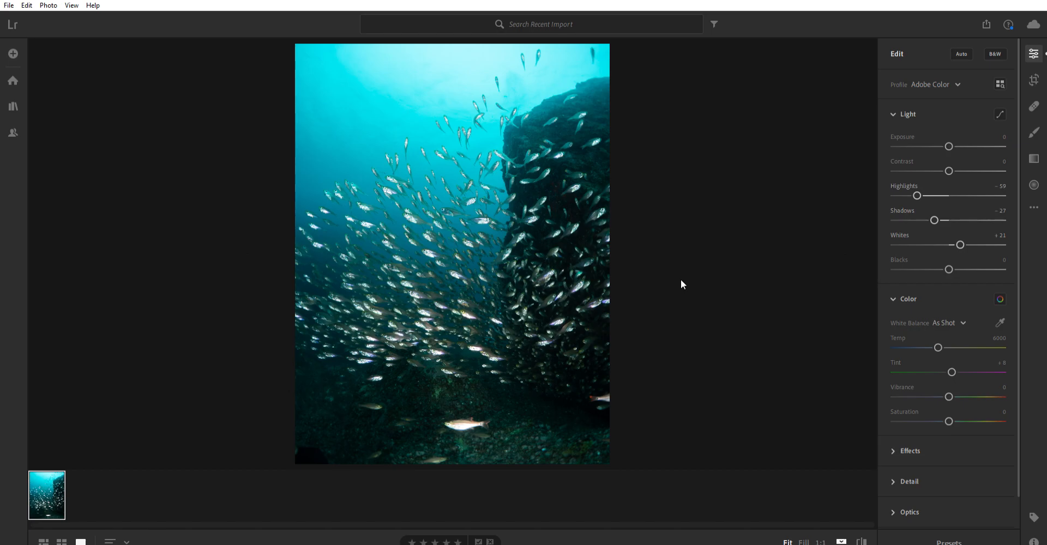
mouse_move(951, 264)
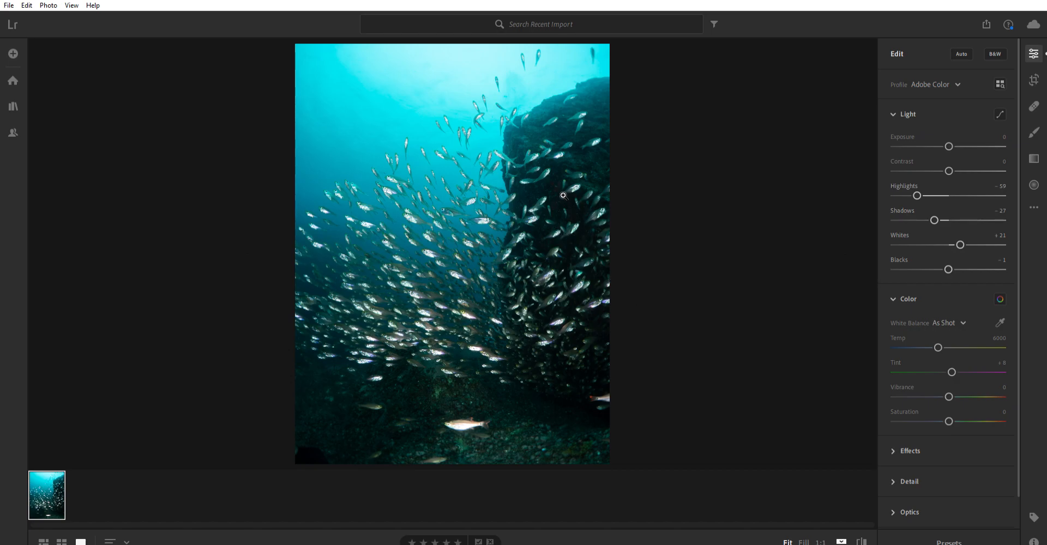
mouse_move(388, 435)
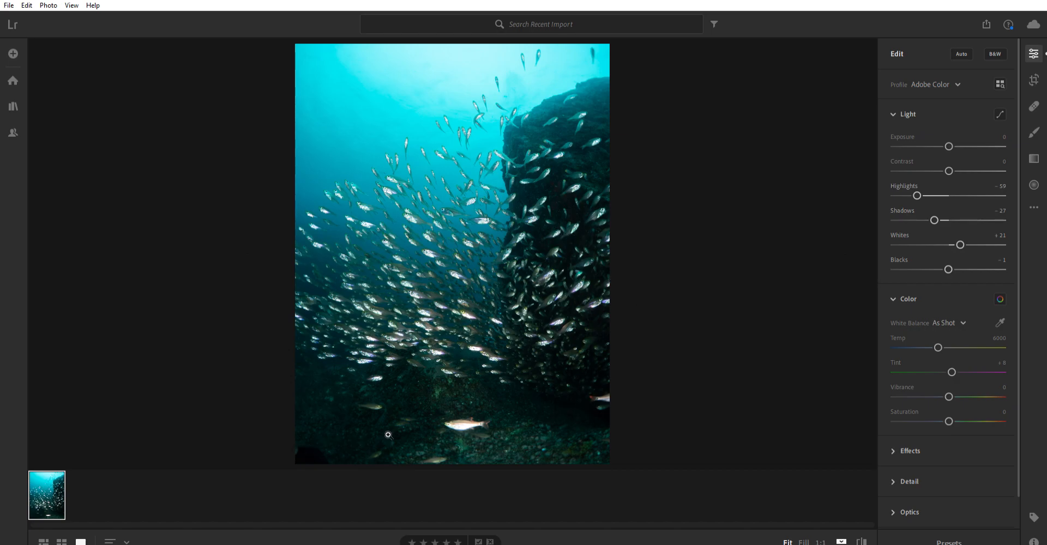
mouse_move(777, 332)
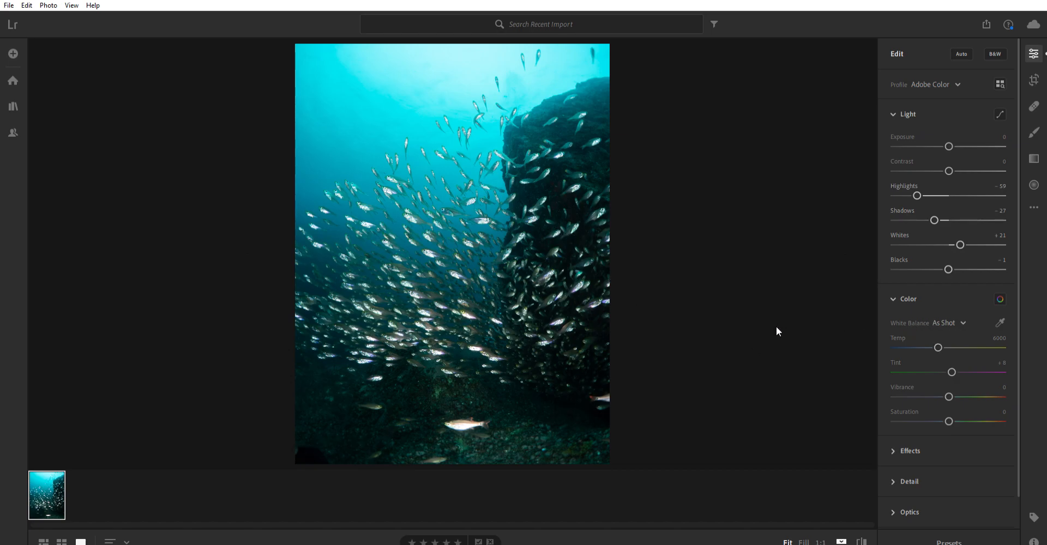
mouse_move(756, 350)
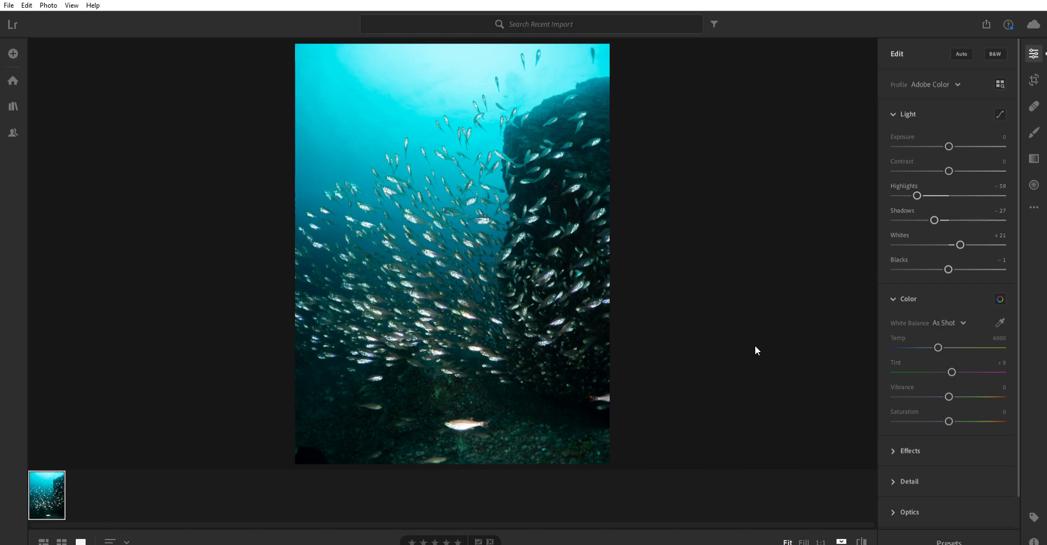
mouse_move(937, 347)
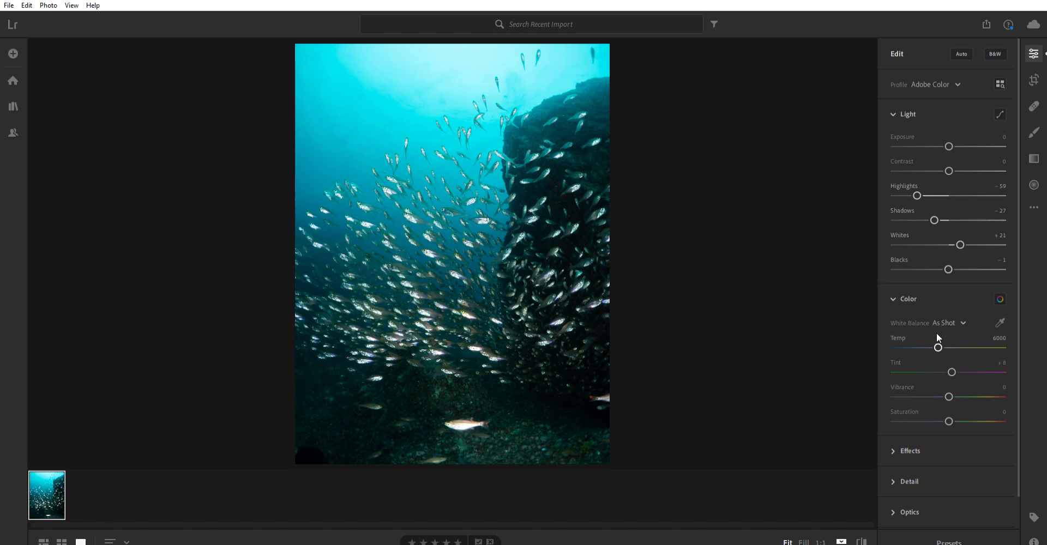
mouse_move(827, 346)
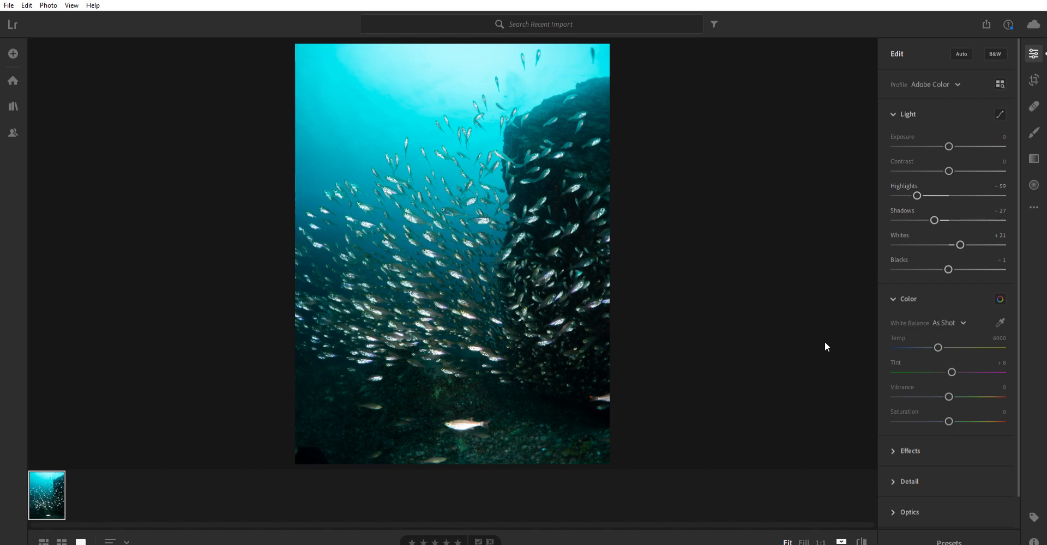
mouse_move(856, 340)
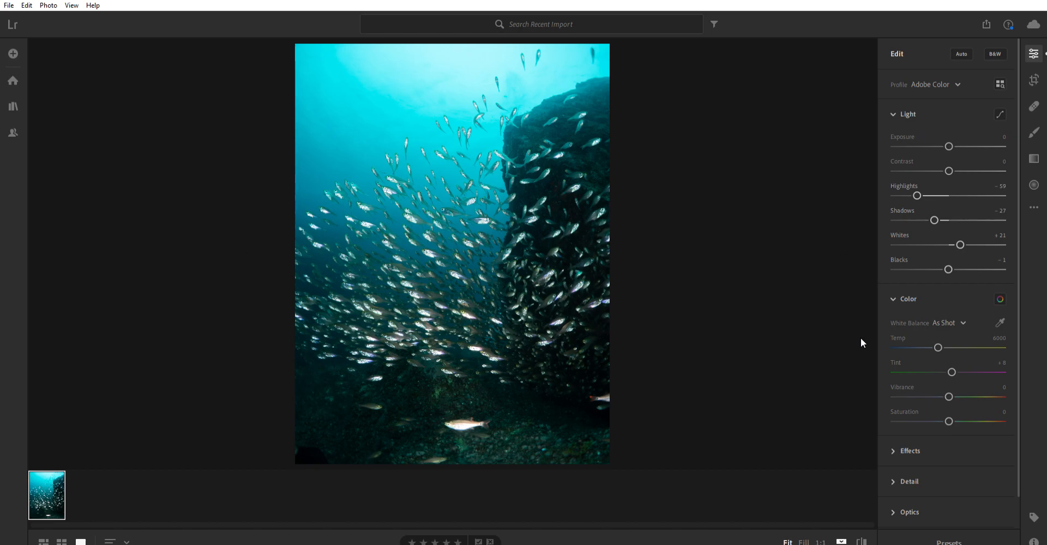
mouse_move(854, 345)
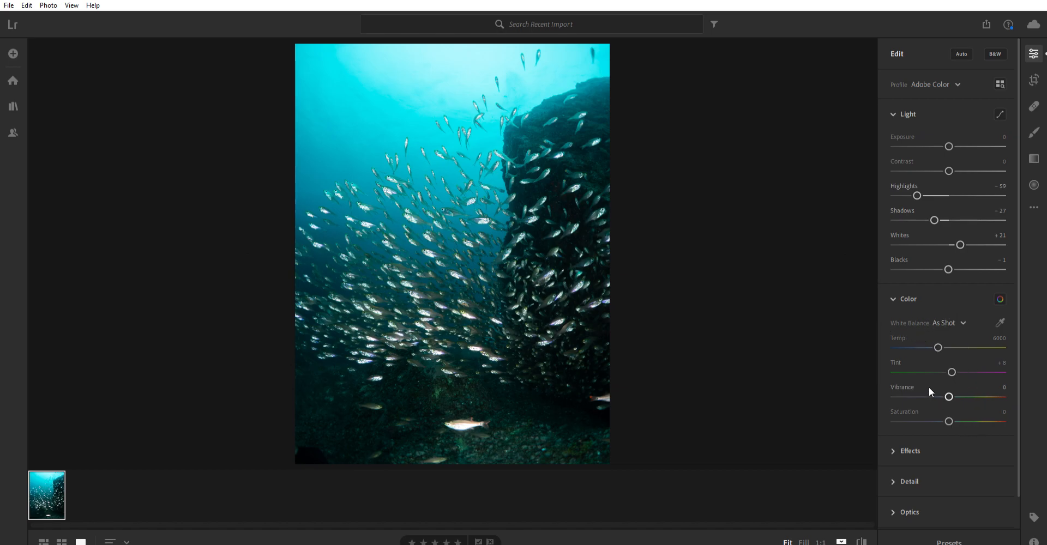
mouse_move(713, 323)
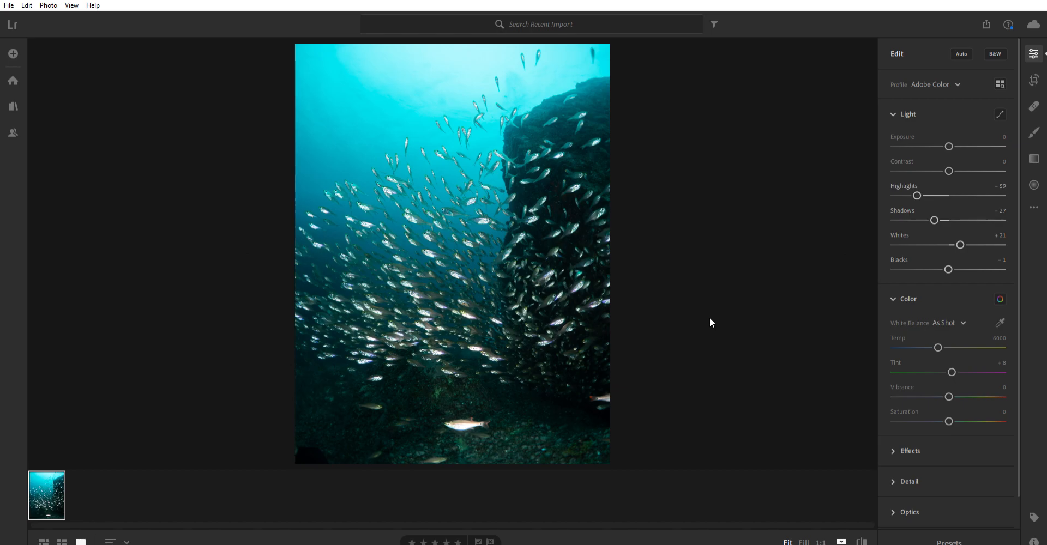
mouse_move(699, 346)
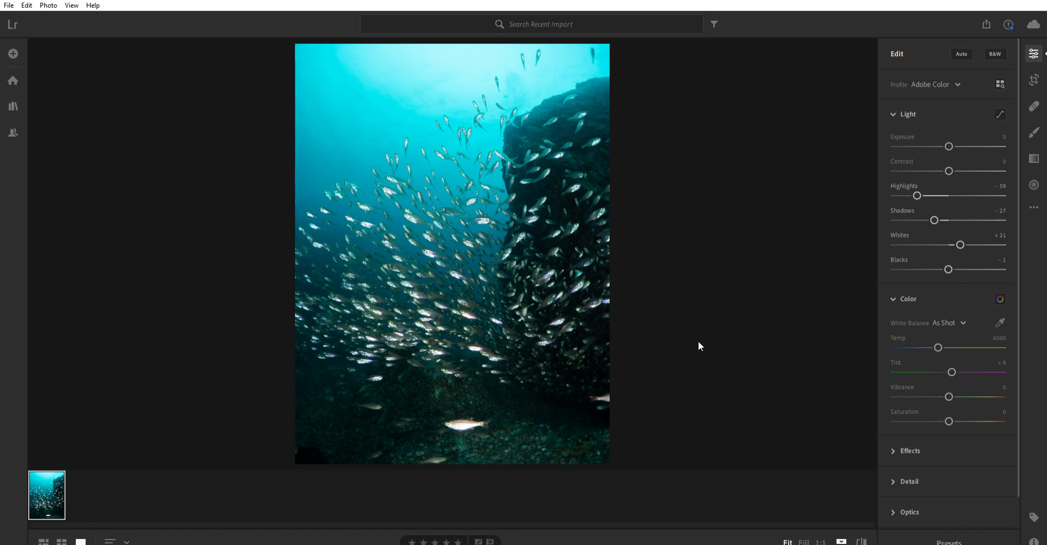
mouse_move(539, 217)
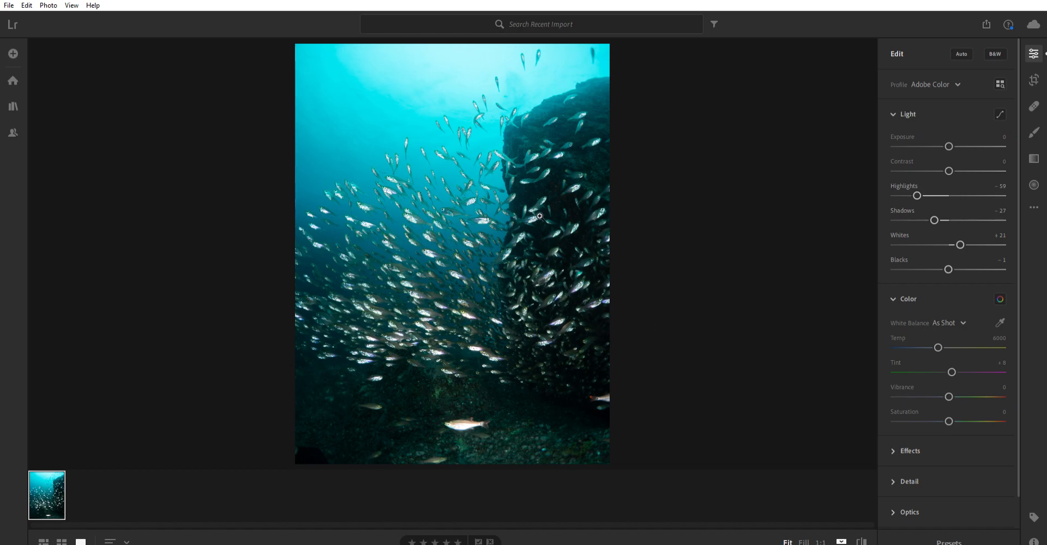
mouse_move(547, 291)
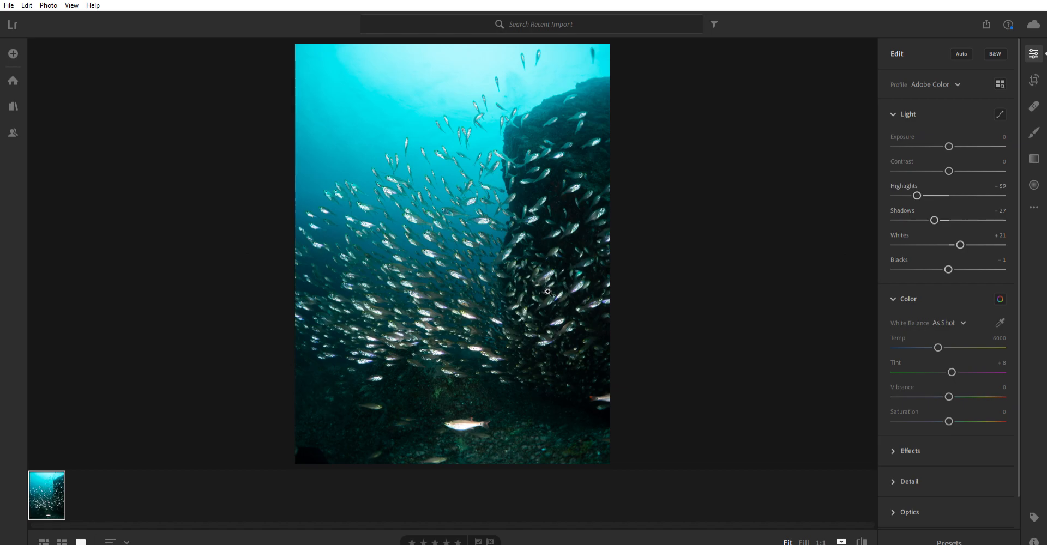
mouse_move(782, 350)
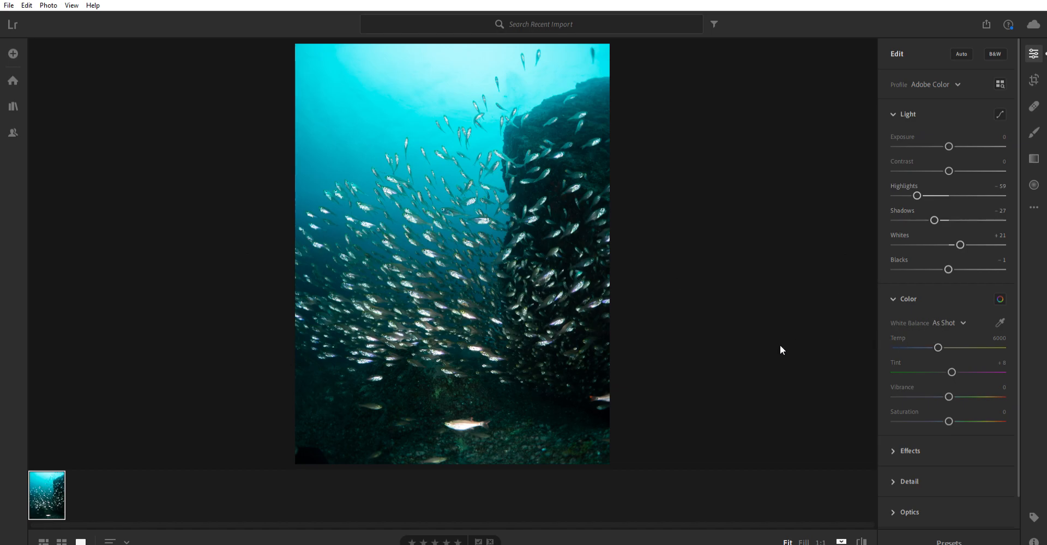
mouse_move(466, 345)
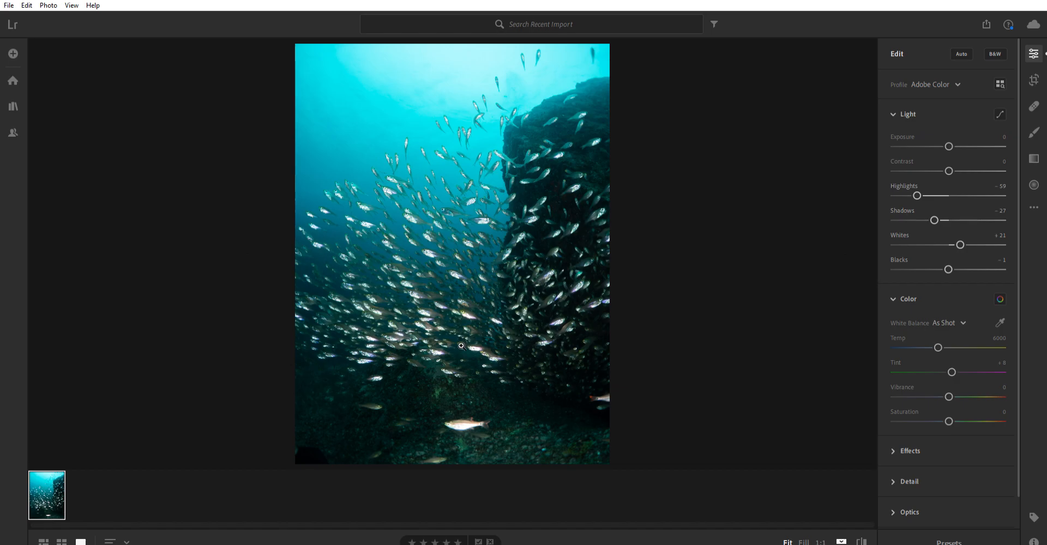
mouse_move(503, 342)
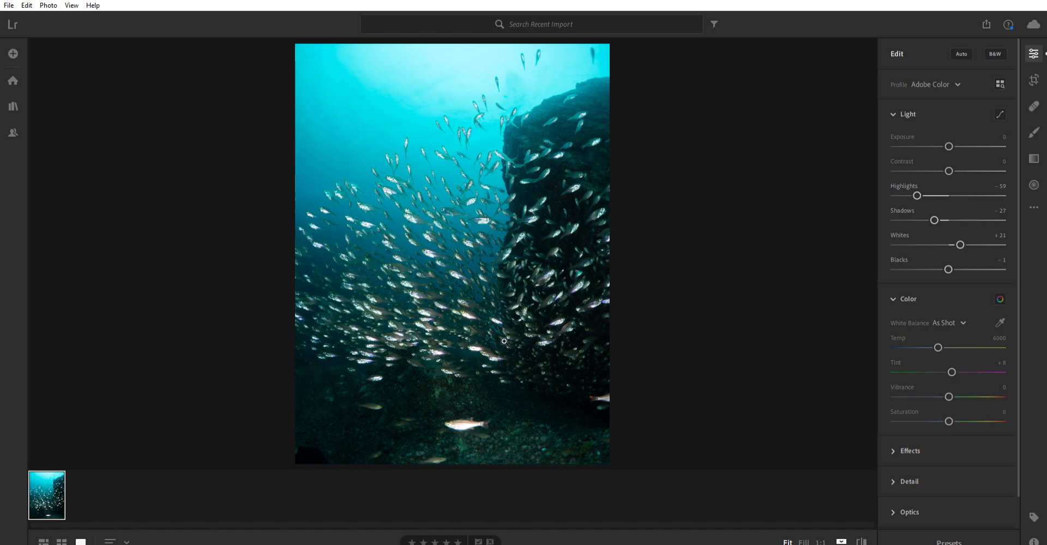
mouse_move(475, 356)
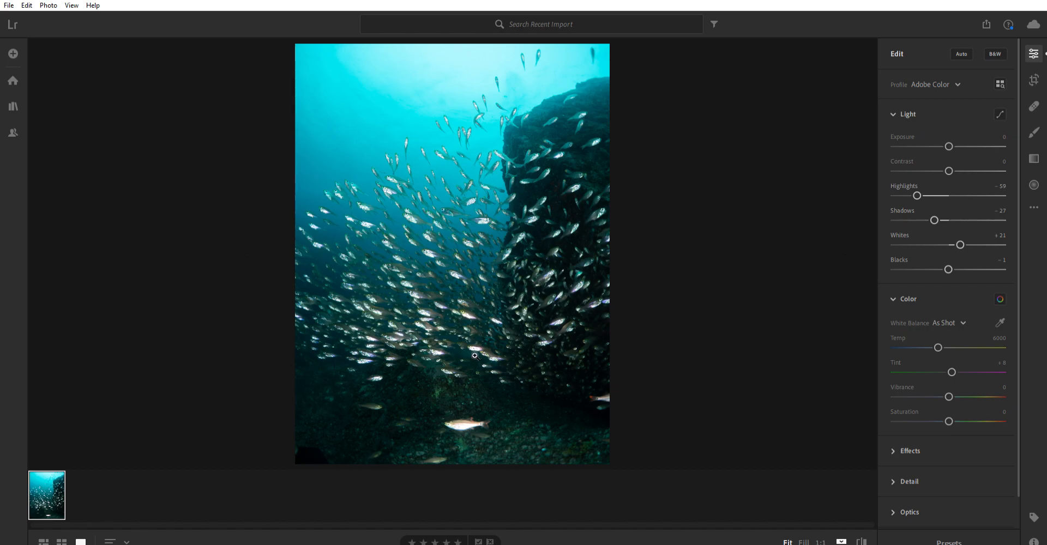
mouse_move(339, 174)
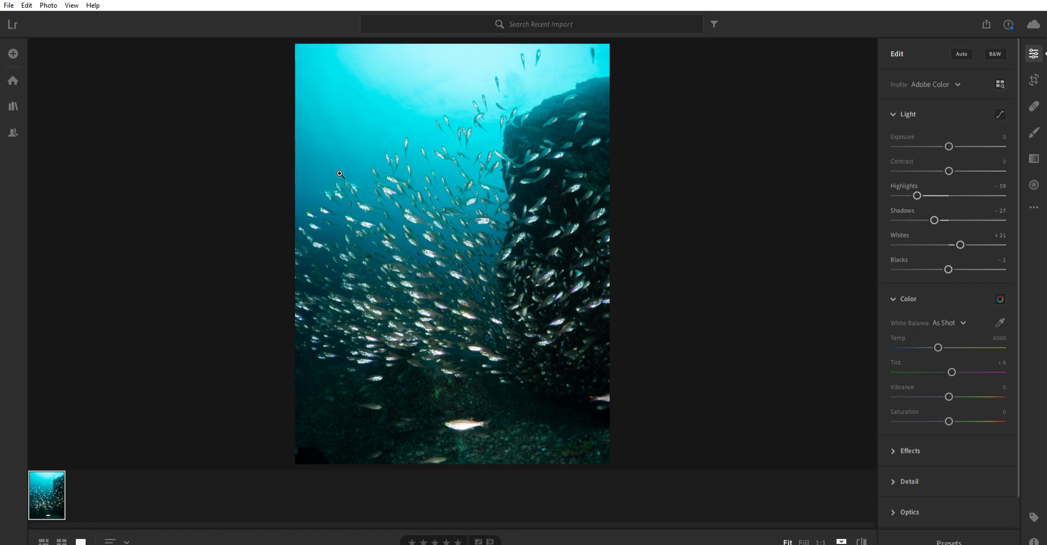
mouse_move(738, 290)
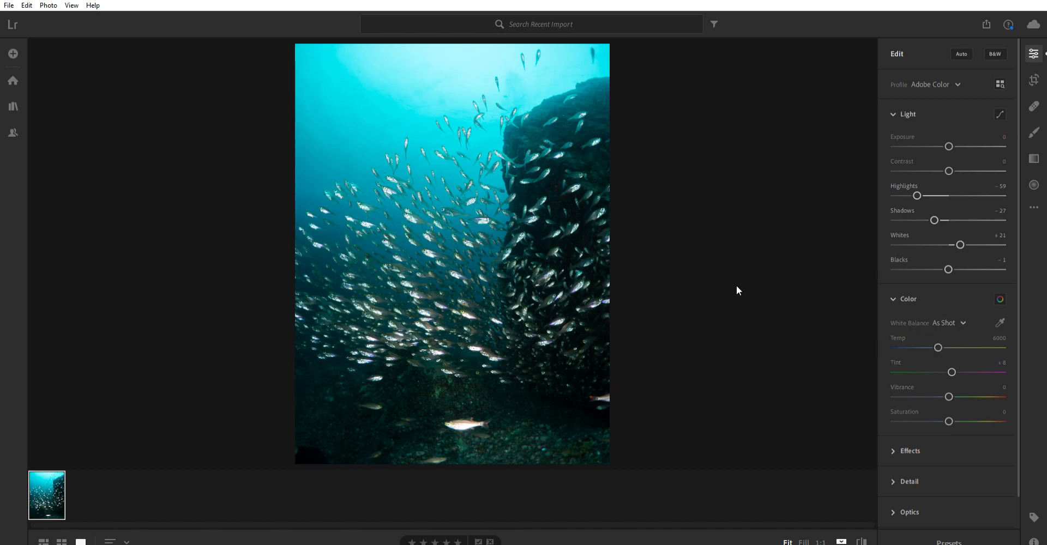
mouse_move(822, 306)
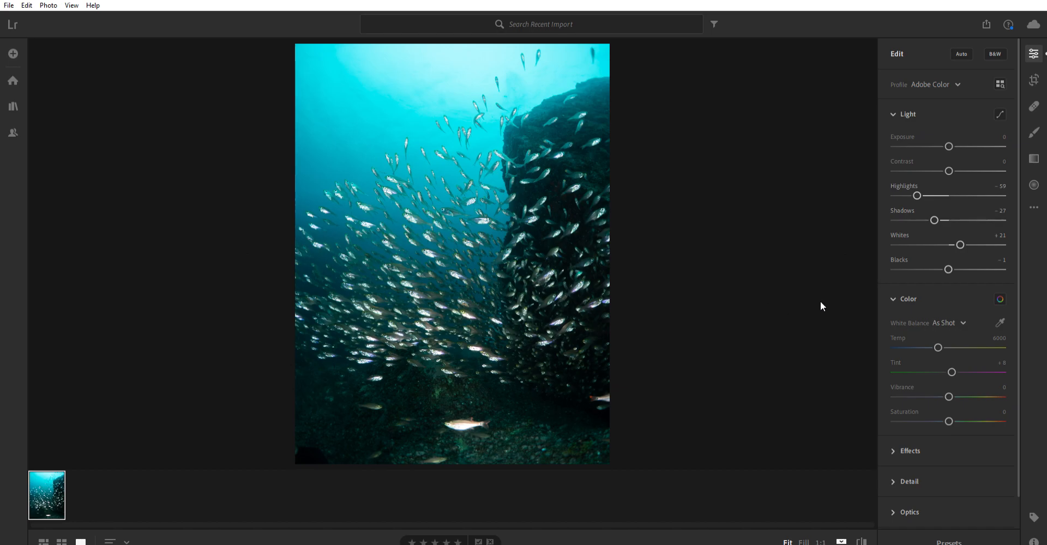
mouse_move(815, 311)
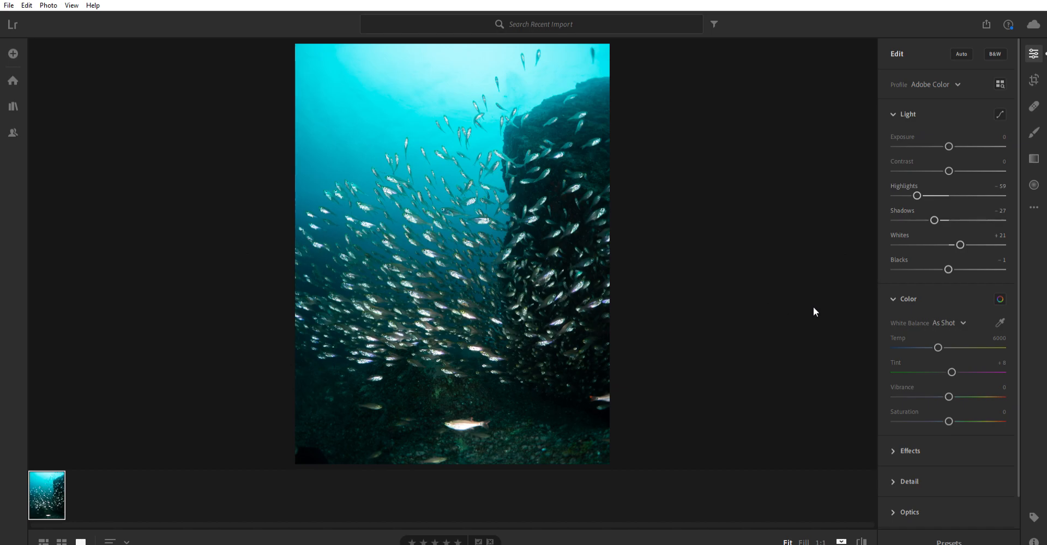
mouse_move(810, 313)
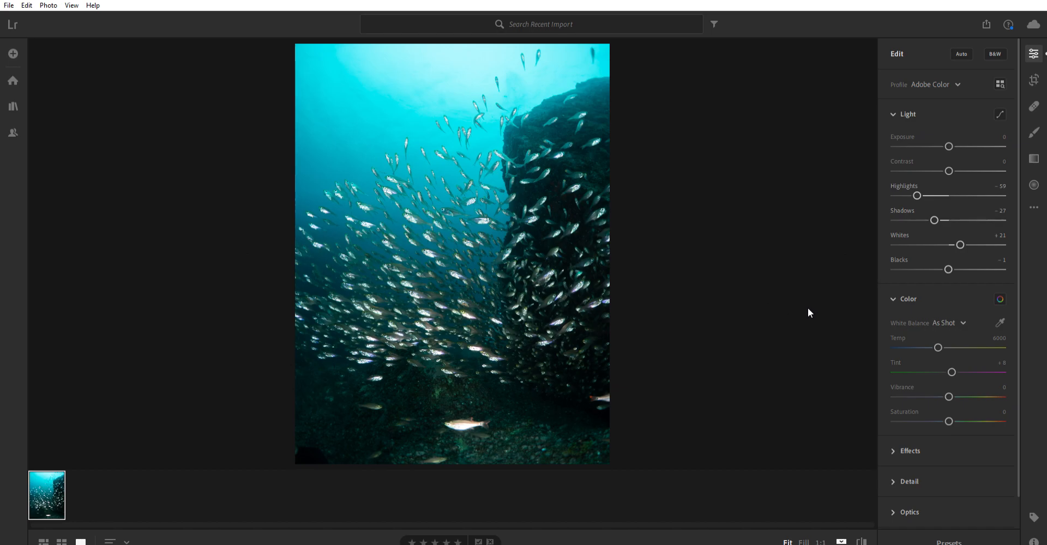
mouse_move(787, 320)
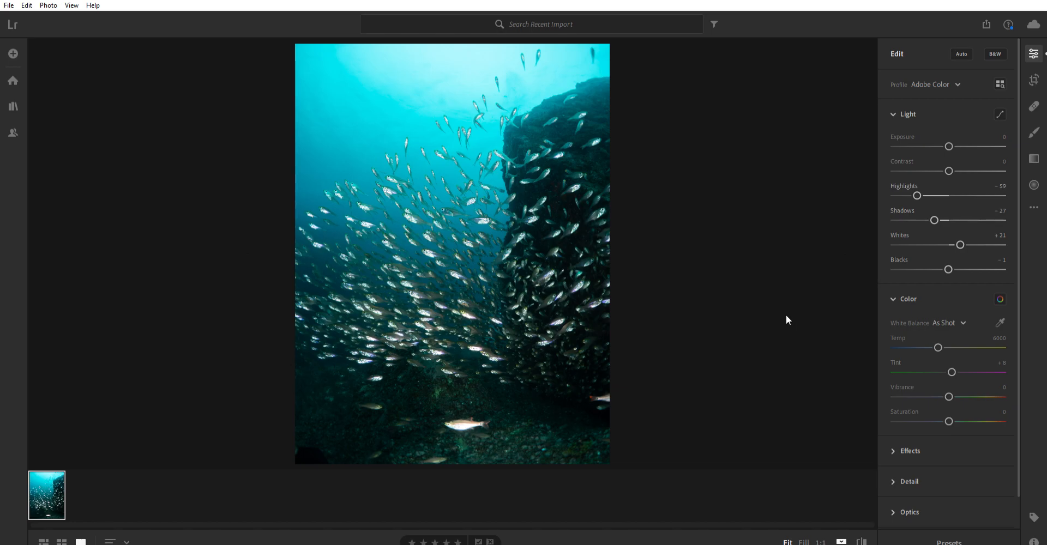
mouse_move(771, 318)
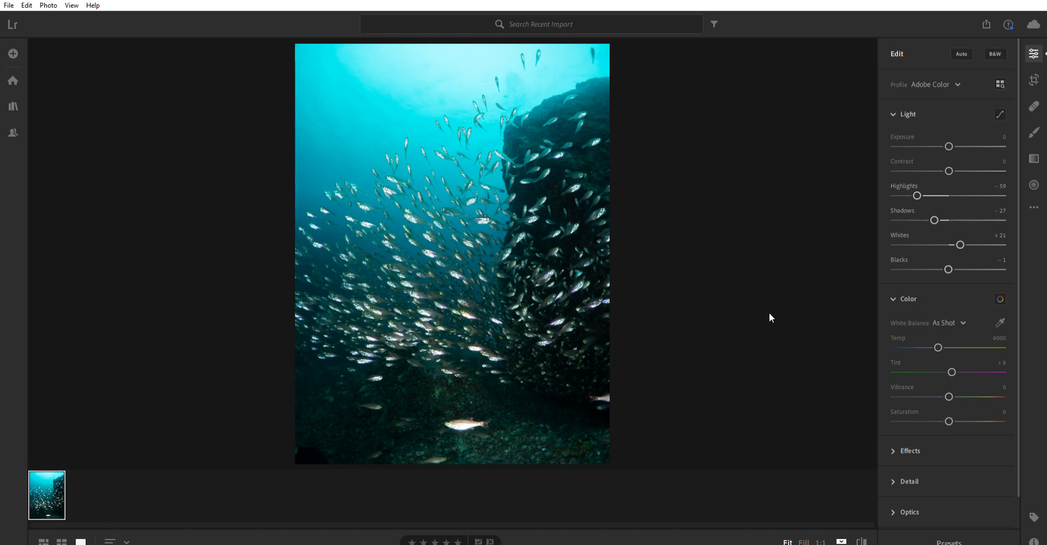
mouse_move(684, 303)
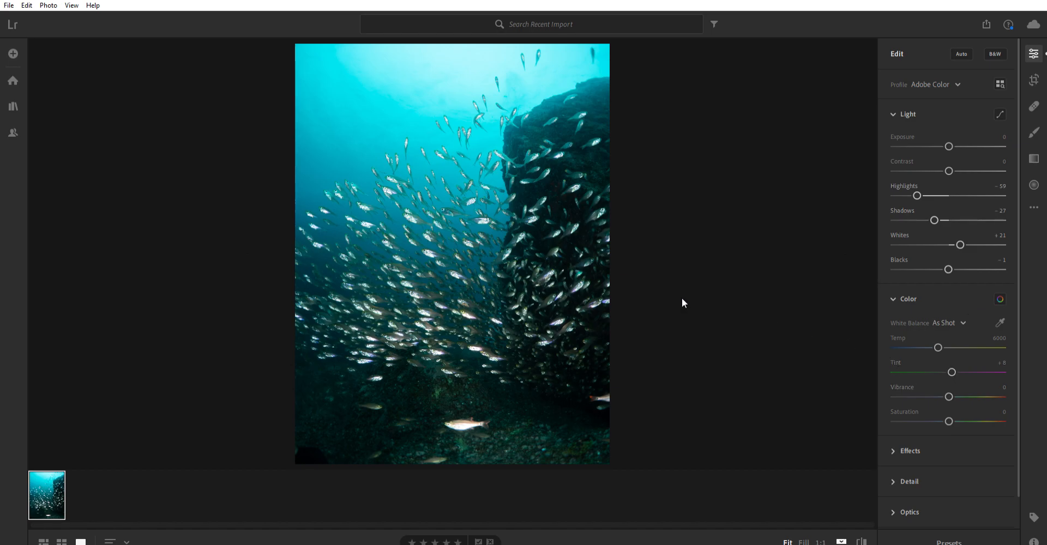
mouse_move(938, 345)
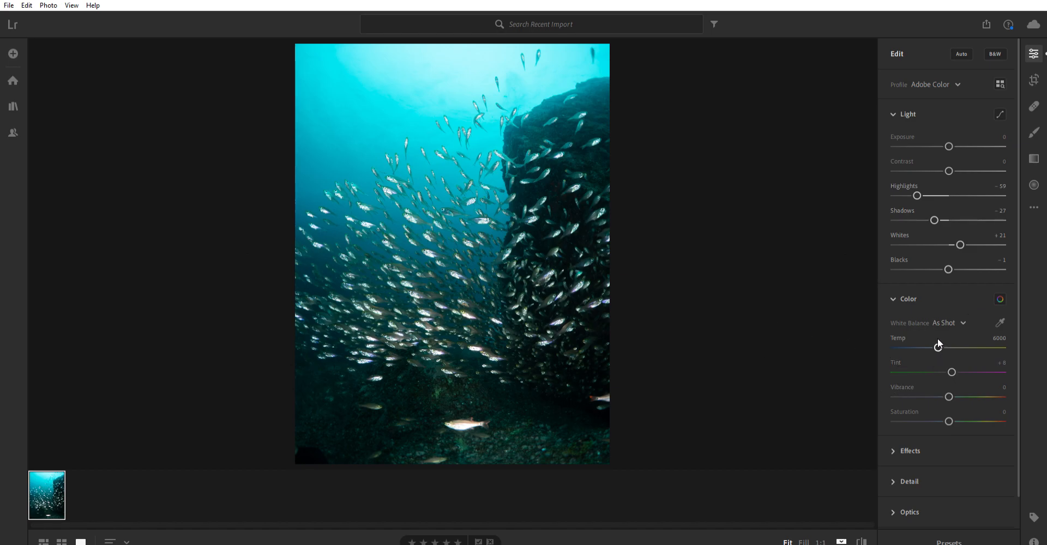
mouse_move(973, 339)
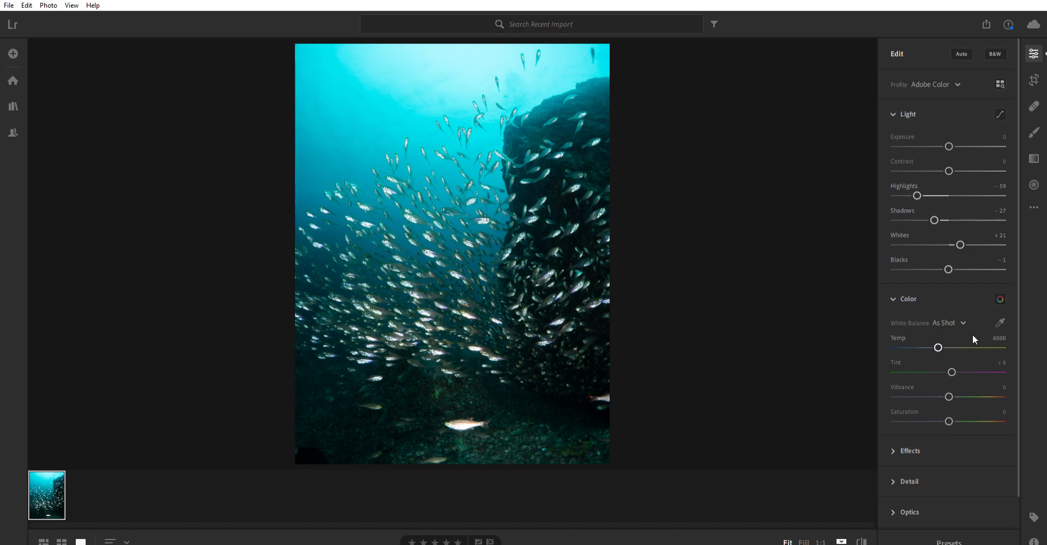
mouse_move(935, 325)
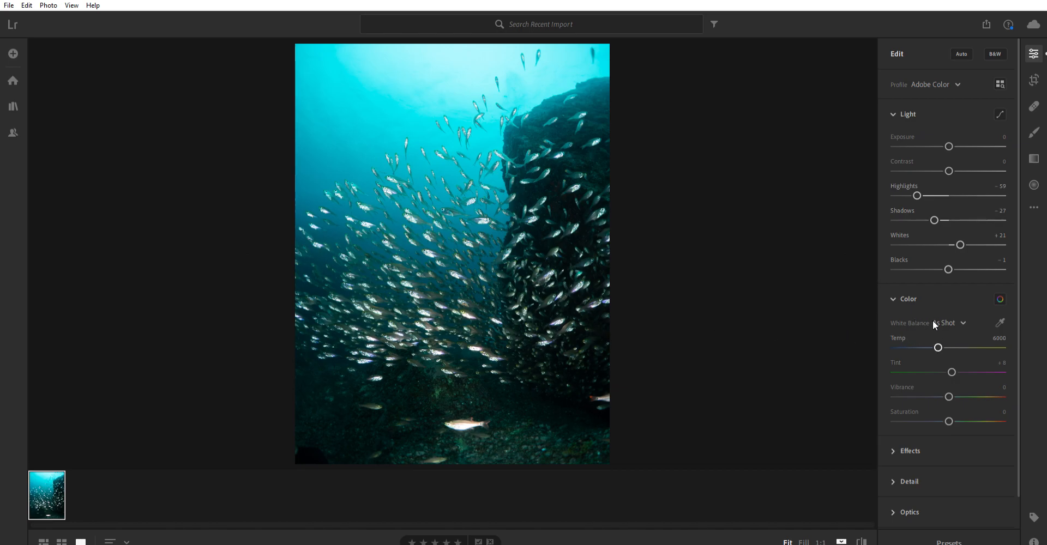
mouse_move(938, 344)
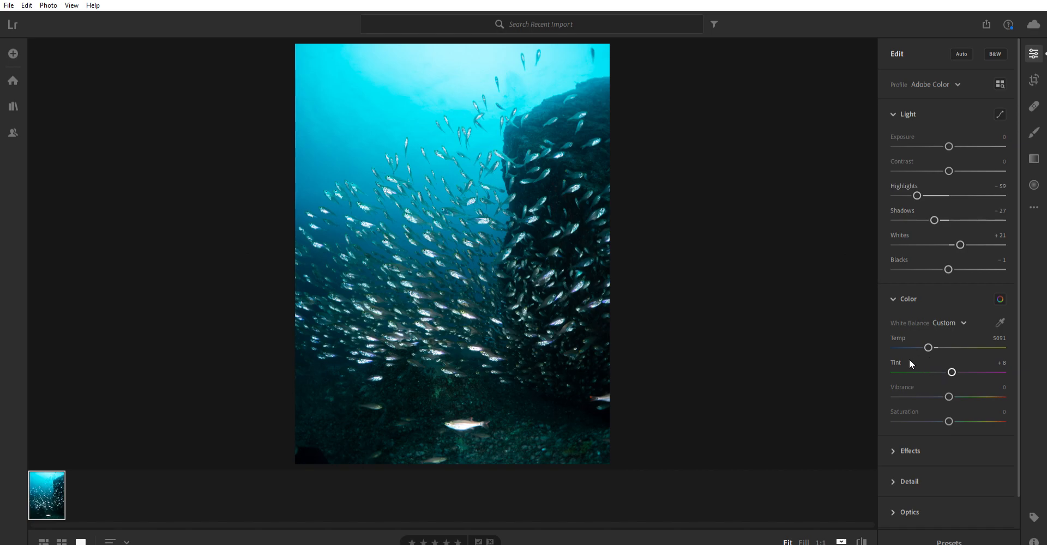
mouse_move(910, 365)
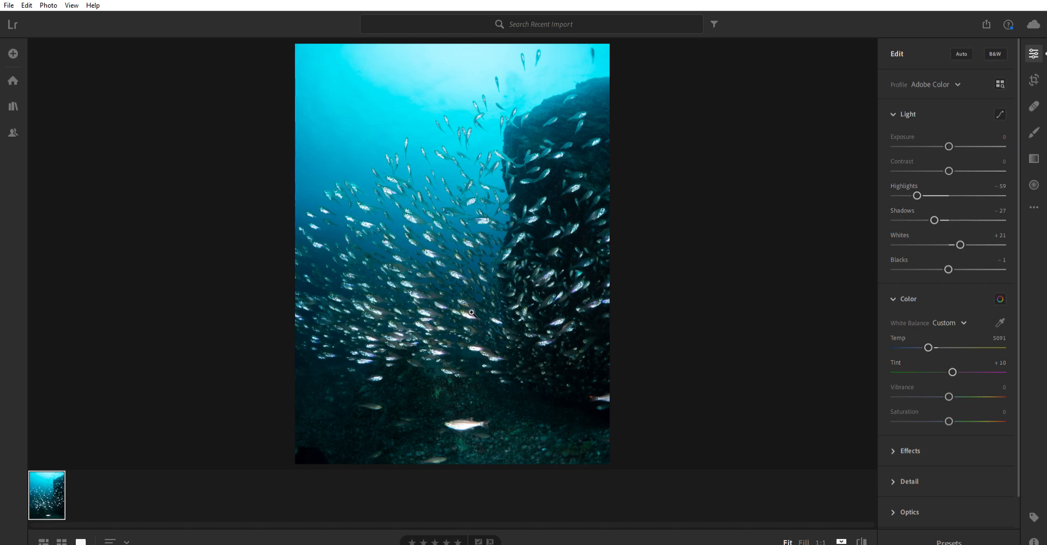
mouse_move(953, 371)
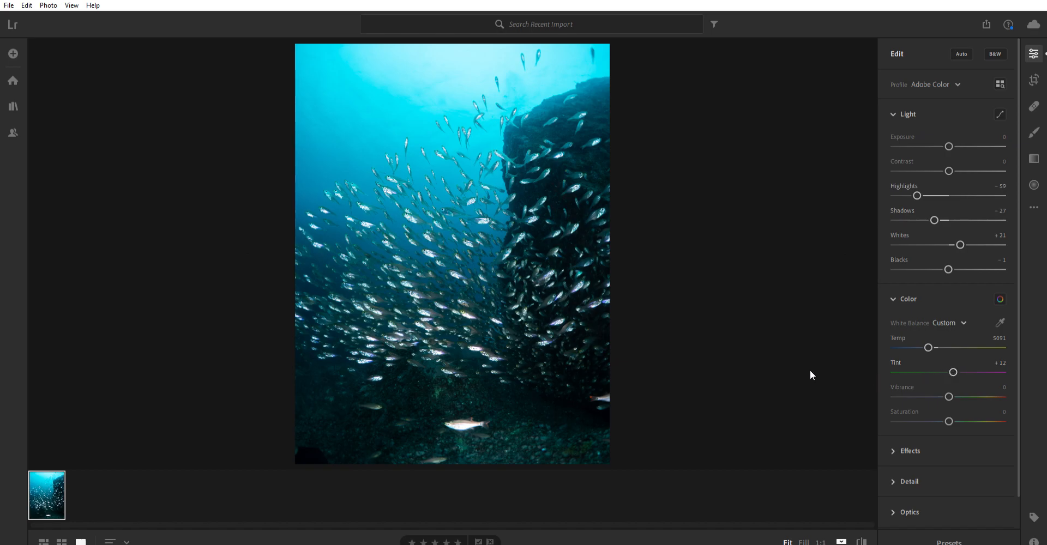
mouse_move(719, 397)
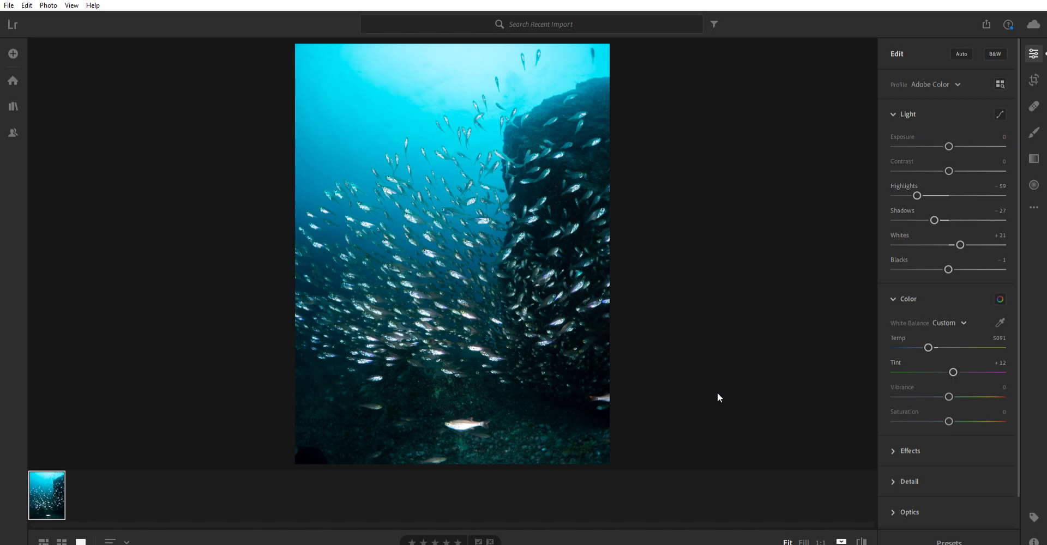
mouse_move(727, 382)
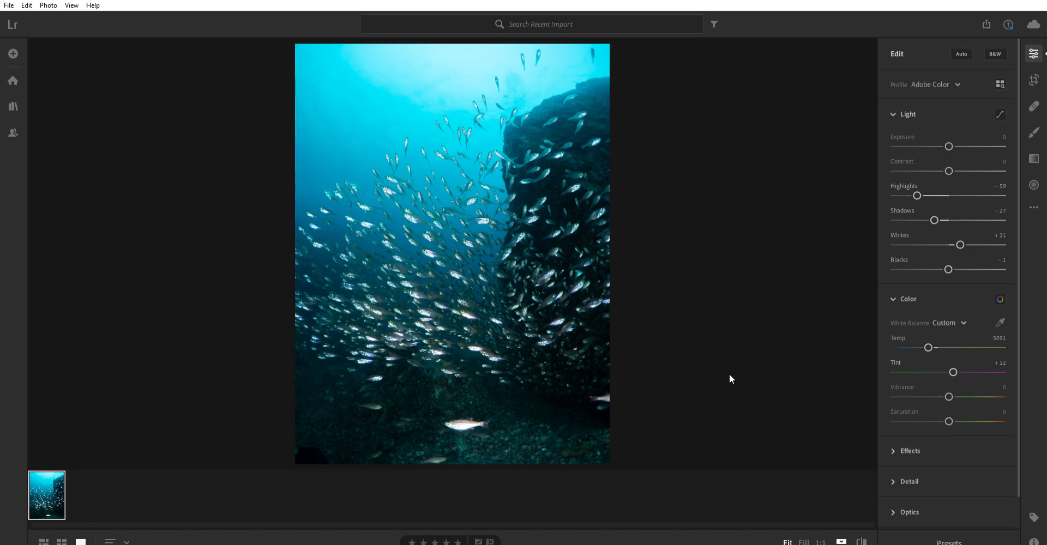
mouse_move(735, 383)
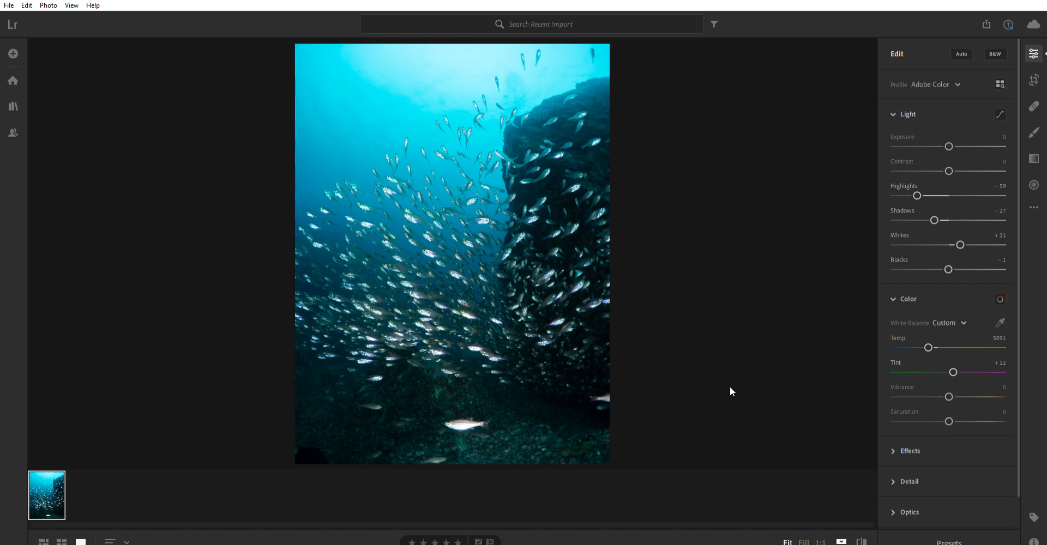
mouse_move(840, 366)
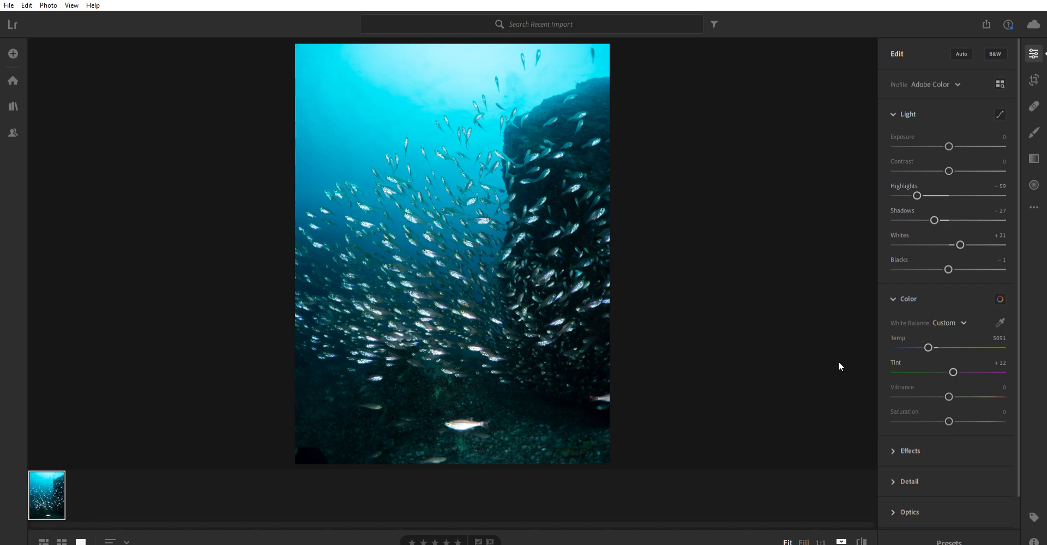
mouse_move(578, 388)
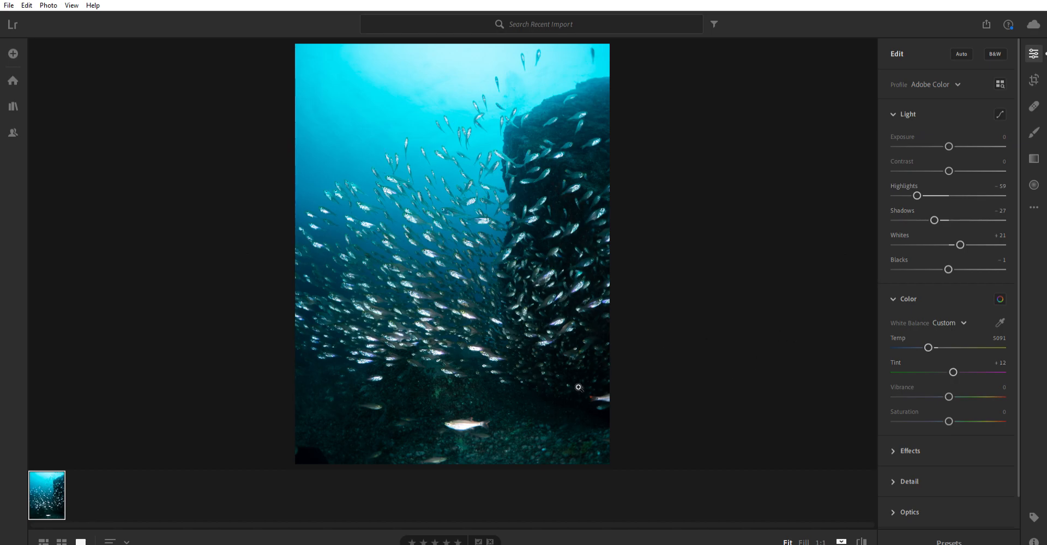
mouse_move(843, 236)
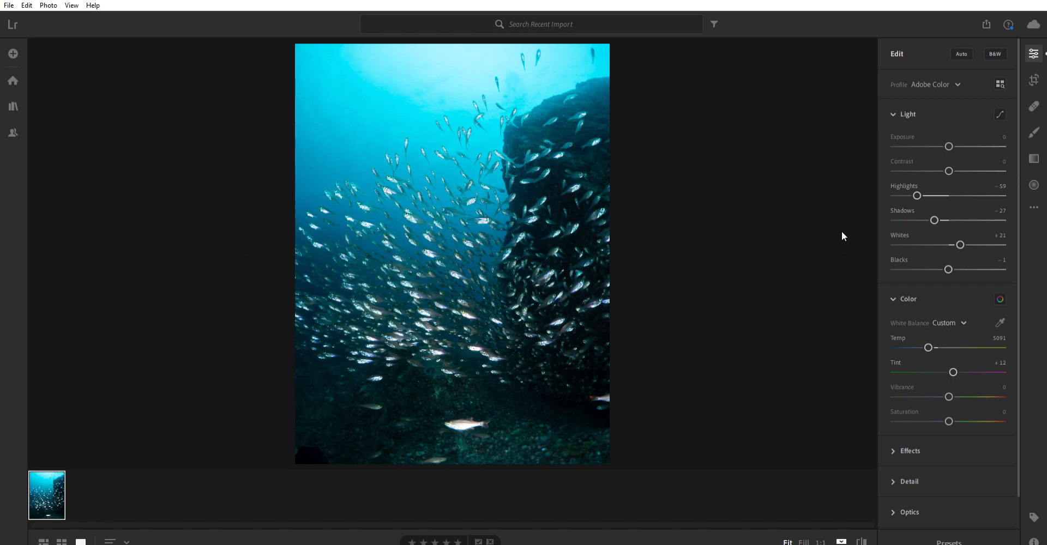
mouse_move(826, 241)
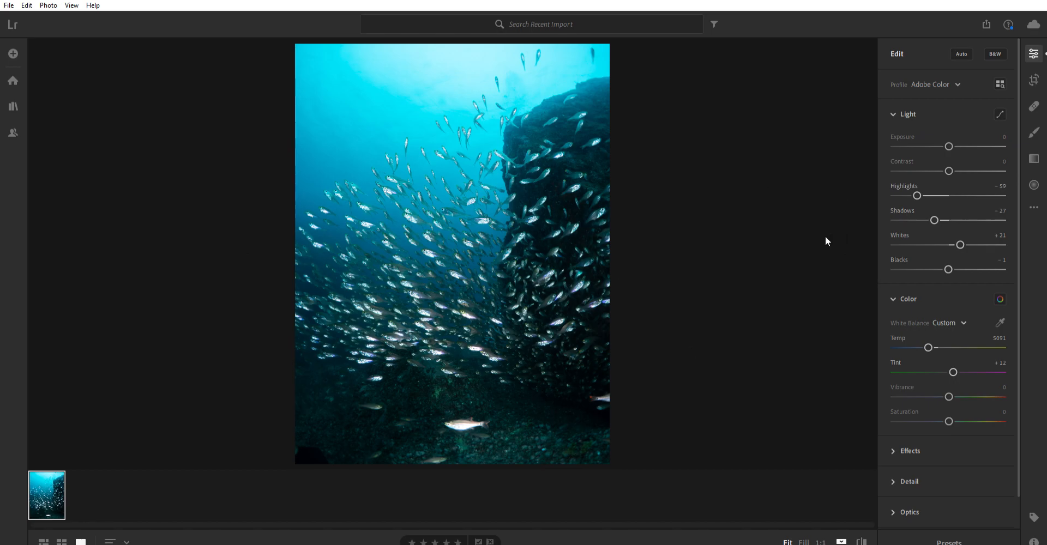
mouse_move(800, 295)
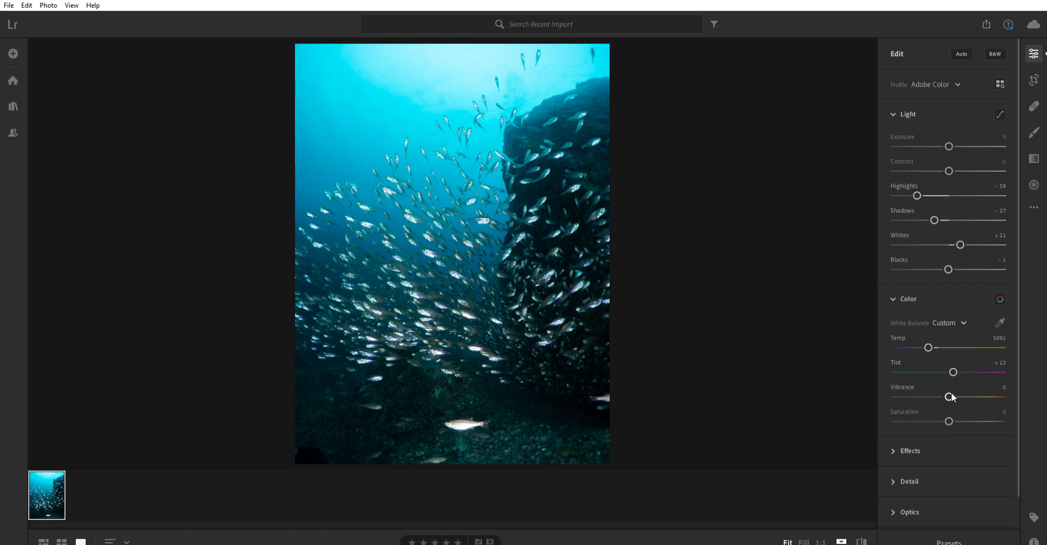
mouse_move(732, 377)
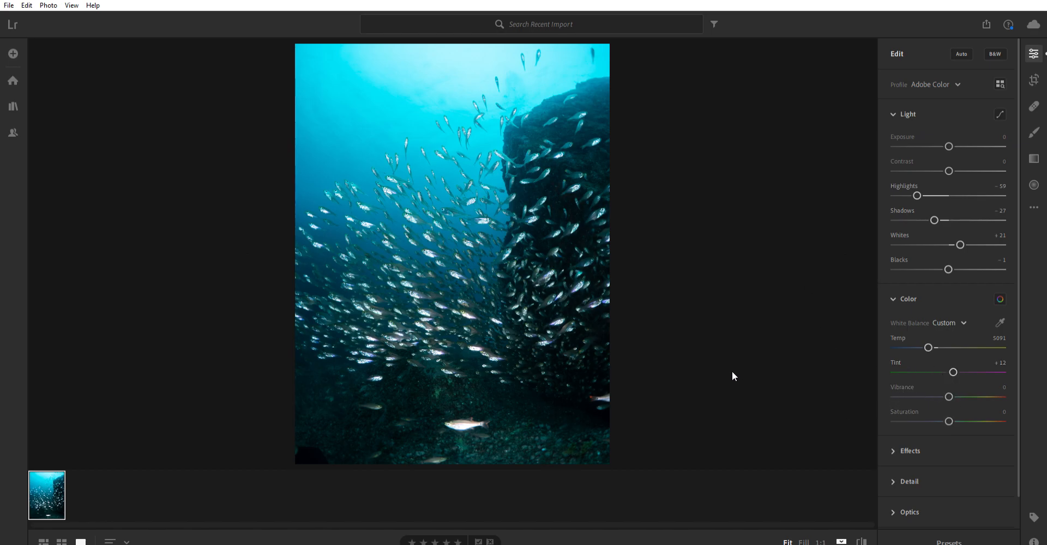
mouse_move(904, 383)
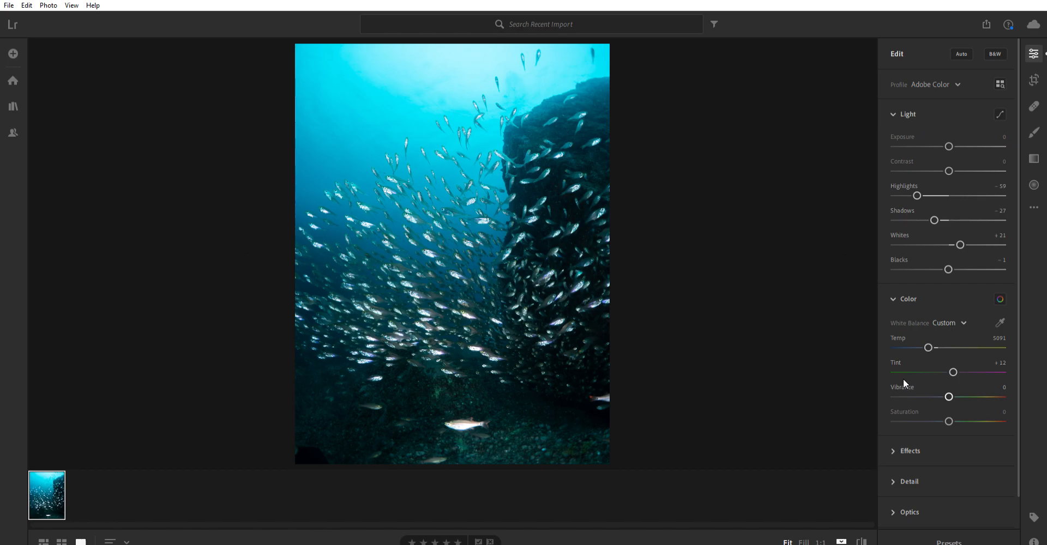
mouse_move(711, 397)
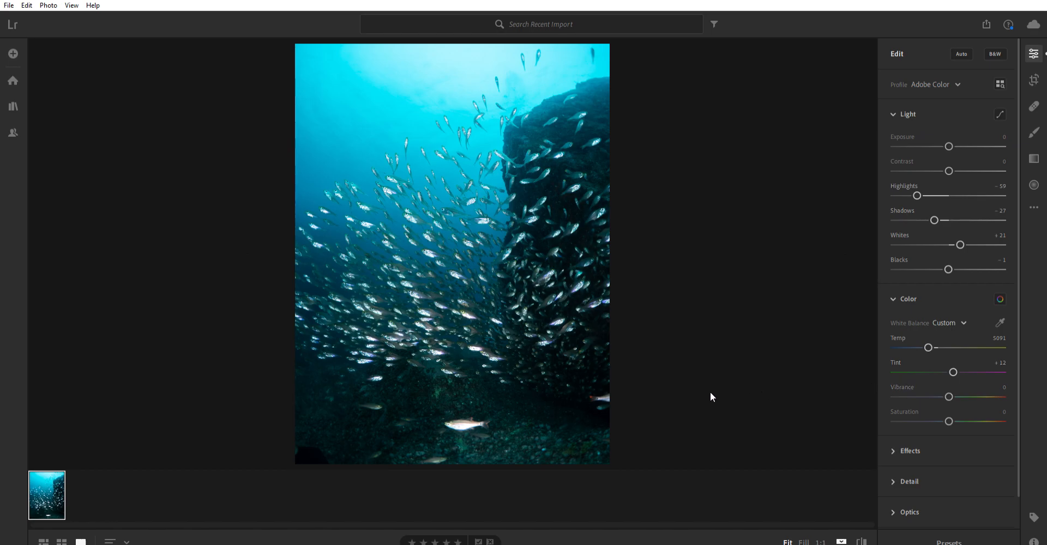
mouse_move(720, 392)
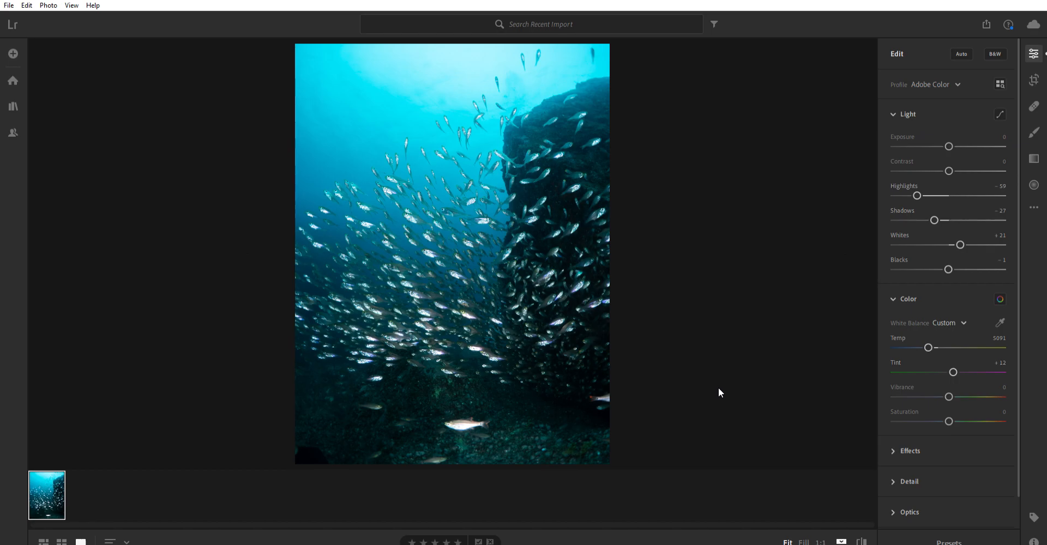
mouse_move(878, 412)
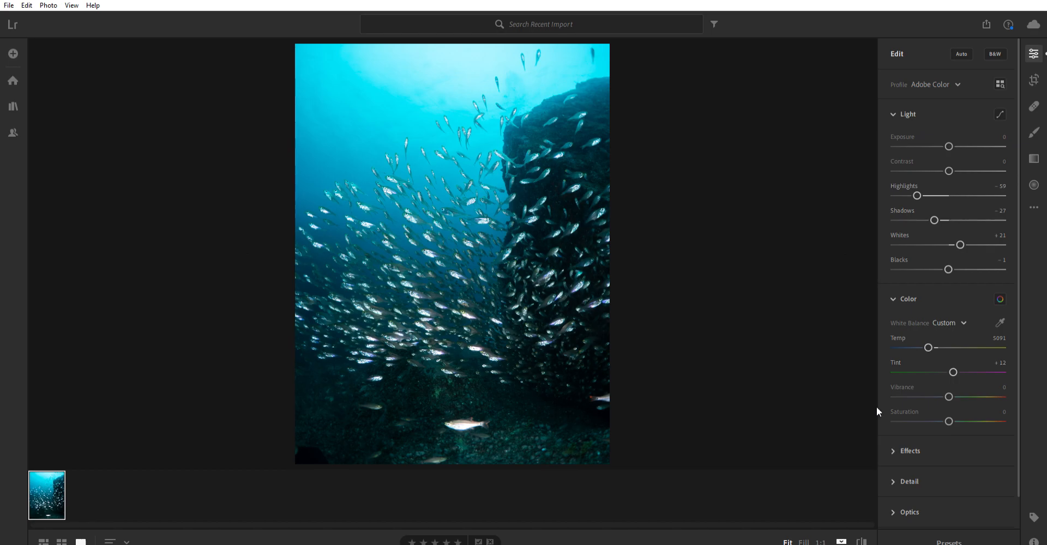
mouse_move(788, 411)
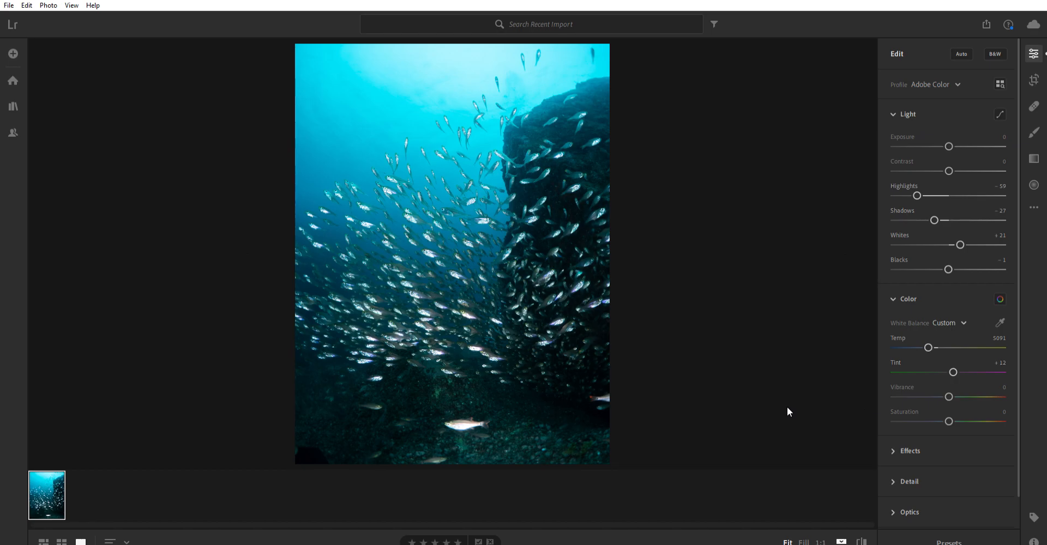
mouse_move(950, 429)
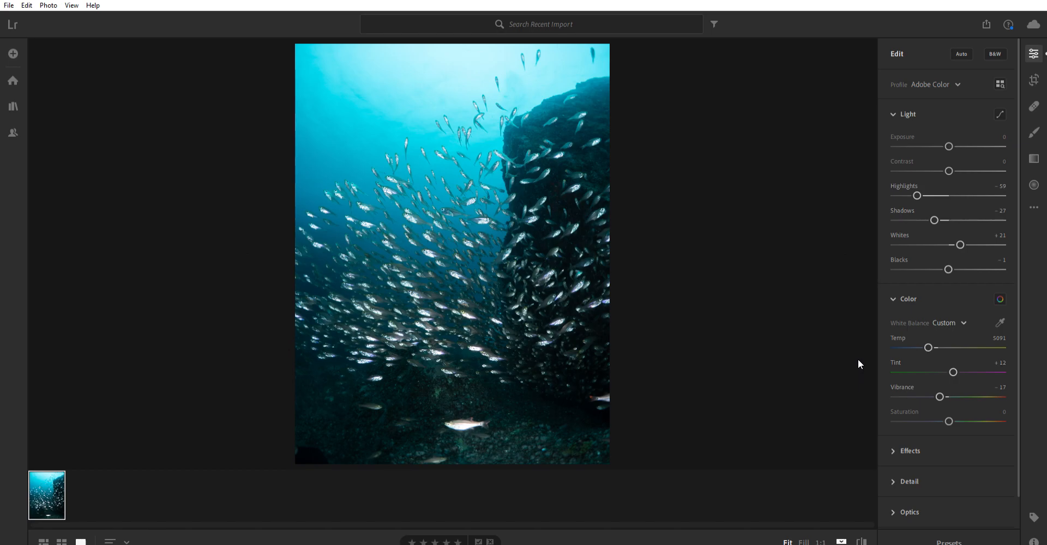
mouse_move(911, 450)
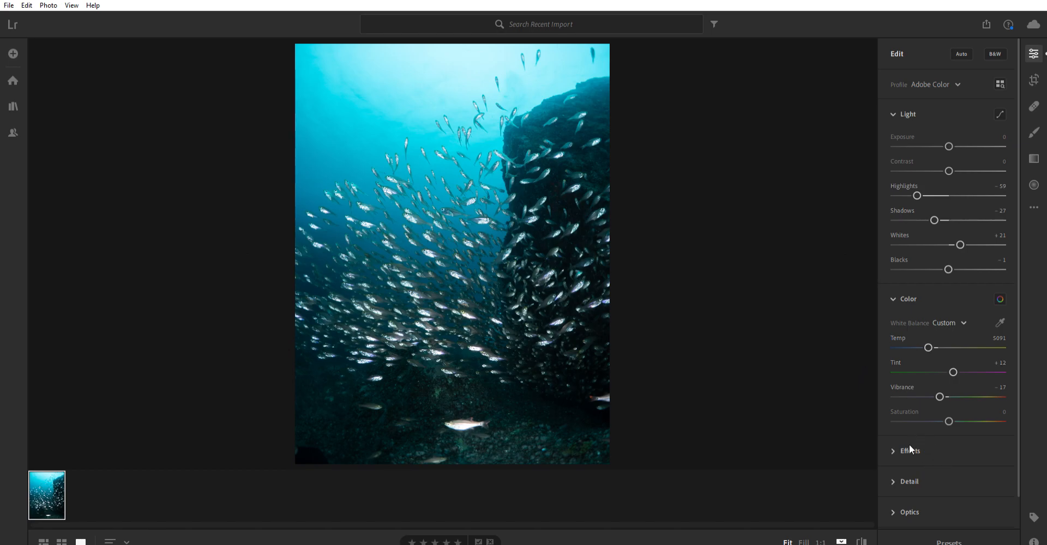
mouse_move(831, 430)
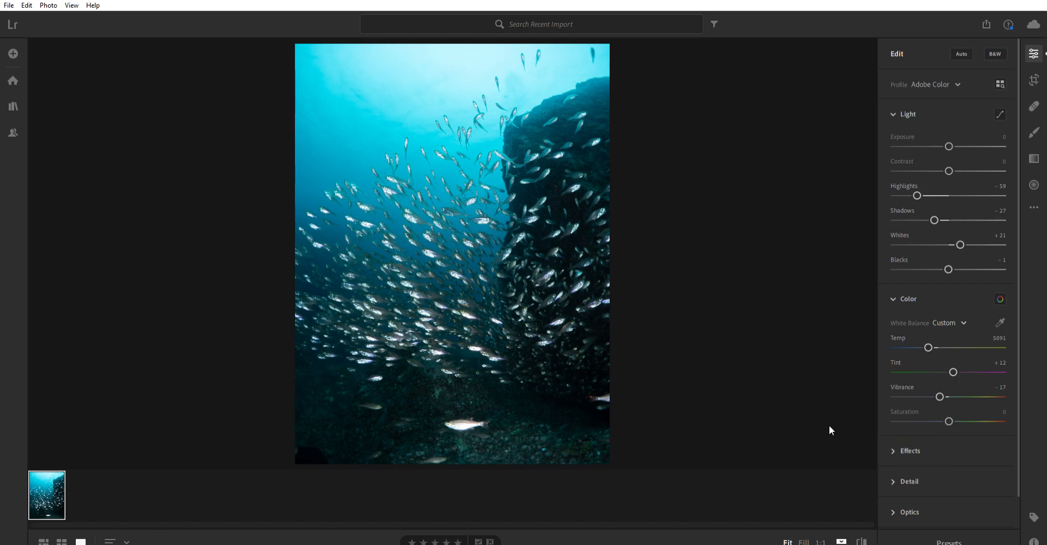